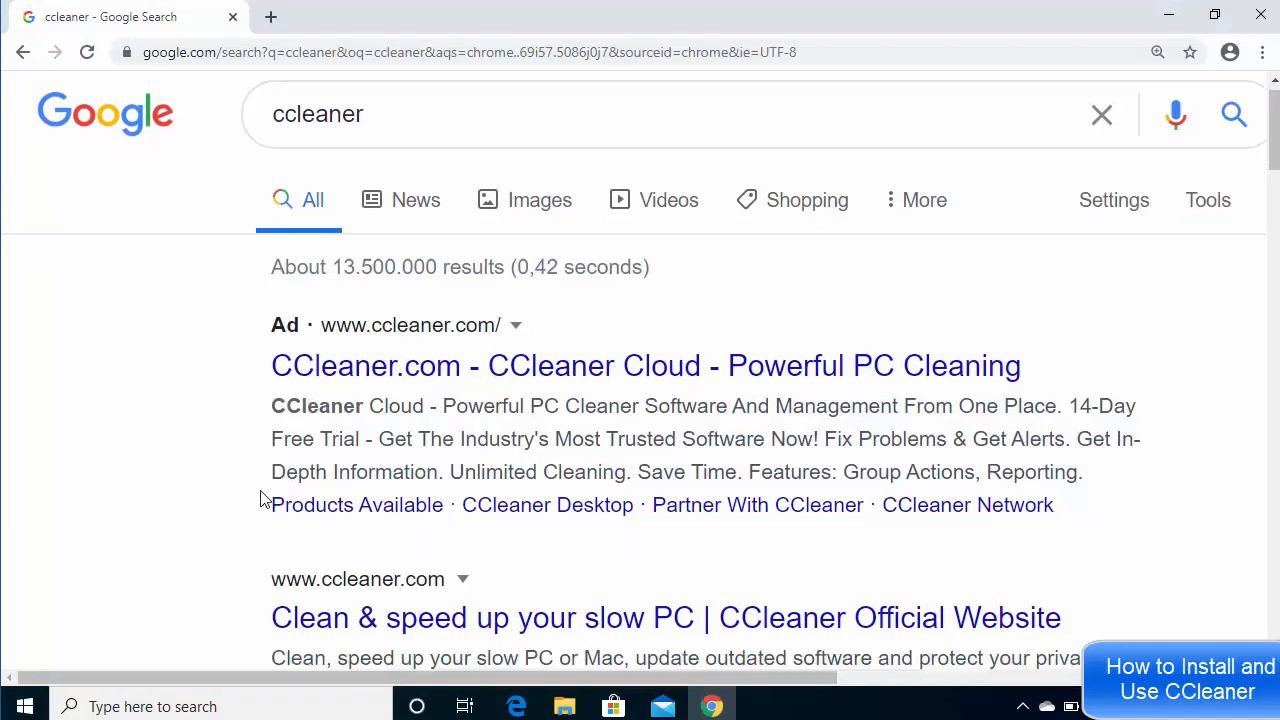
Step: Open the 'CCleaner Official Website' result from the ccleaner search
{"action": "scroll", "scroll_direction": "down", "scroll_amount": 3}
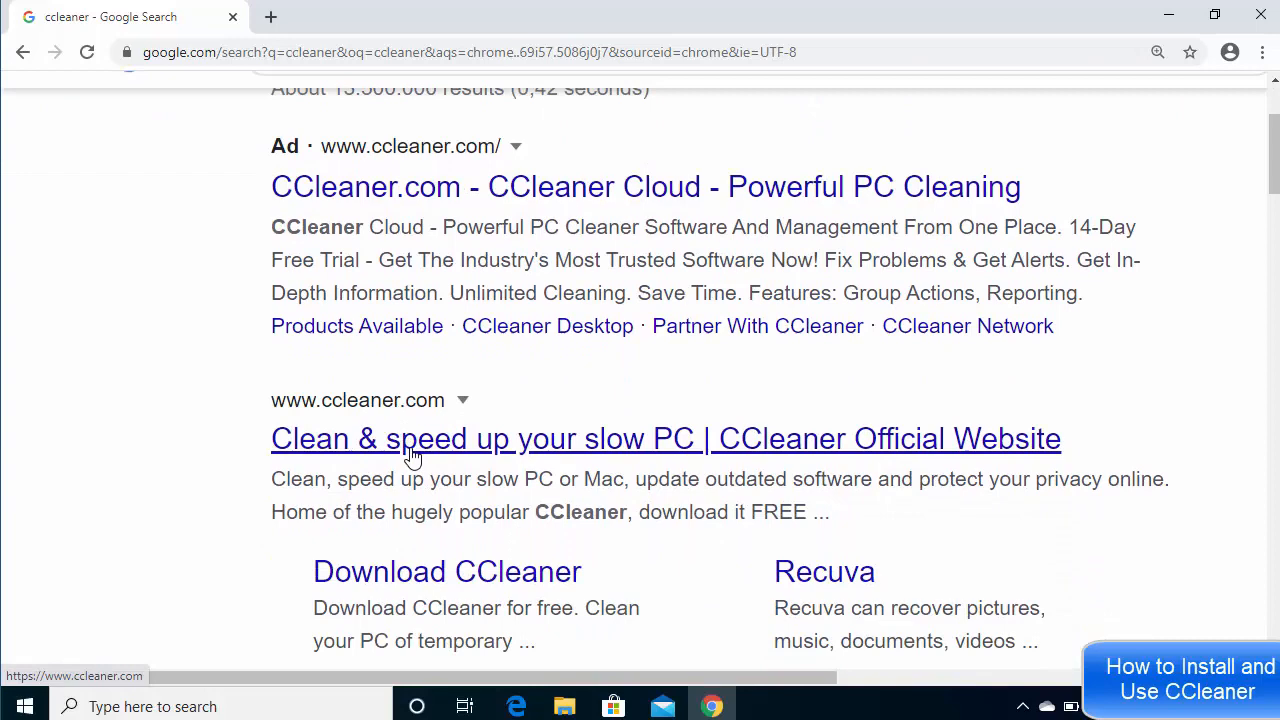
{"action": "left_click", "coordinate": [665, 438]}
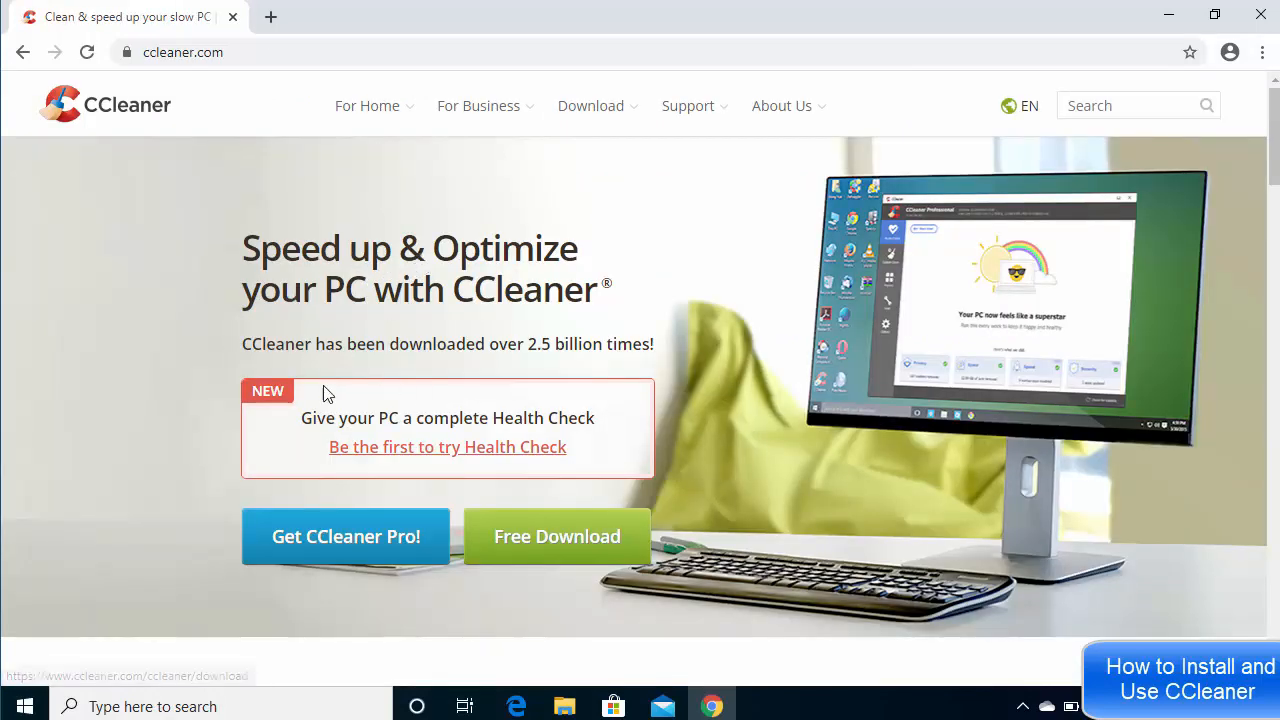
Step: Scroll to the version comparison and highlight the CCleaner Free description
{"action": "scroll", "scroll_direction": "down", "scroll_amount": 3}
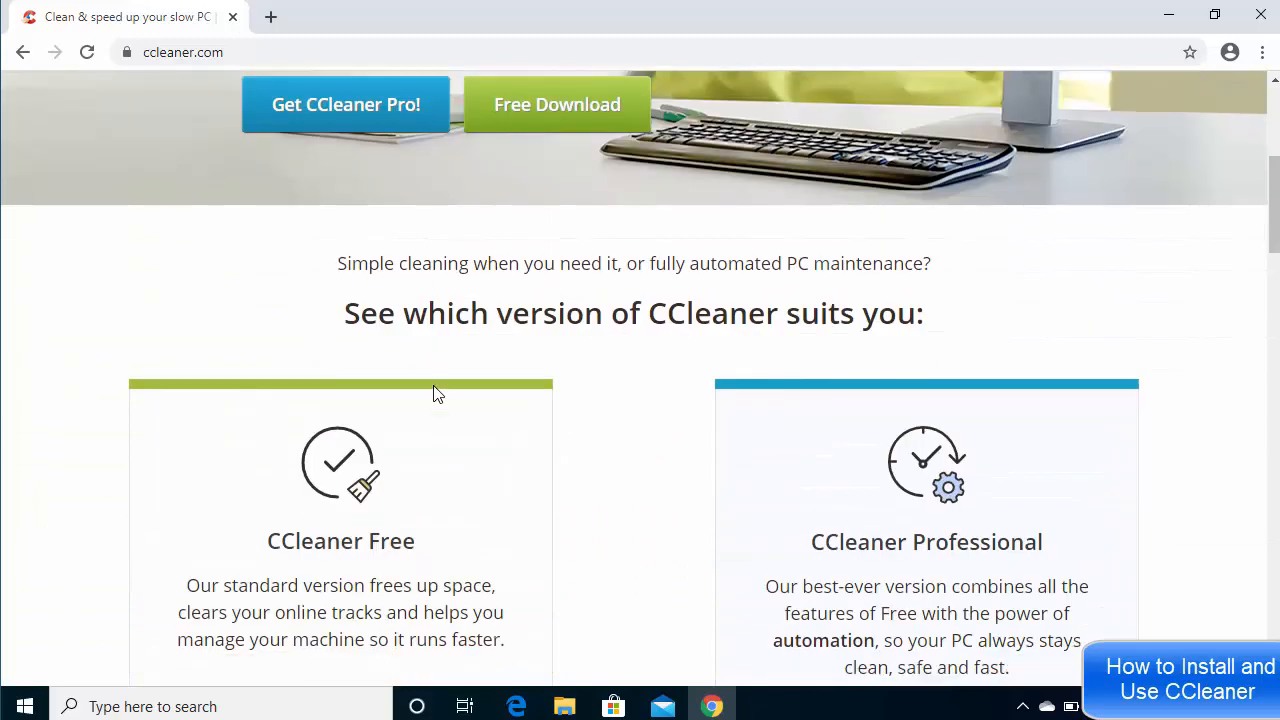
{"action": "scroll", "scroll_direction": "down", "scroll_amount": 3}
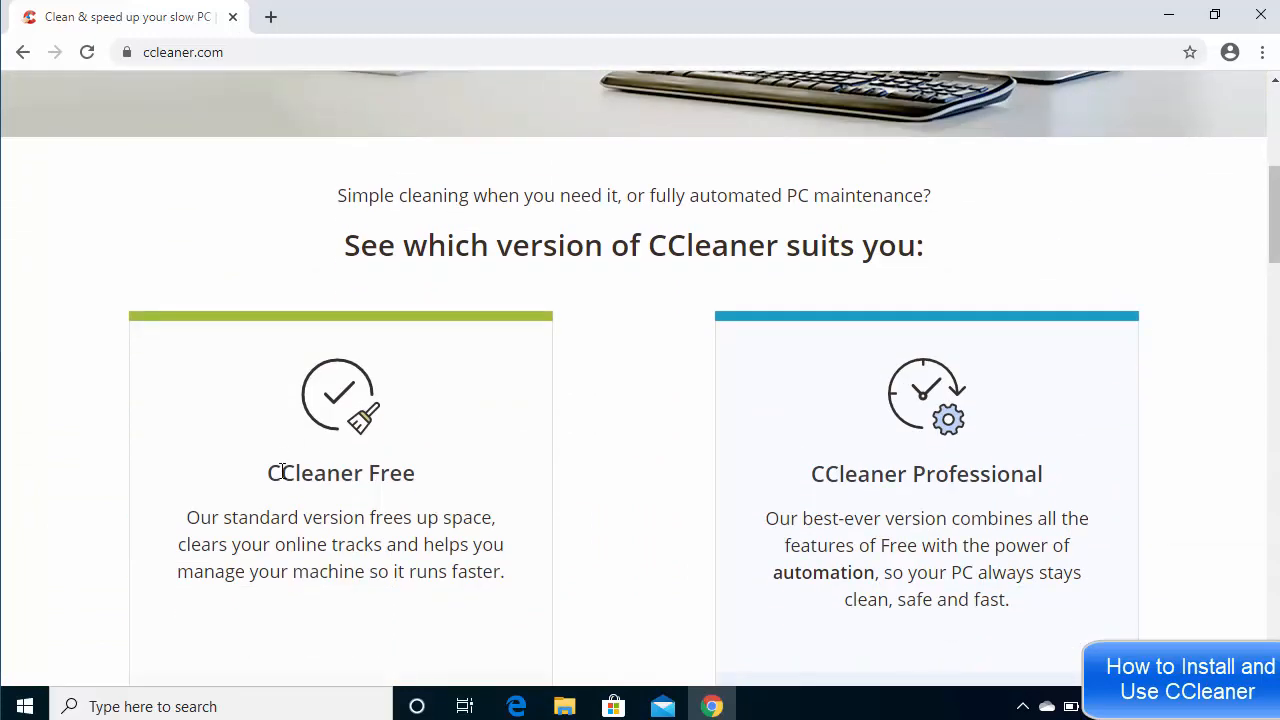
{"action": "mouse_move", "coordinate": [849, 489]}
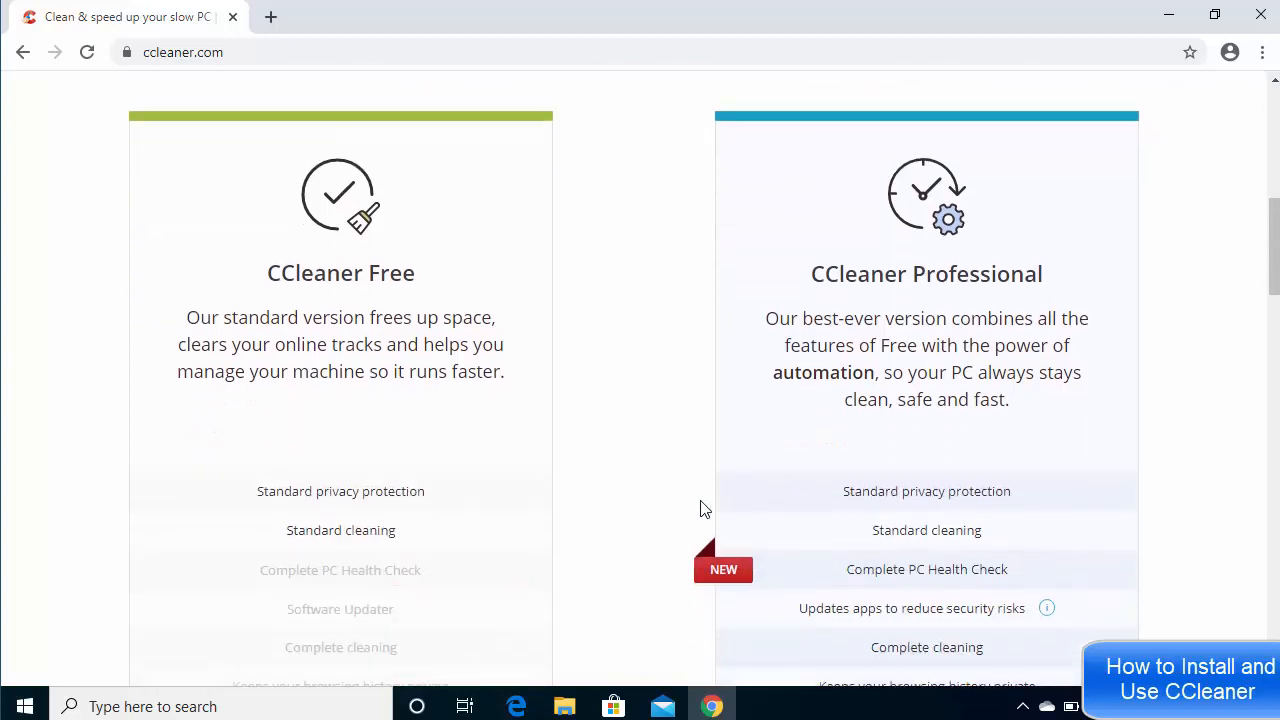
{"action": "mouse_move", "coordinate": [613, 485]}
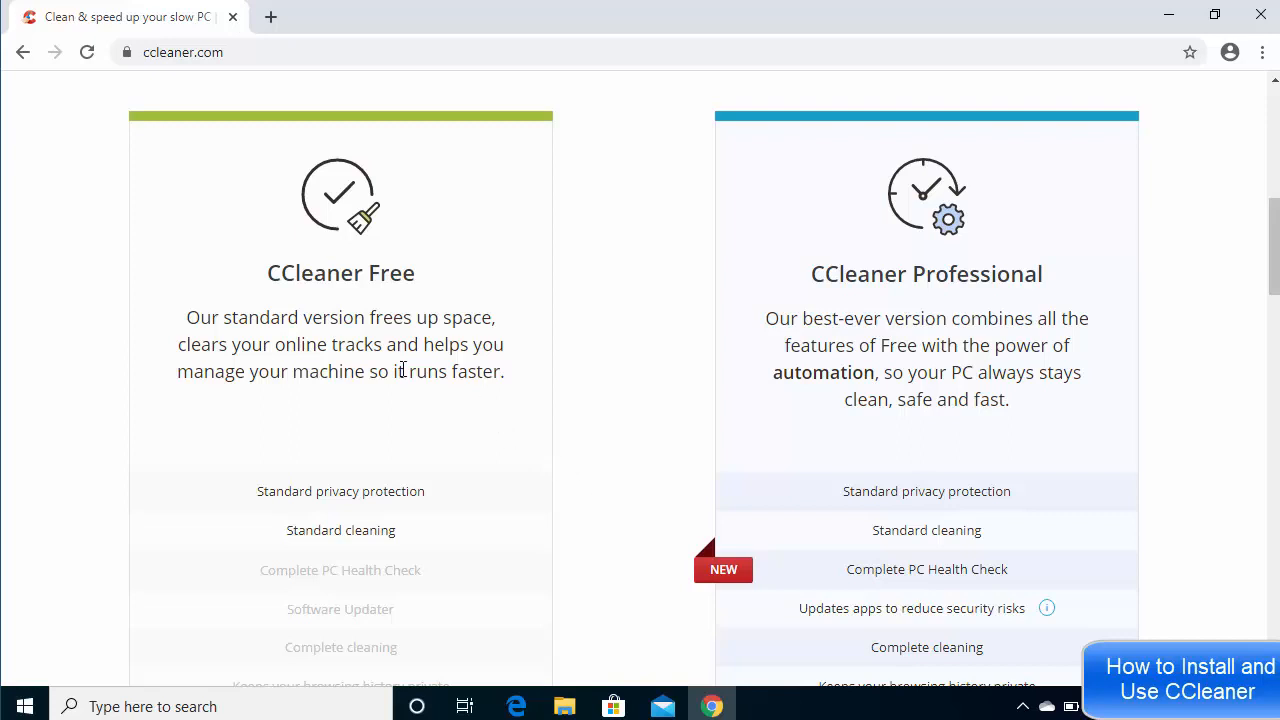
{"action": "left_click_drag", "start_coordinate": [184, 317], "coordinate": [368, 344]}
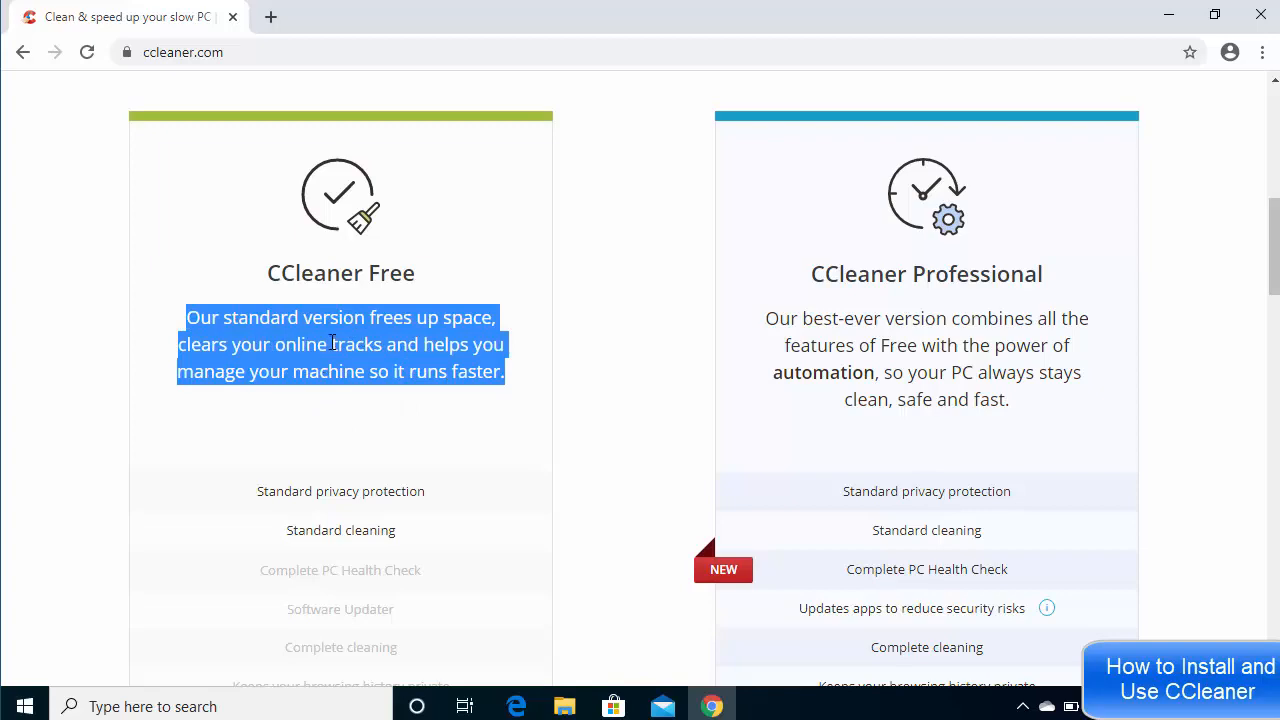
Step: Download CCleaner Free, getting the ccsetup568.exe installer
{"action": "scroll", "scroll_direction": "down", "scroll_amount": 3}
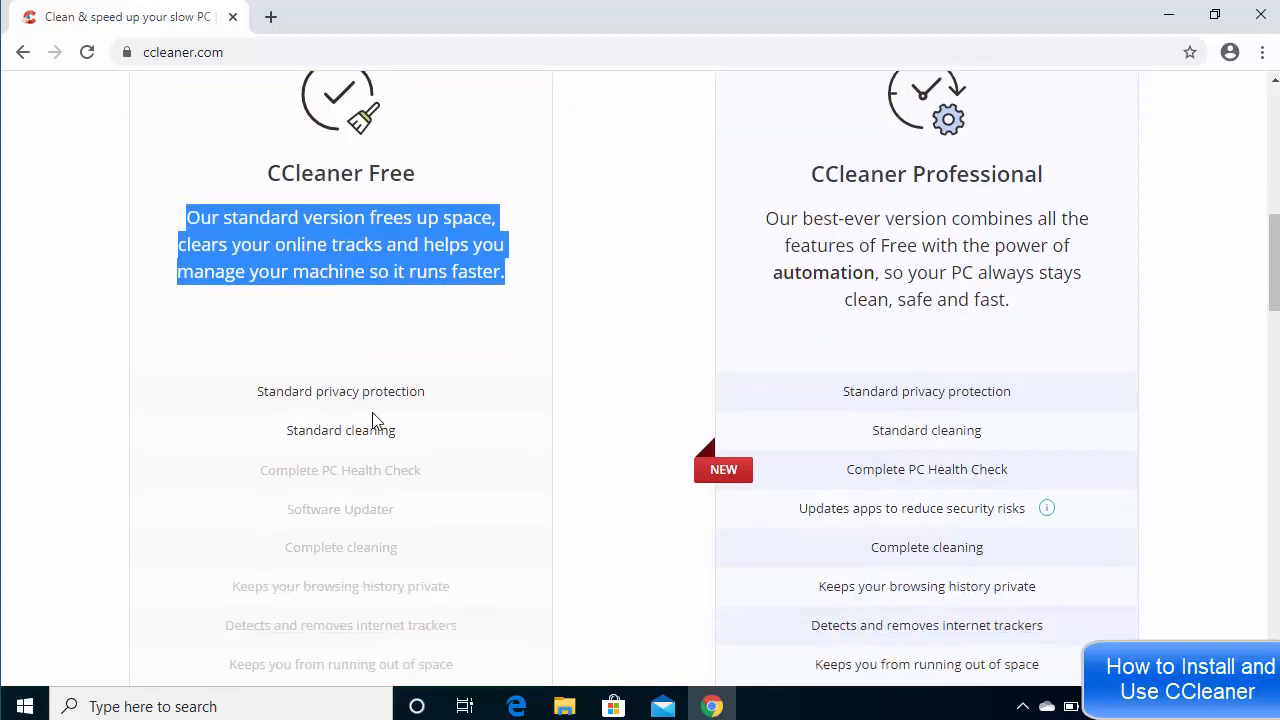
{"action": "scroll", "scroll_direction": "down", "scroll_amount": 3}
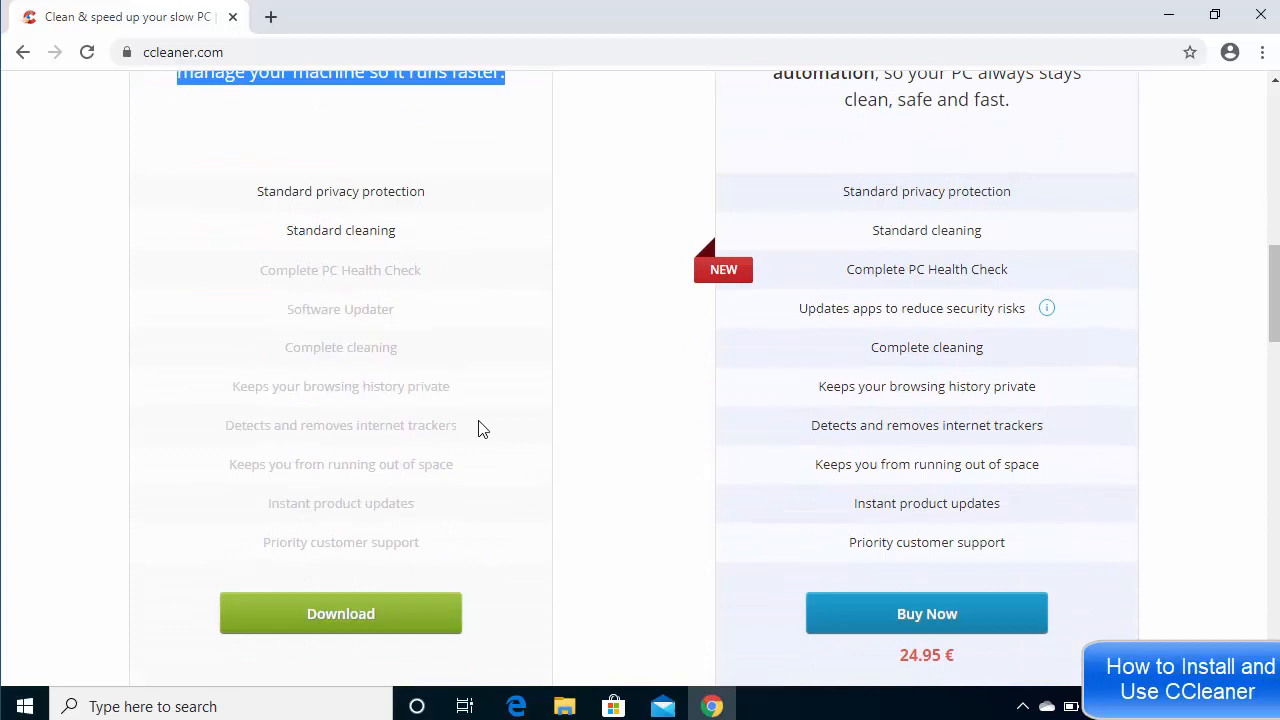
{"action": "scroll", "scroll_direction": "up", "scroll_amount": 3}
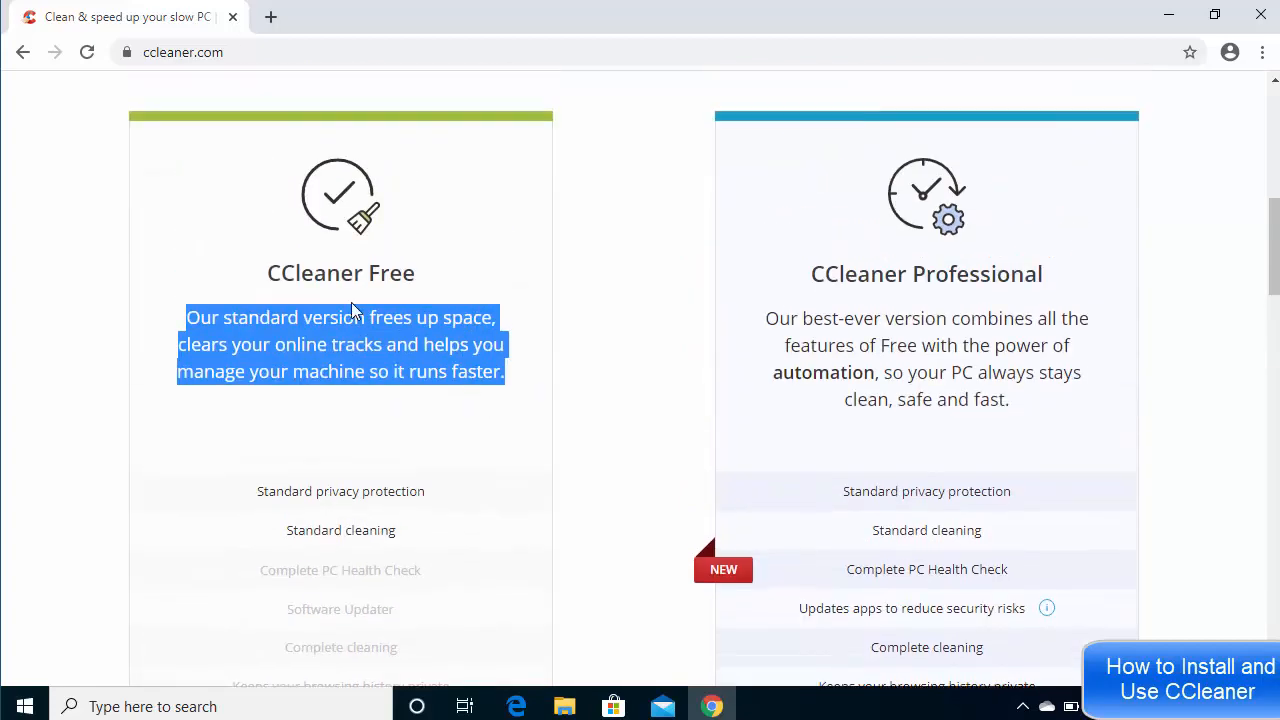
{"action": "scroll", "scroll_direction": "down", "scroll_amount": 3}
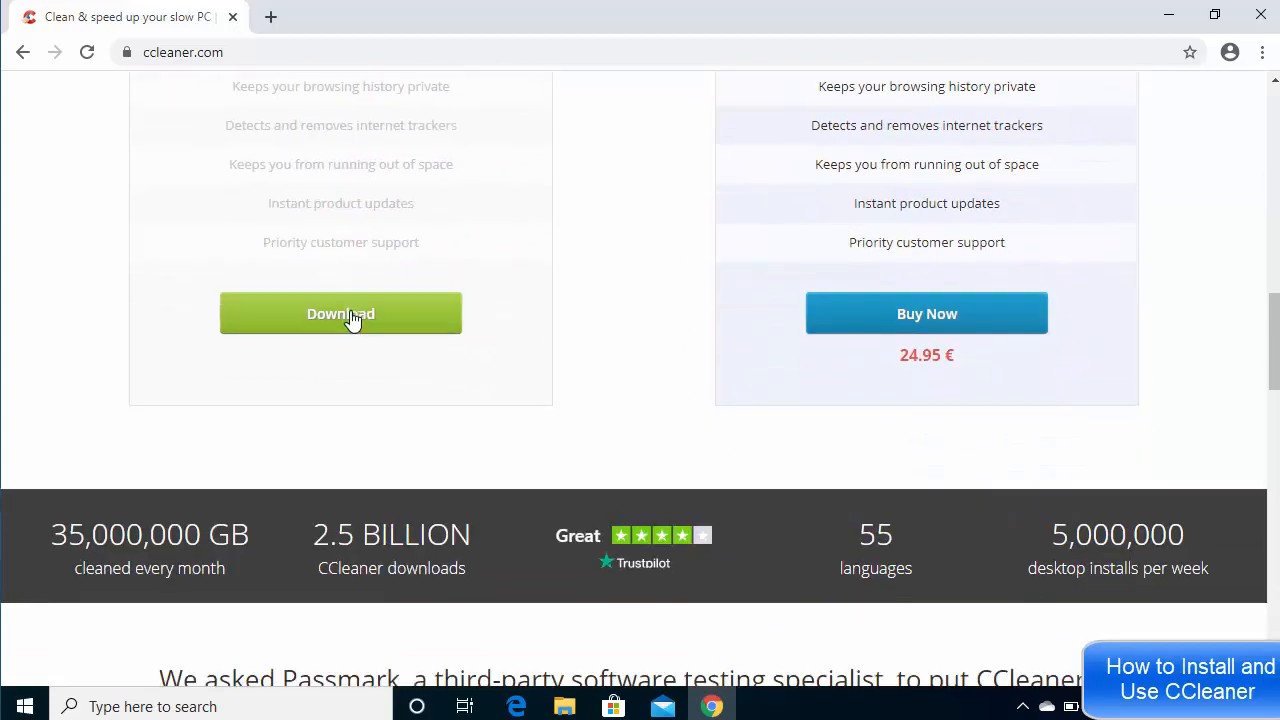
{"action": "left_click", "coordinate": [340, 313]}
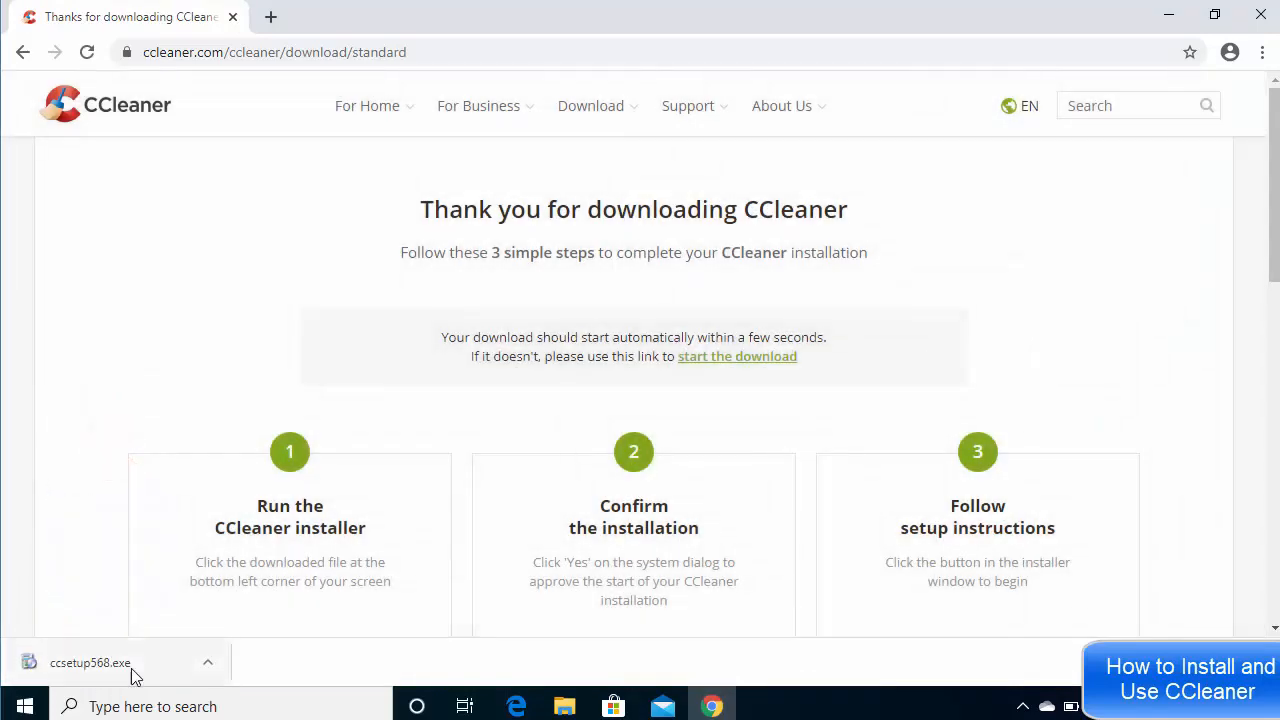
Step: Launch ccsetup568.exe from Chrome's download bar
{"action": "left_click", "coordinate": [90, 662]}
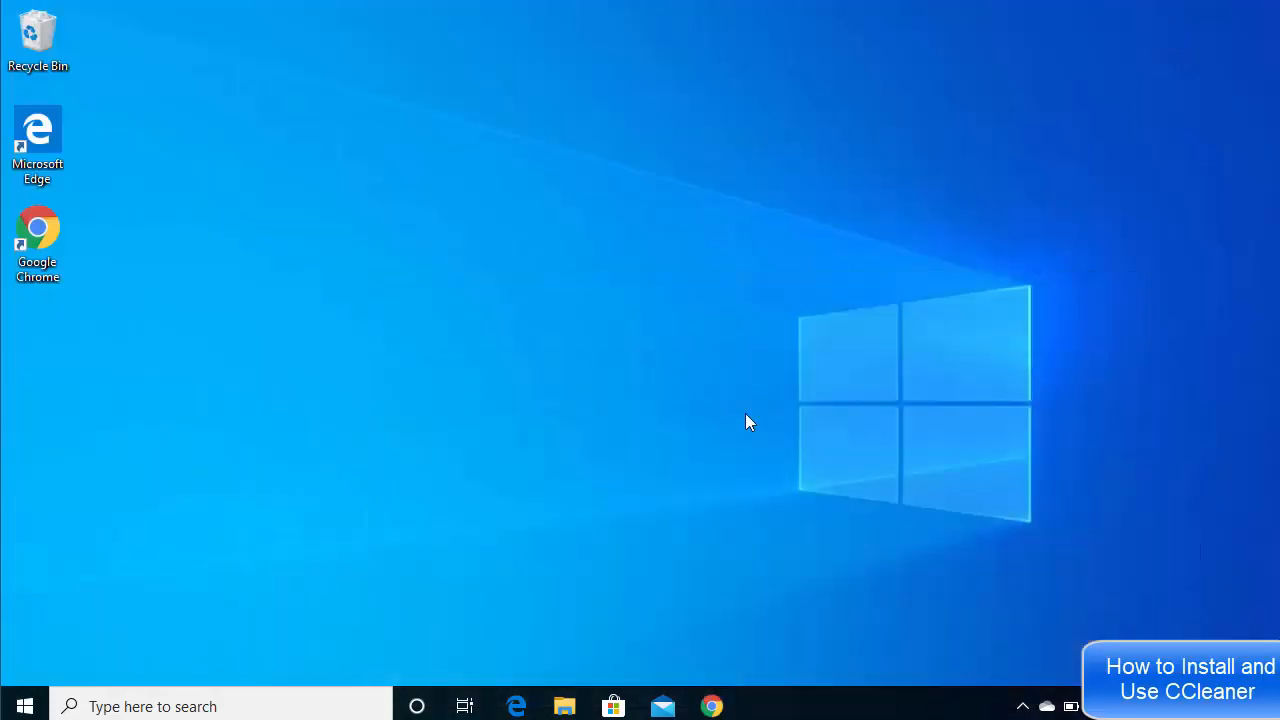
{"action": "mouse_move", "coordinate": [587, 486]}
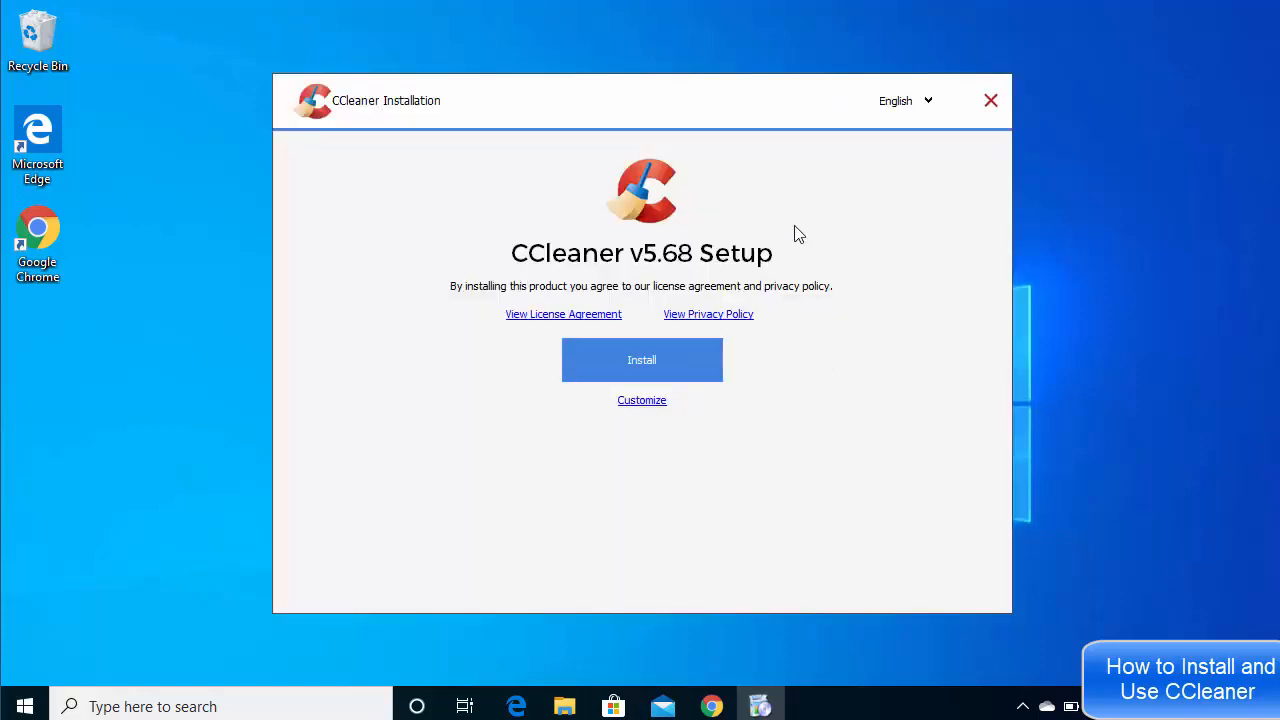
{"action": "mouse_move", "coordinate": [641, 400]}
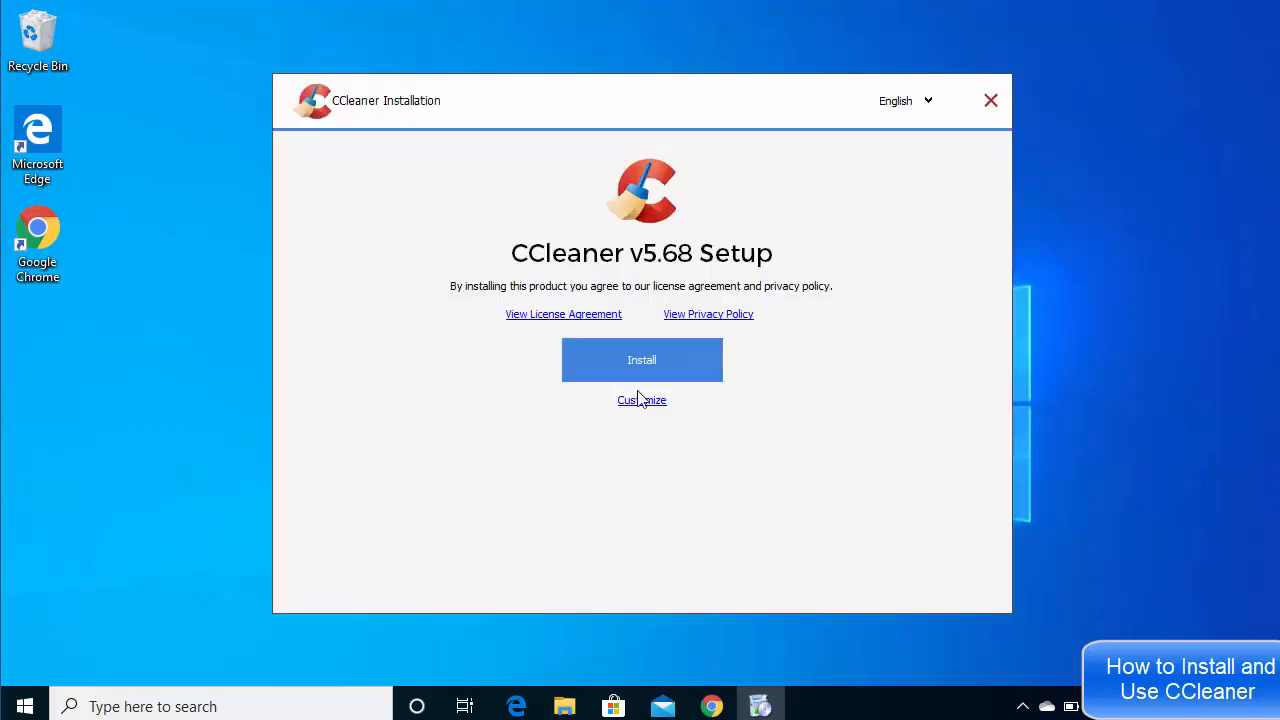
Step: Install CCleaner v5.68 and decline the AVG Antivirus Free offer
{"action": "left_click", "coordinate": [641, 359]}
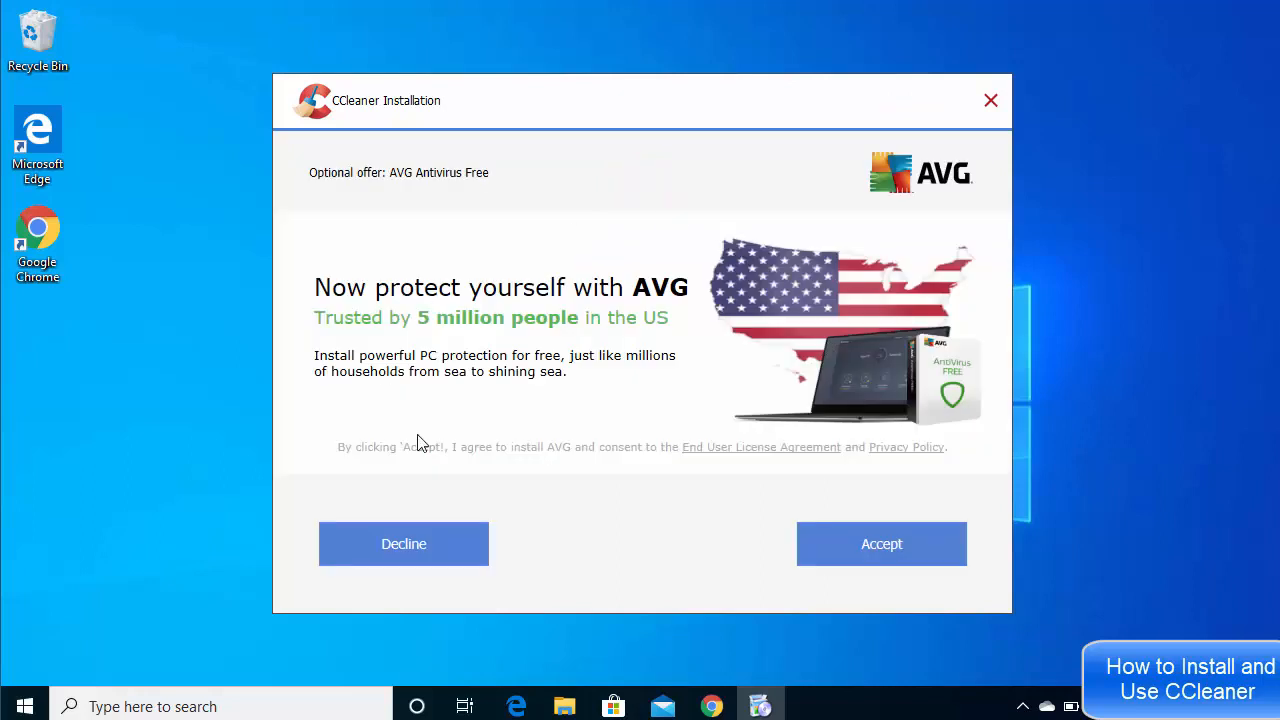
{"action": "mouse_move", "coordinate": [449, 192]}
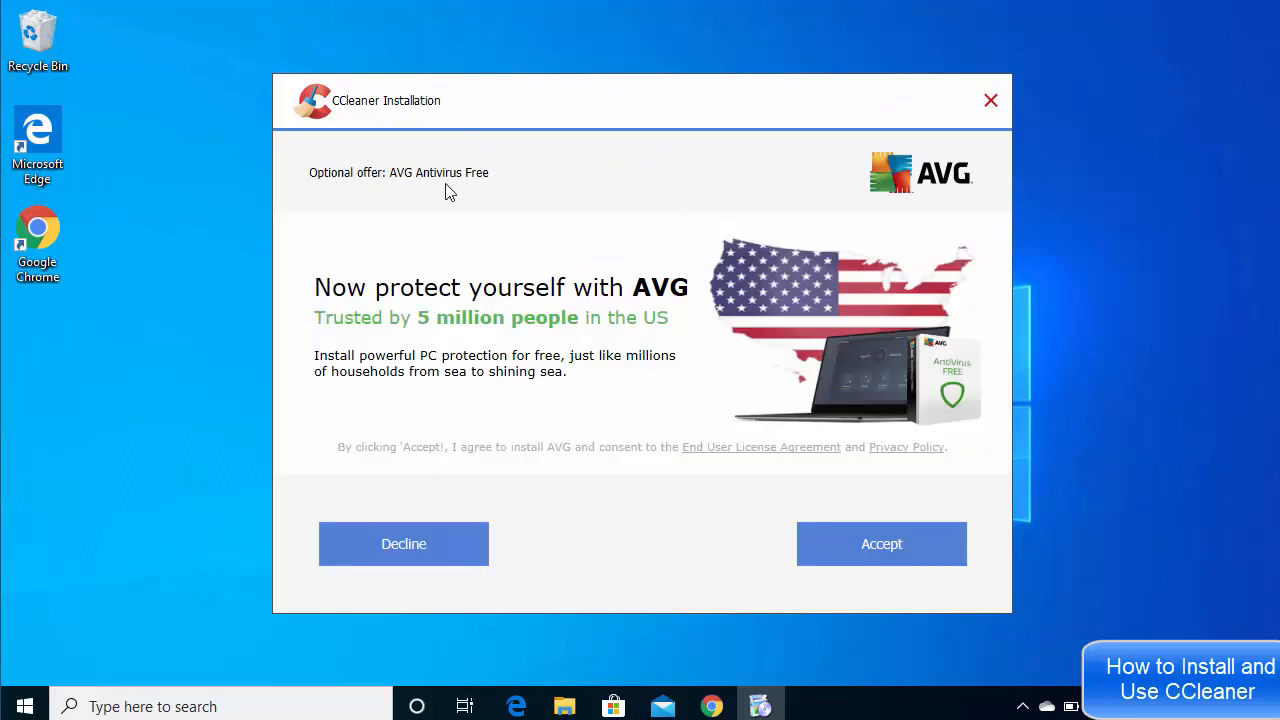
{"action": "mouse_move", "coordinate": [468, 200]}
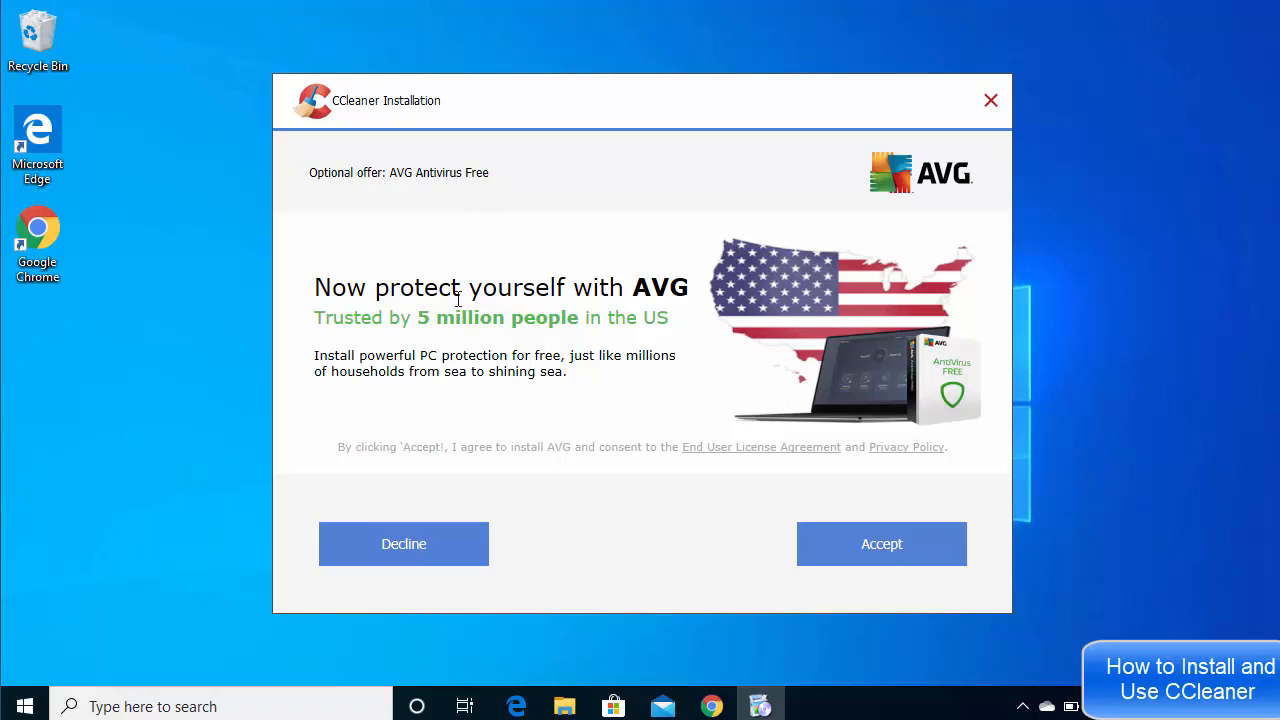
{"action": "mouse_move", "coordinate": [403, 543]}
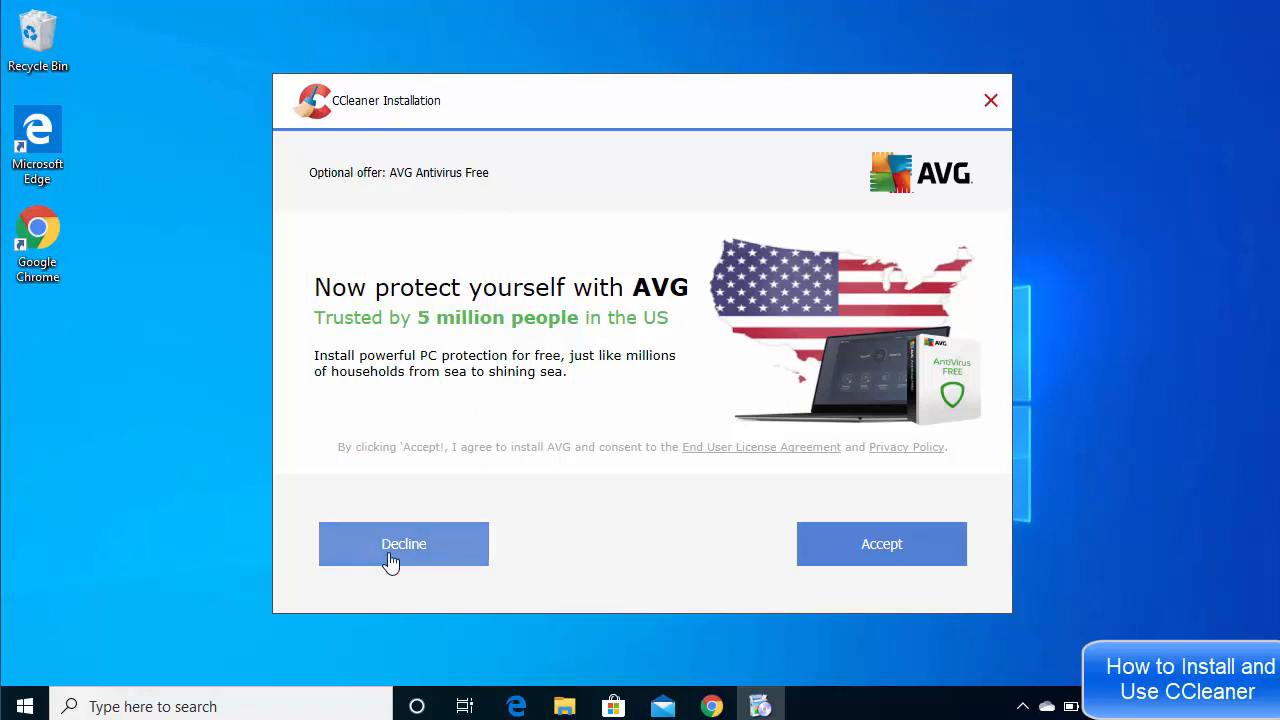
{"action": "left_click", "coordinate": [403, 543]}
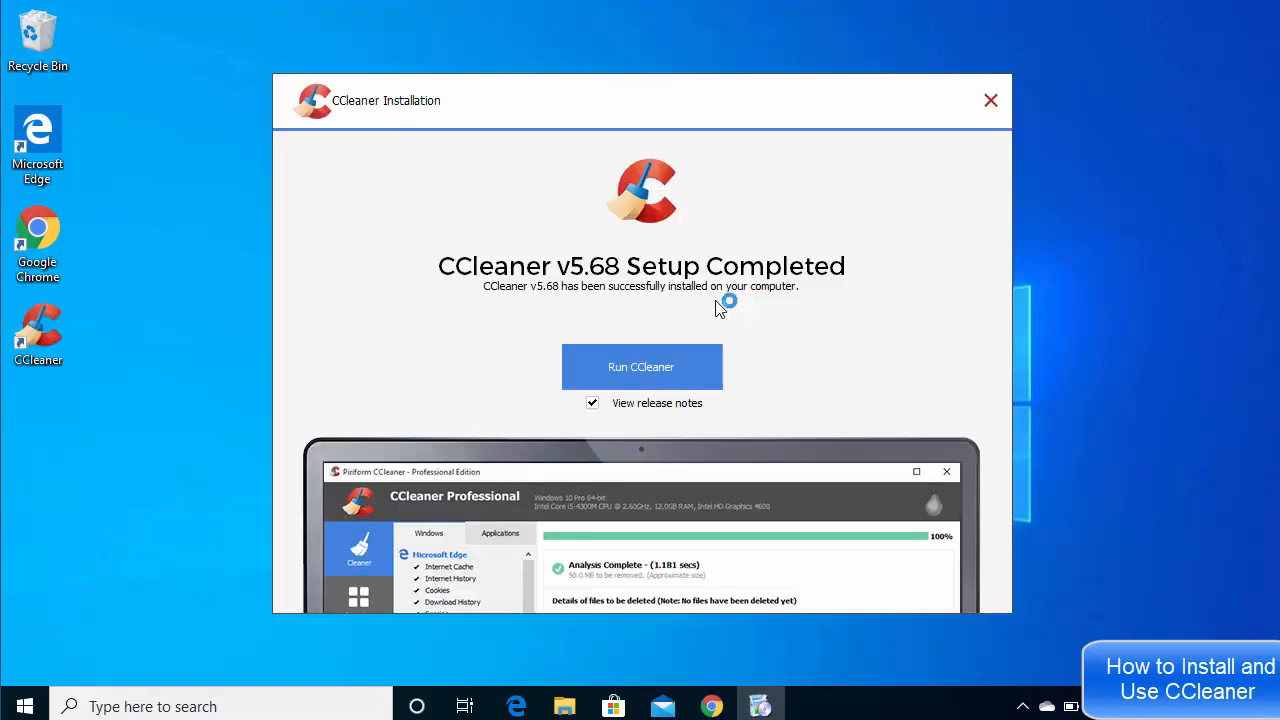
{"action": "mouse_move", "coordinate": [754, 323]}
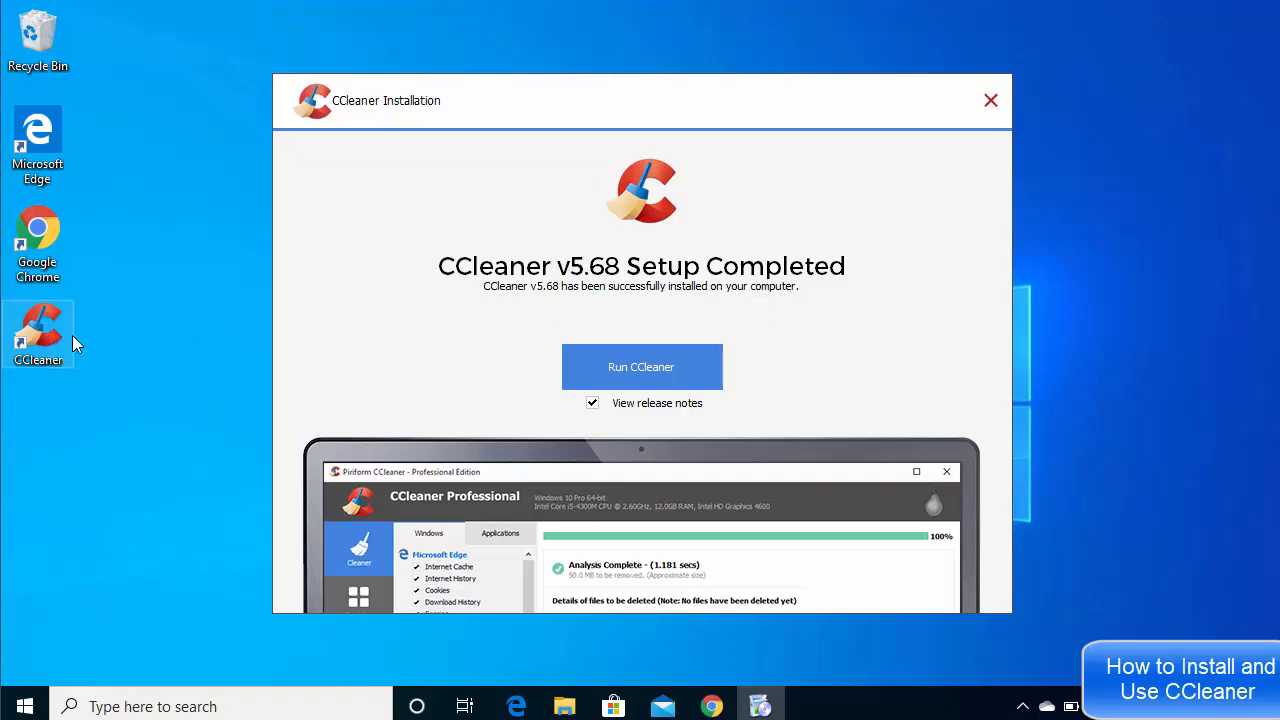
{"action": "mouse_move", "coordinate": [38, 360]}
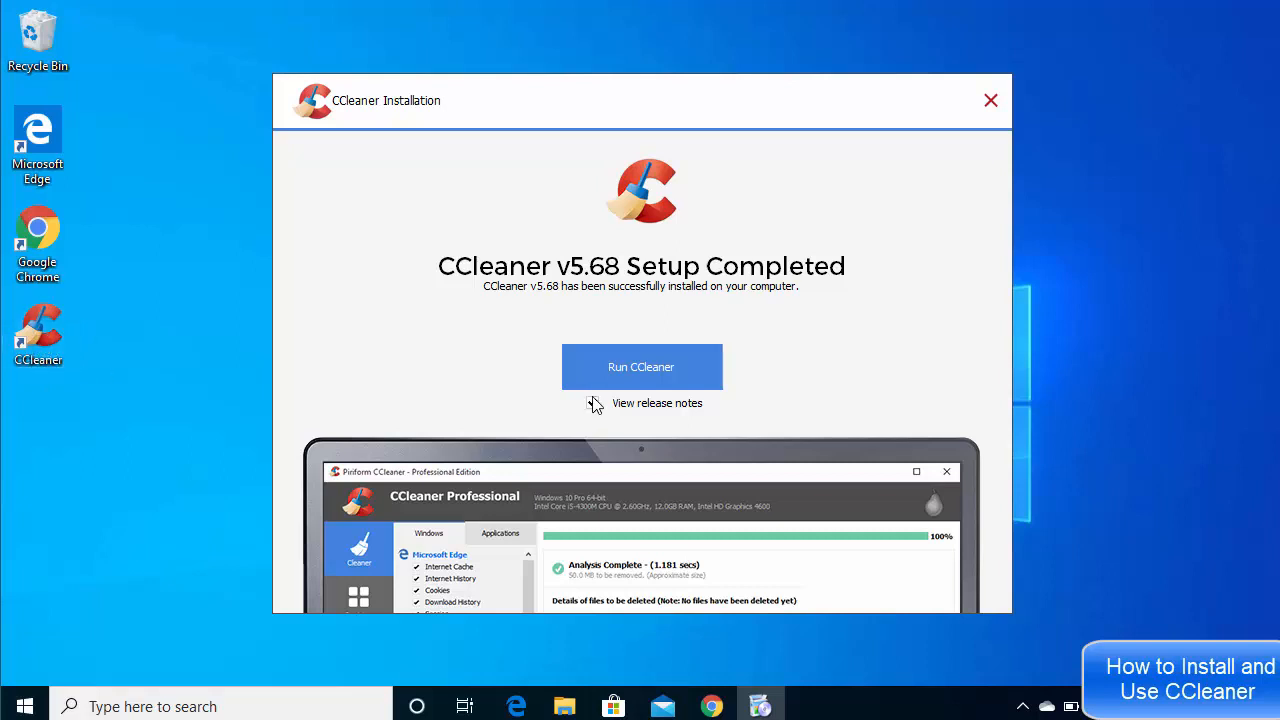
Step: Complete setup and run CCleaner from the Setup Completed screen
{"action": "left_click", "coordinate": [592, 402]}
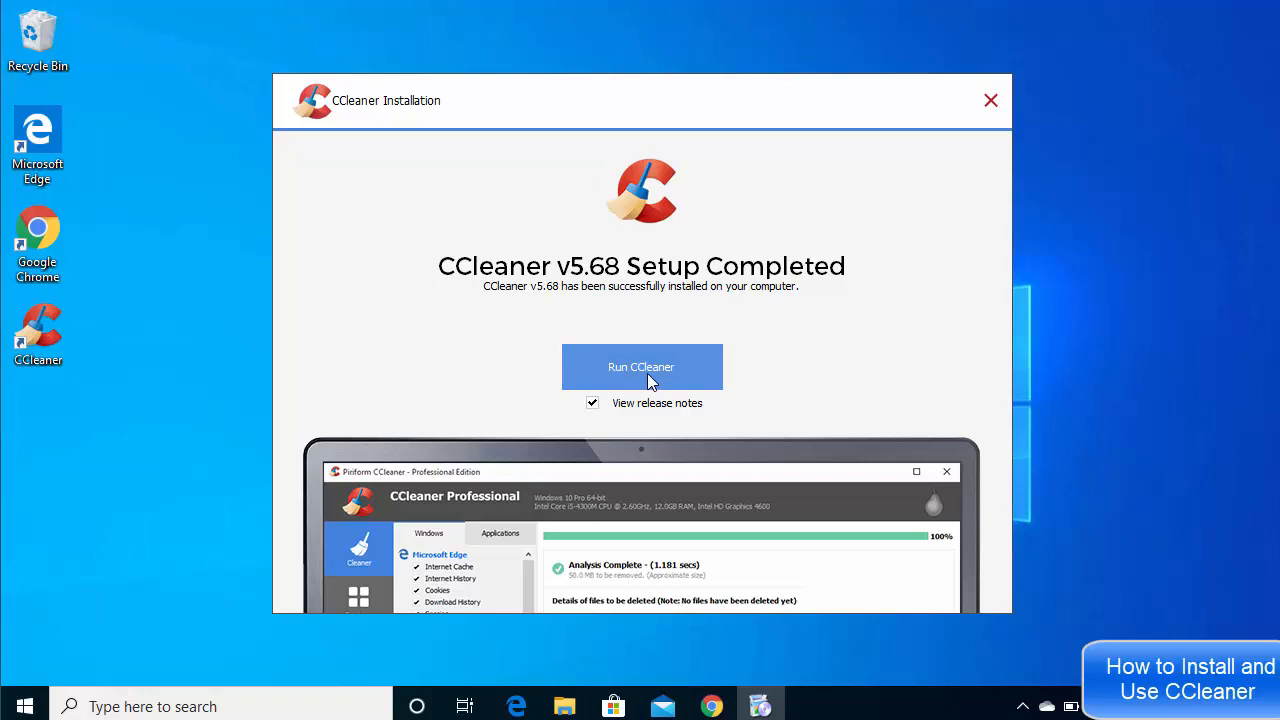
{"action": "mouse_move", "coordinate": [640, 387]}
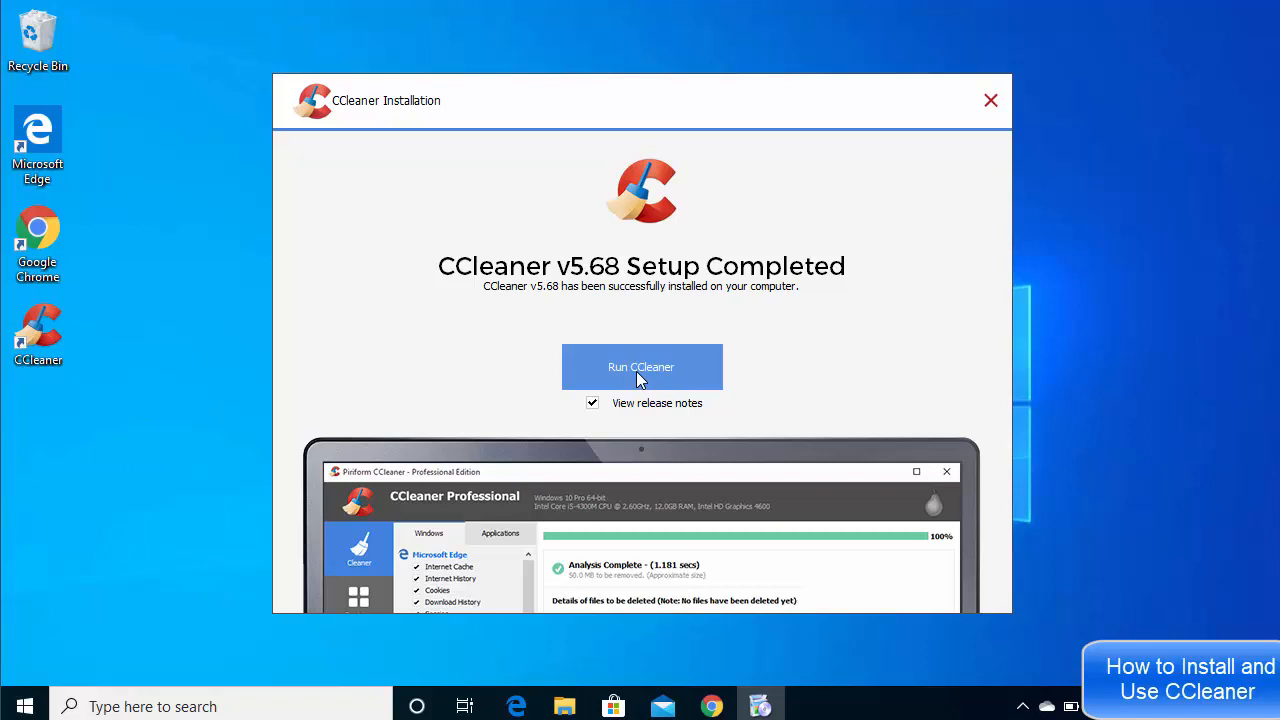
{"action": "left_click", "coordinate": [641, 366]}
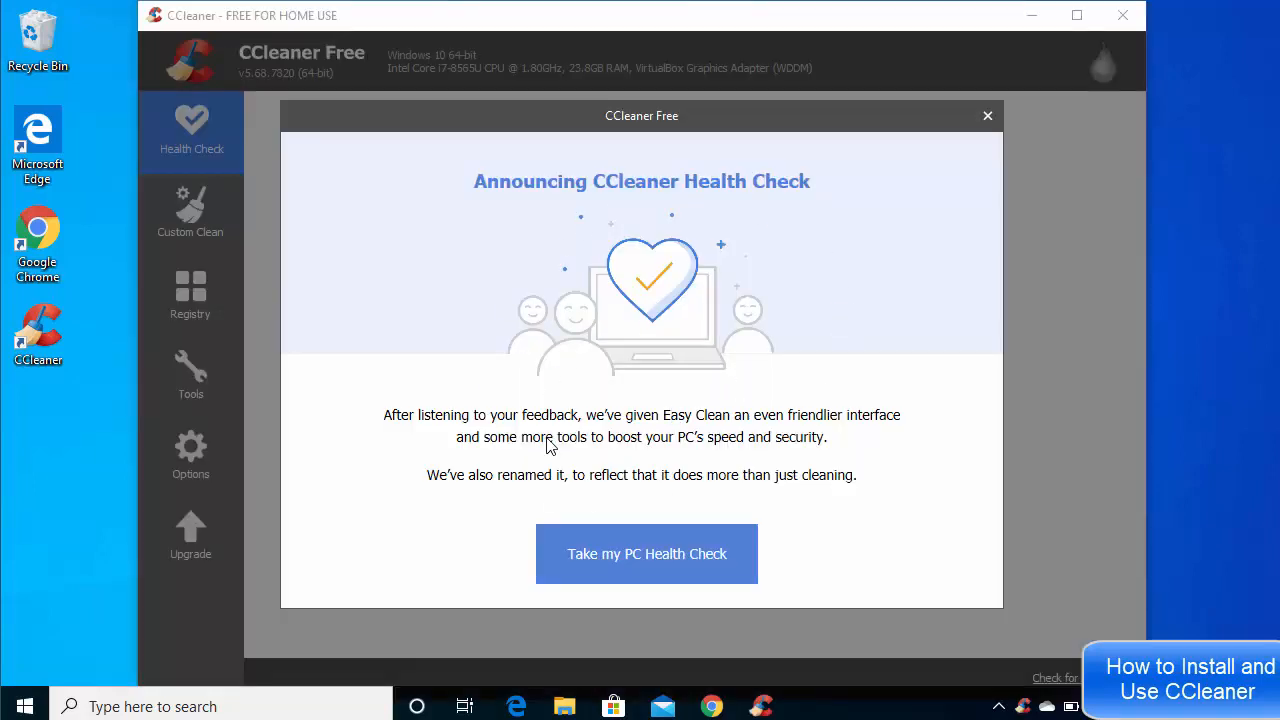
{"action": "mouse_move", "coordinate": [647, 553]}
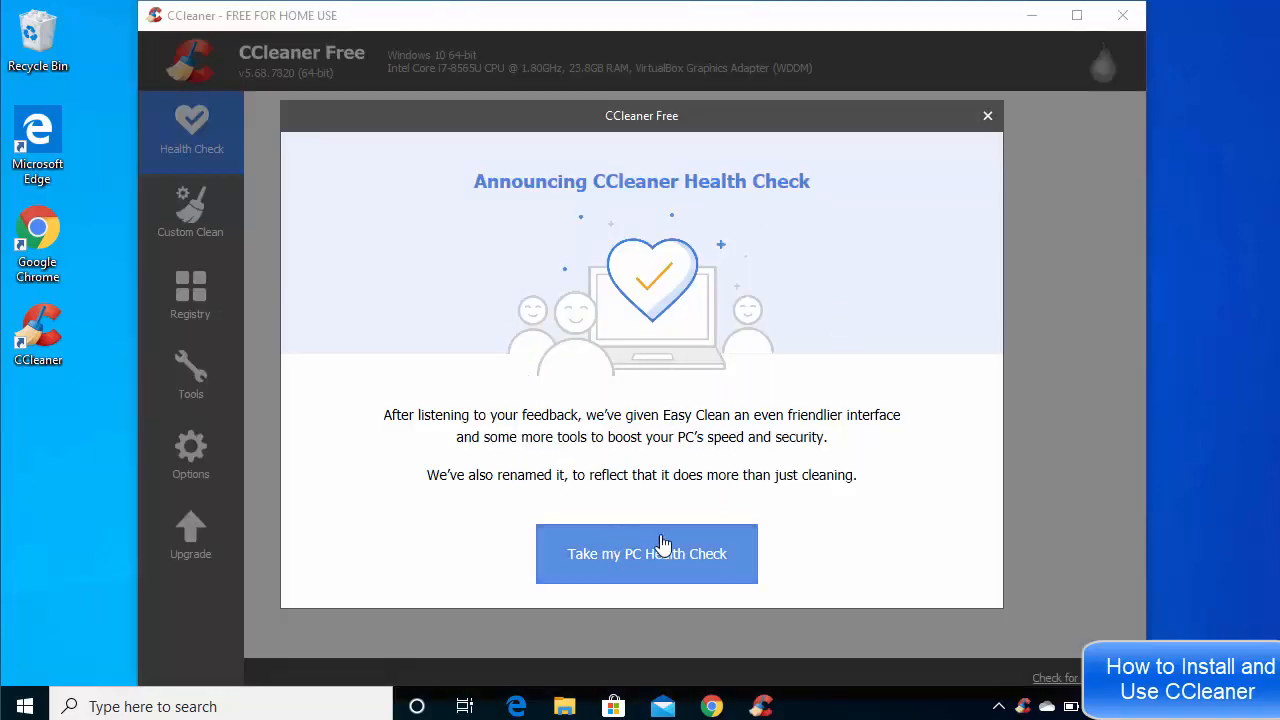
{"action": "mouse_move", "coordinate": [594, 570]}
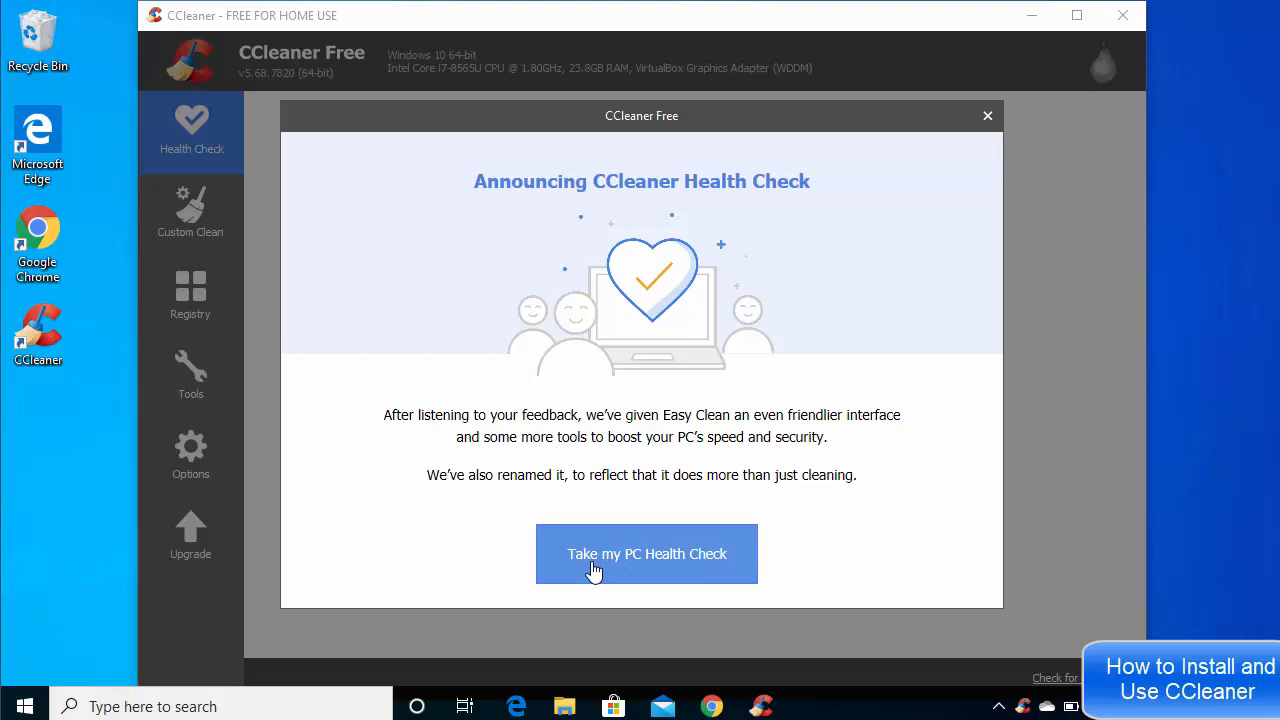
{"action": "mouse_move", "coordinate": [973, 178]}
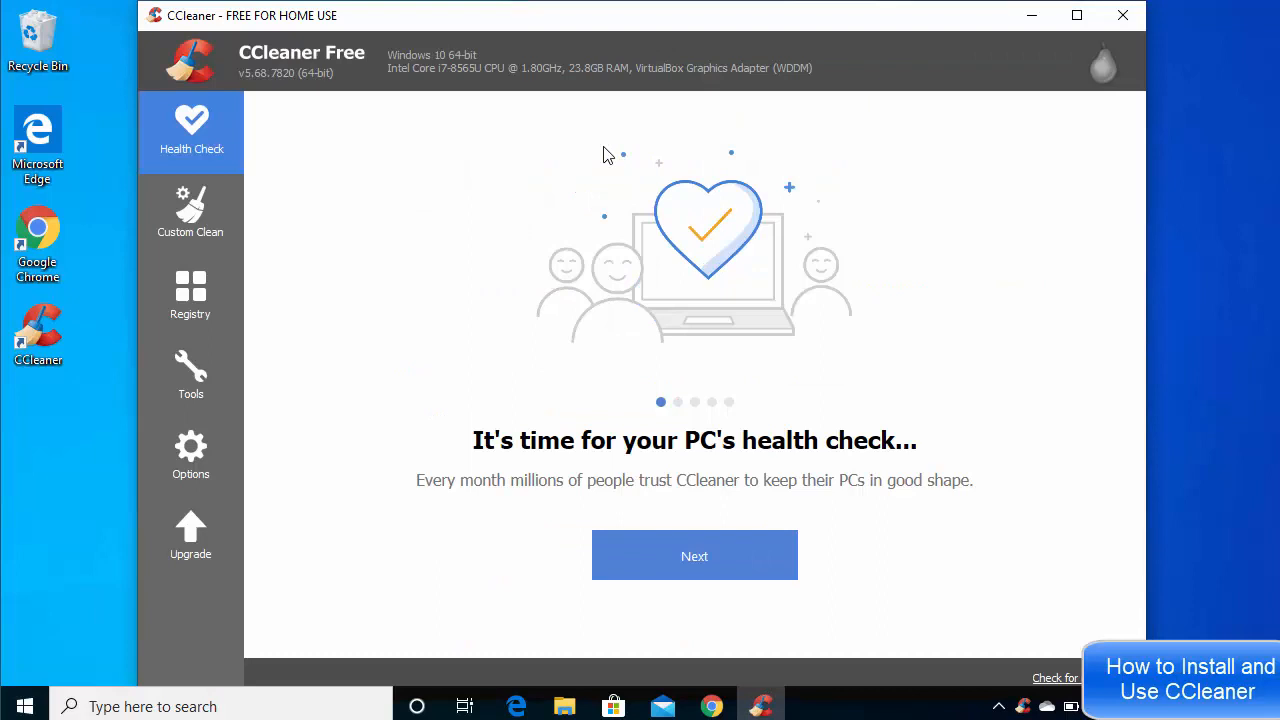
{"action": "mouse_move", "coordinate": [872, 120]}
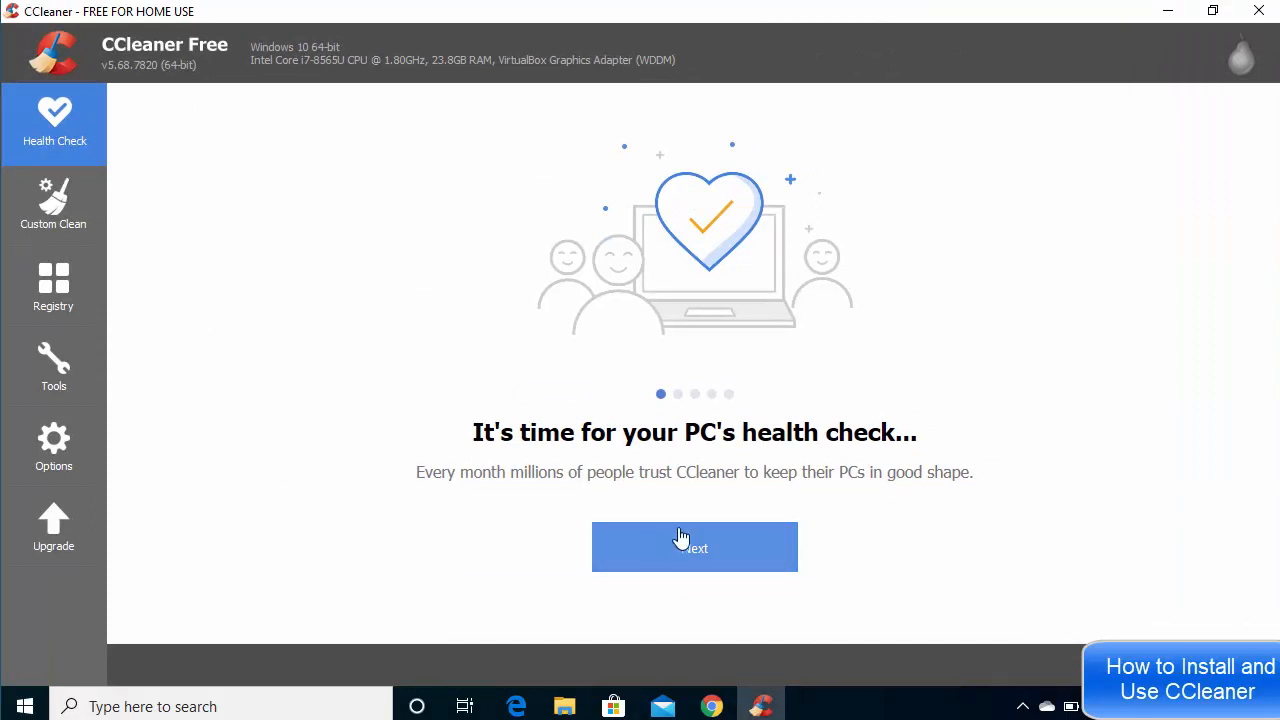
Step: Advance the Health Check intro to the 'Improve your PC's security' slide
{"action": "left_click", "coordinate": [694, 547]}
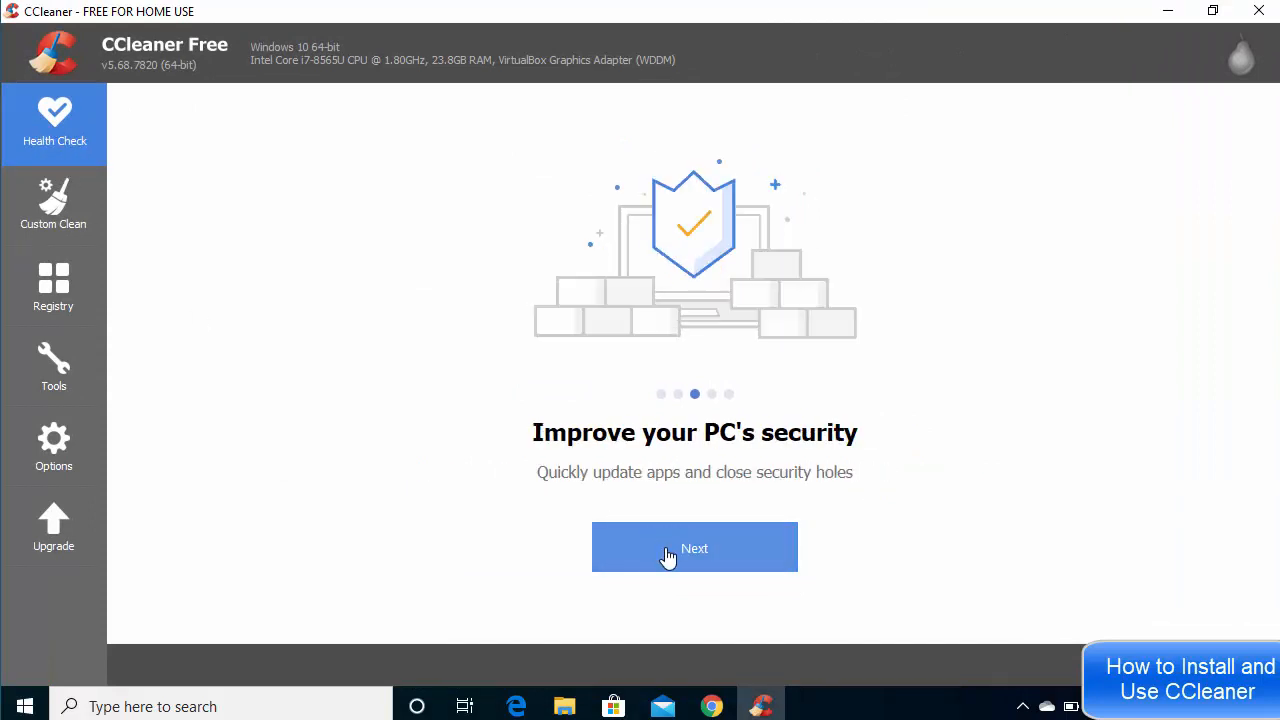
Step: Start the health check, letting Close & Analyze shut Google Chrome
{"action": "left_click", "coordinate": [694, 547]}
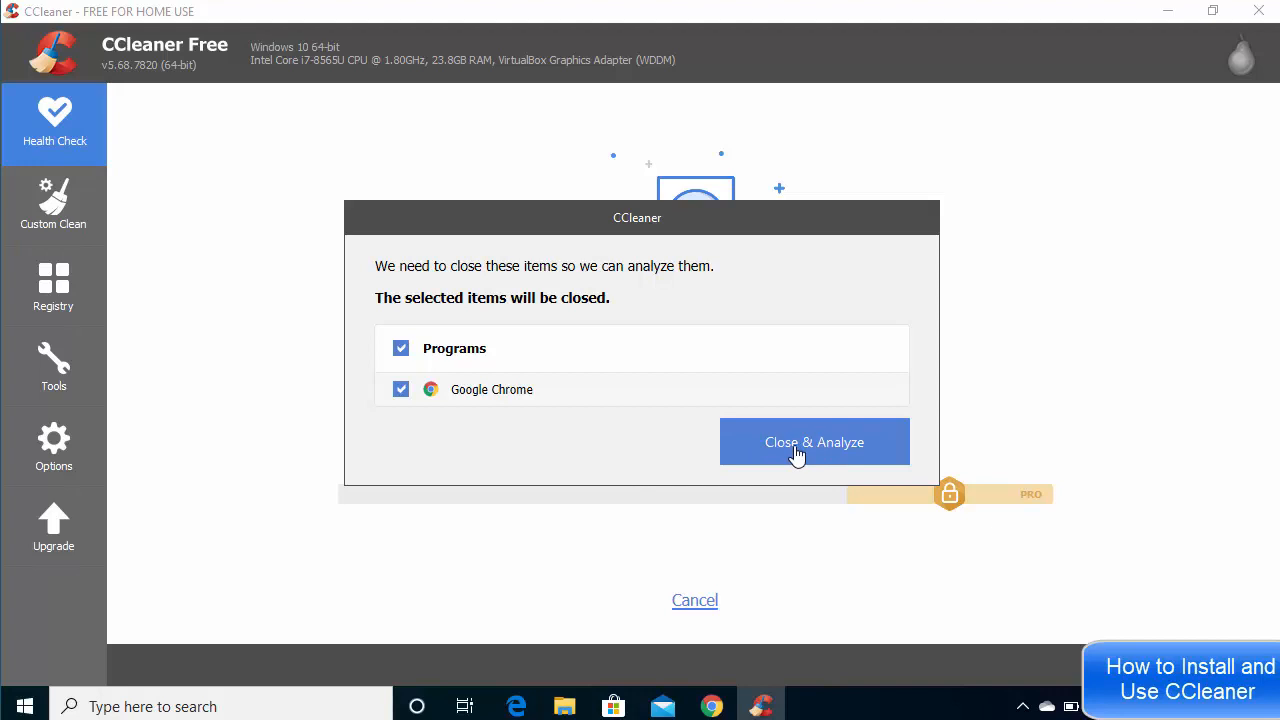
{"action": "mouse_move", "coordinate": [463, 397]}
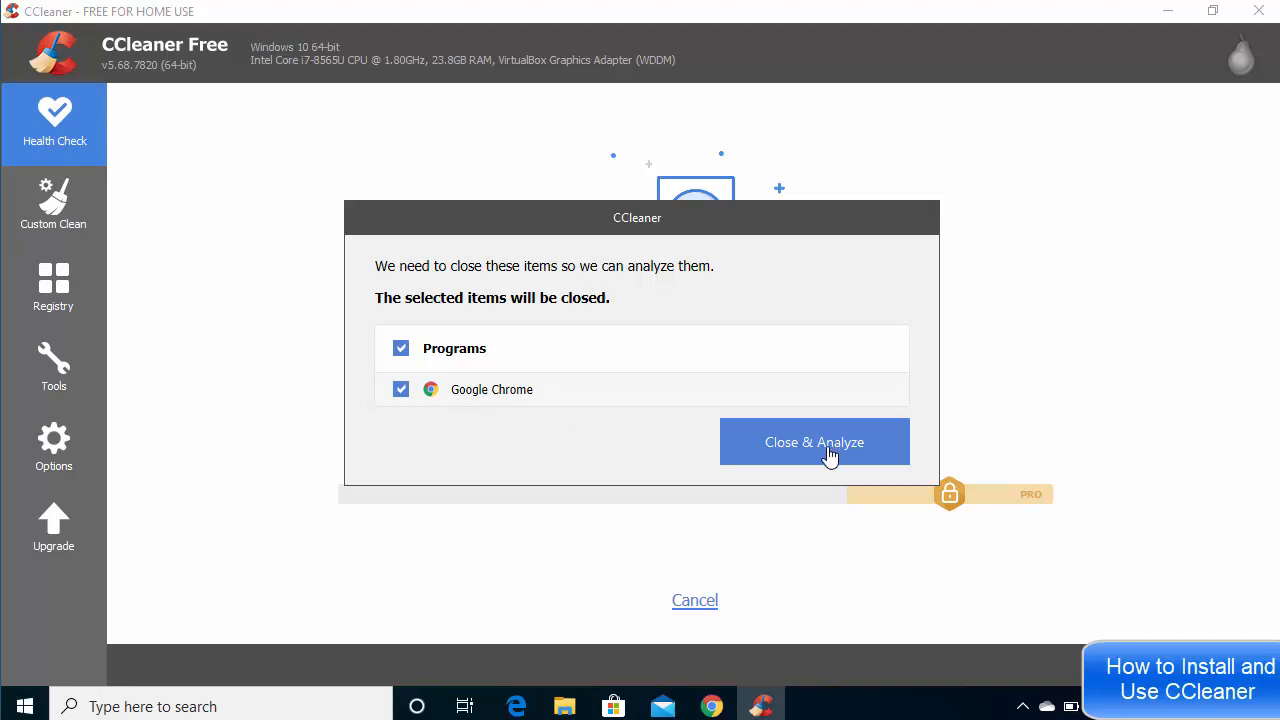
{"action": "left_click", "coordinate": [814, 442]}
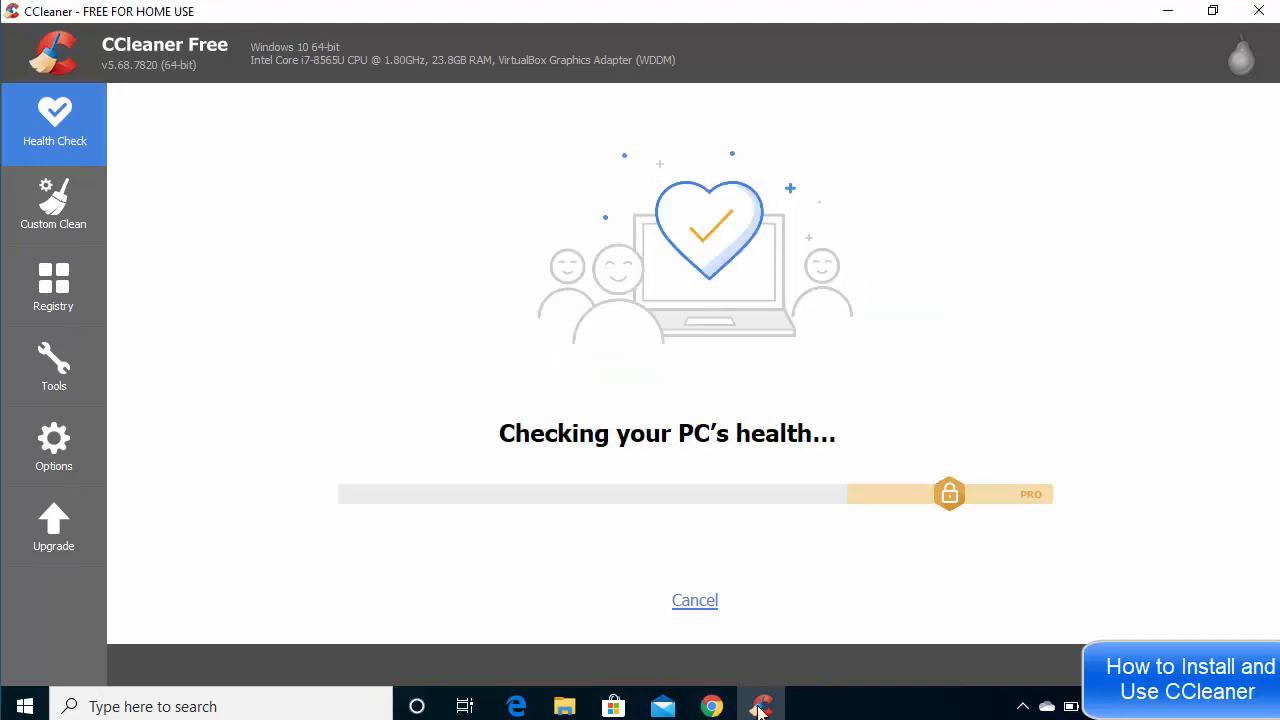
{"action": "mouse_move", "coordinate": [480, 490]}
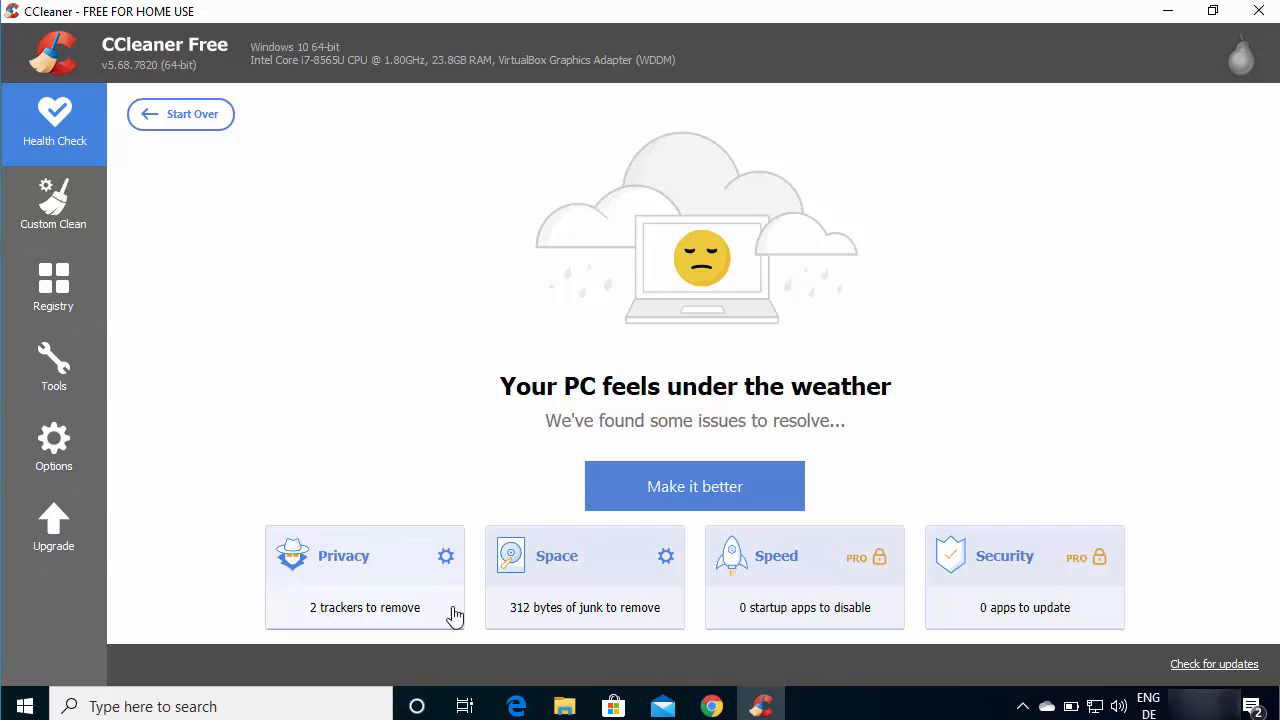
{"action": "mouse_move", "coordinate": [533, 622]}
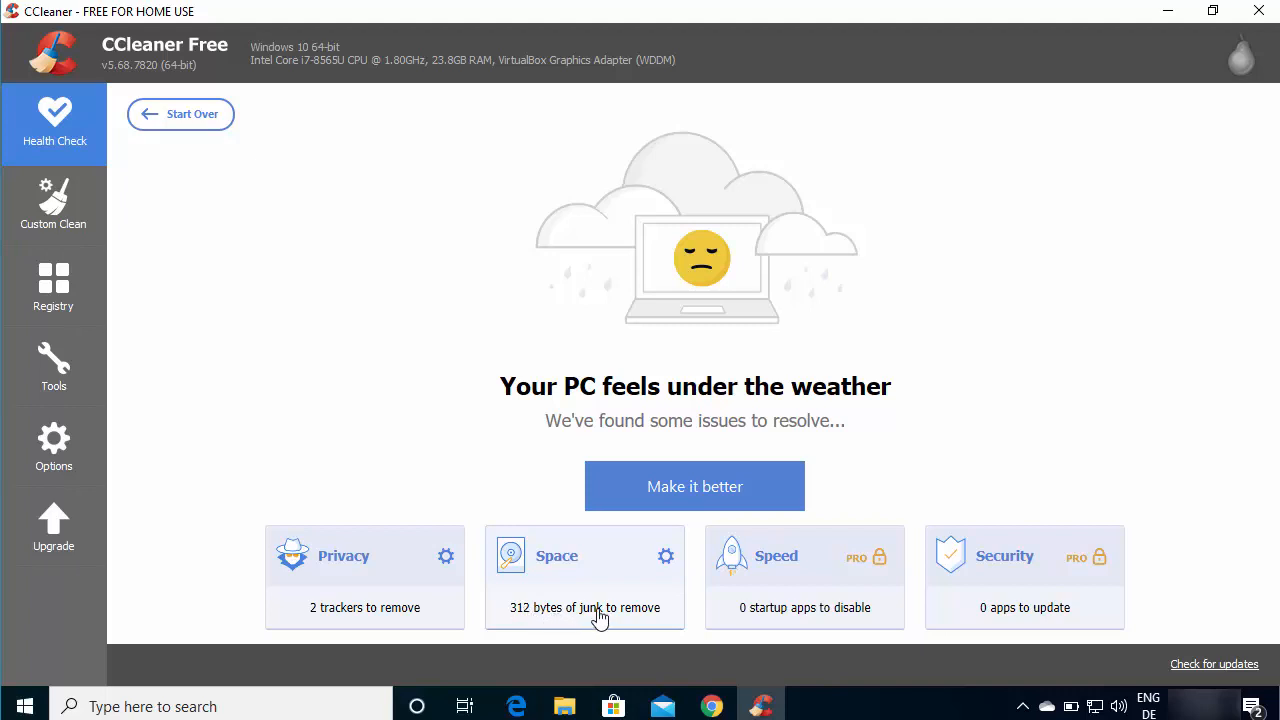
{"action": "mouse_move", "coordinate": [594, 603]}
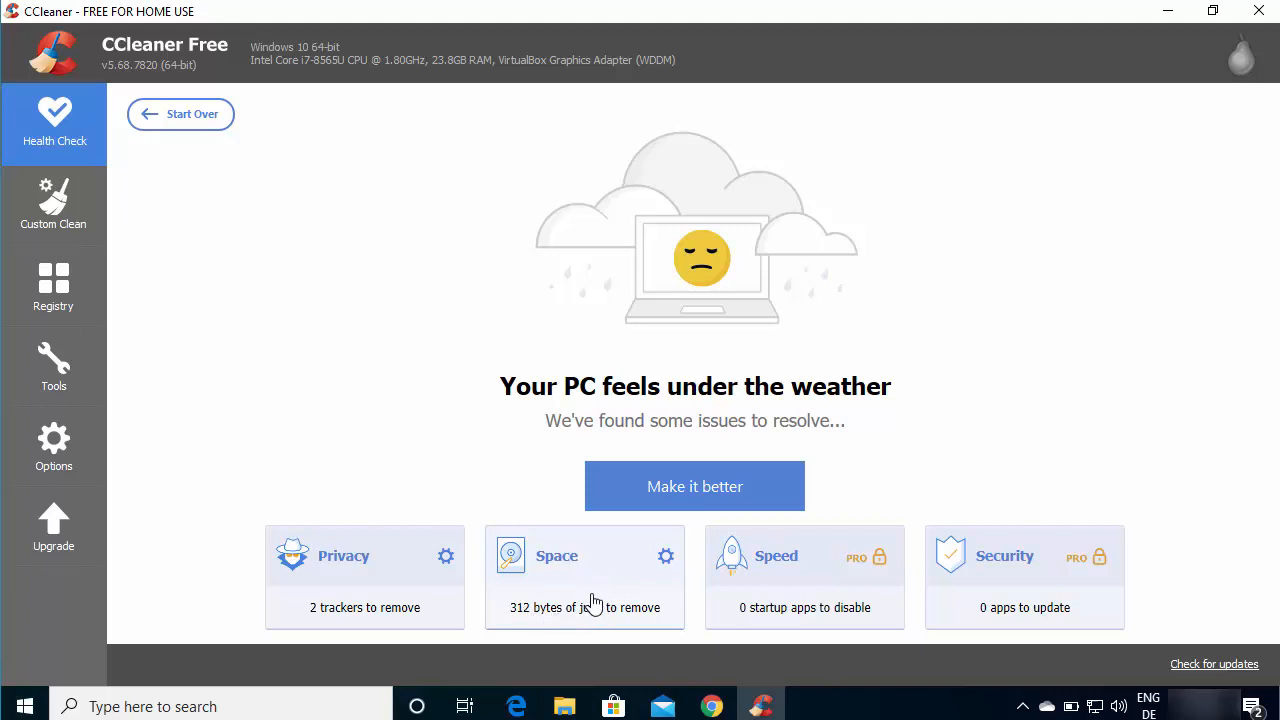
{"action": "mouse_move", "coordinate": [1056, 603]}
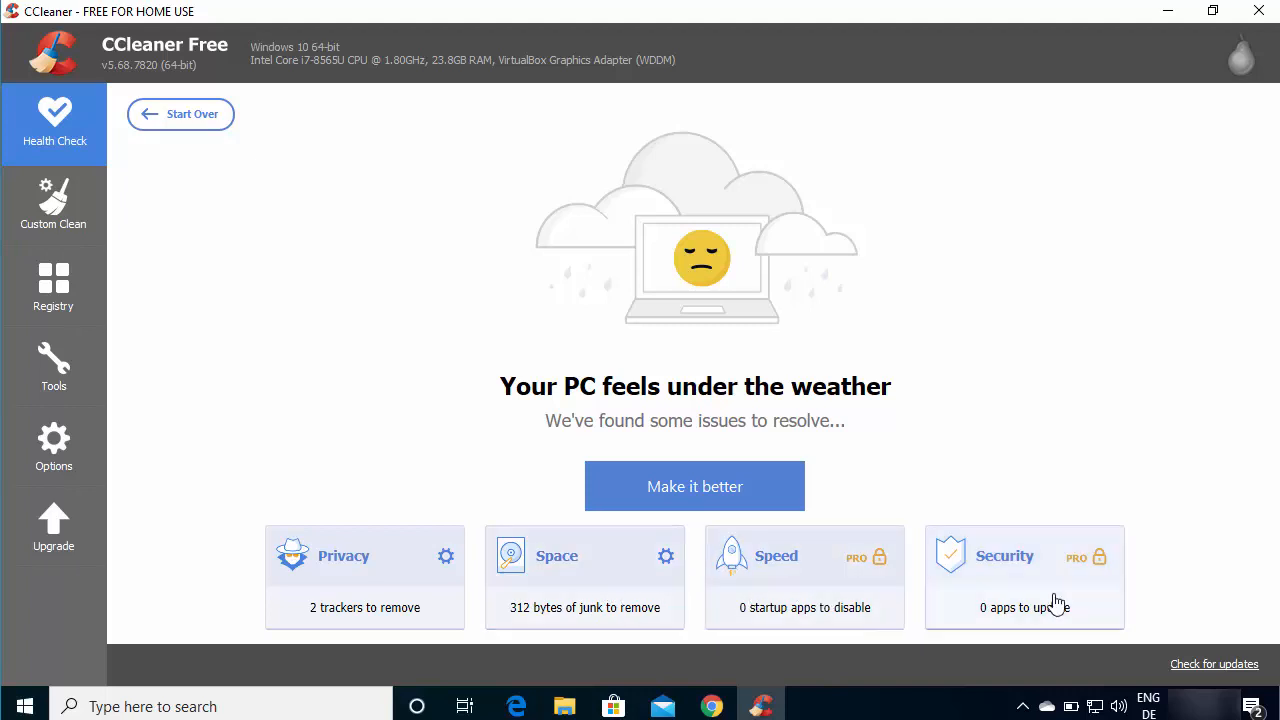
{"action": "mouse_move", "coordinate": [847, 586]}
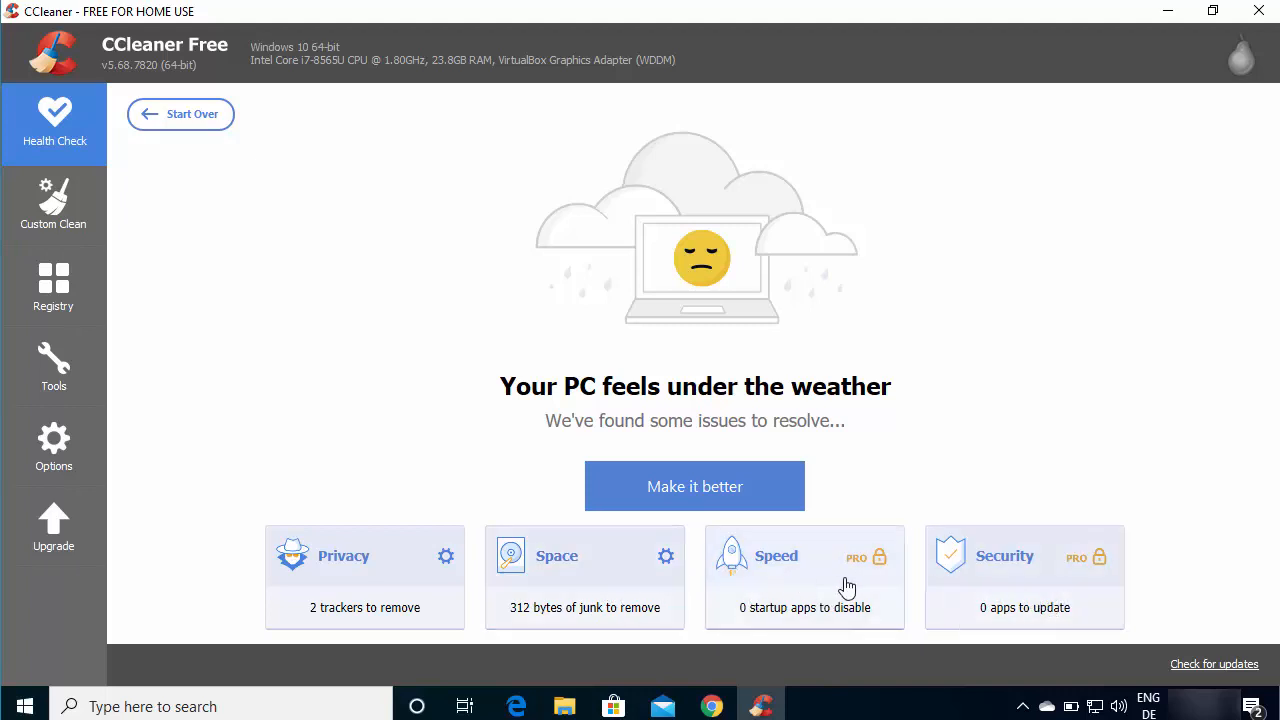
{"action": "mouse_move", "coordinate": [870, 578]}
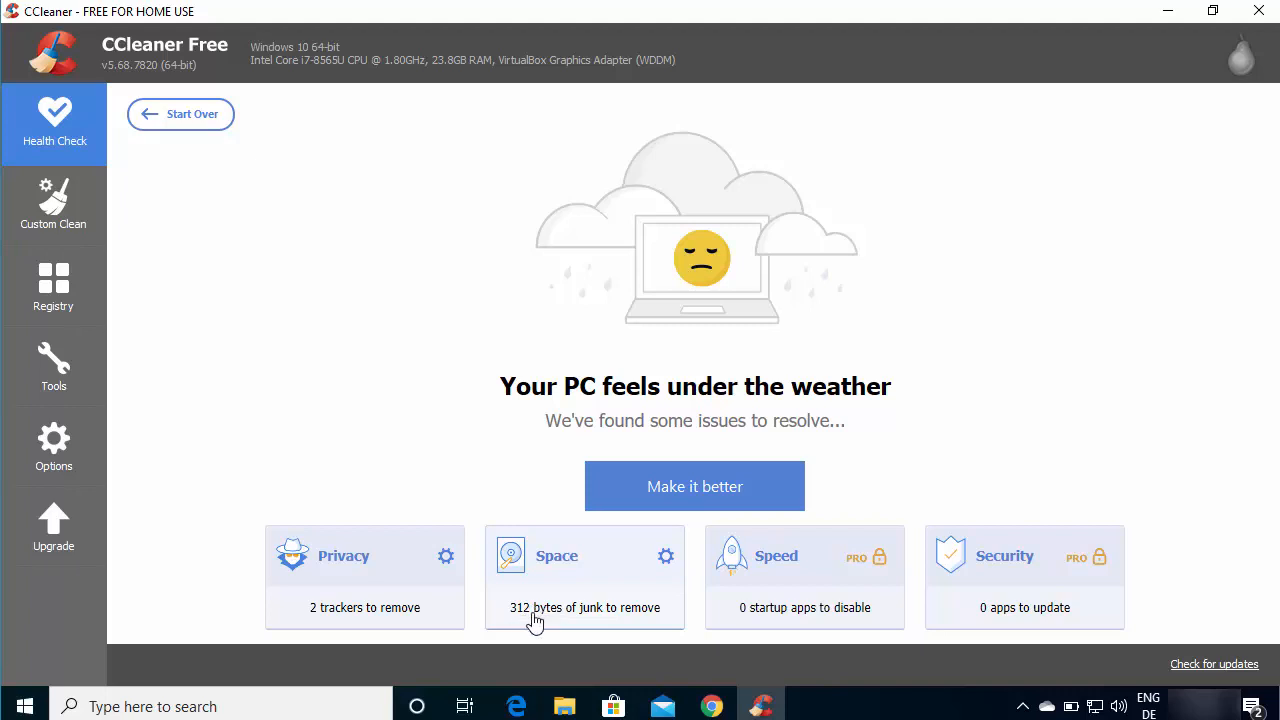
{"action": "mouse_move", "coordinate": [447, 377]}
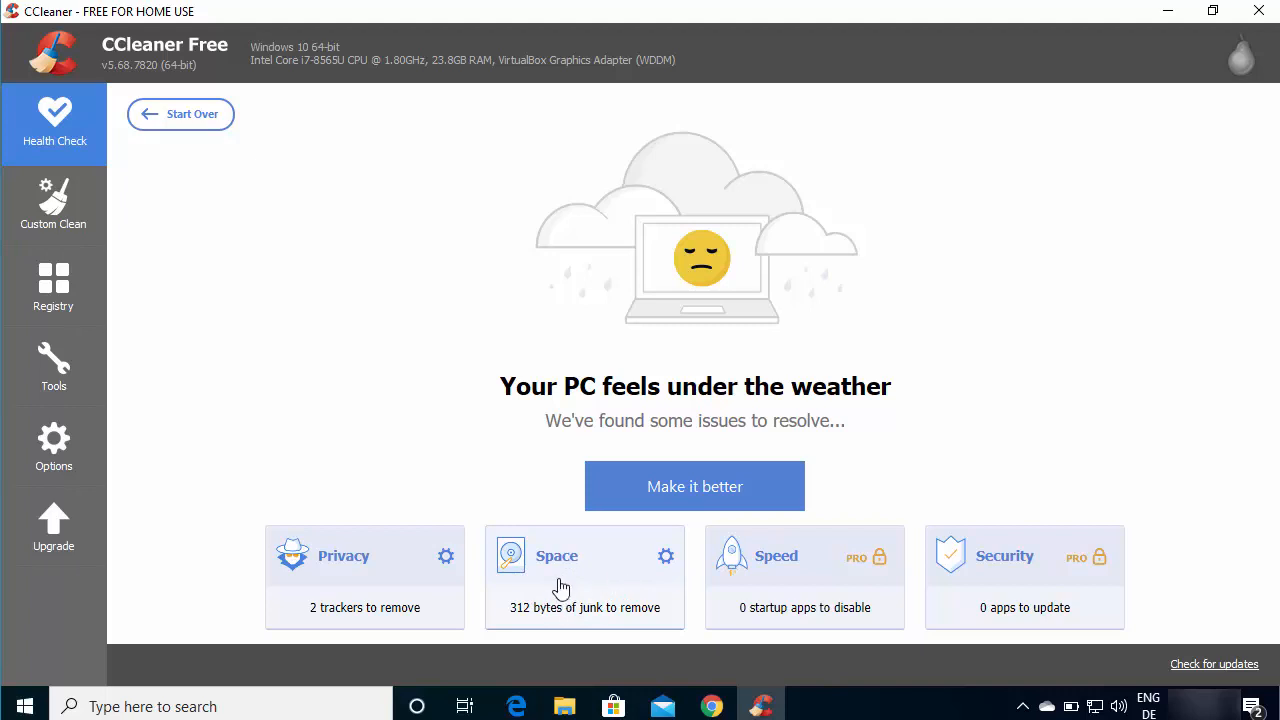
{"action": "mouse_move", "coordinate": [568, 595]}
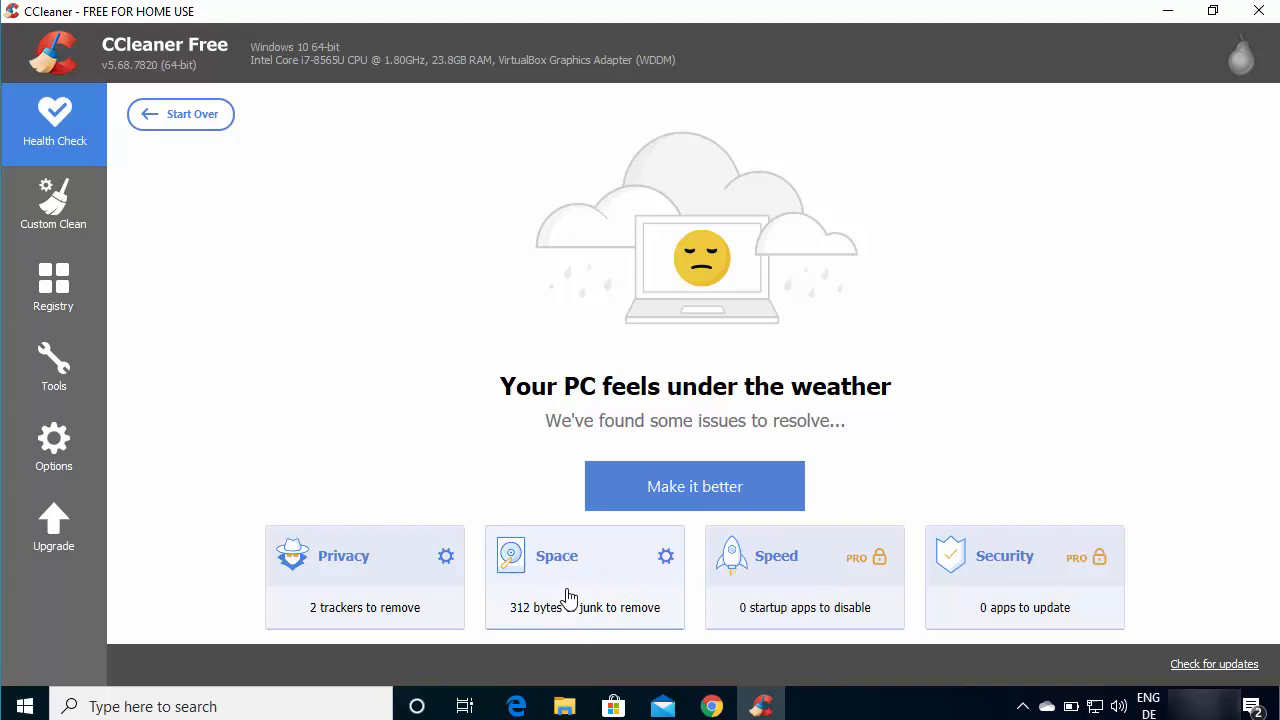
{"action": "mouse_move", "coordinate": [565, 585]}
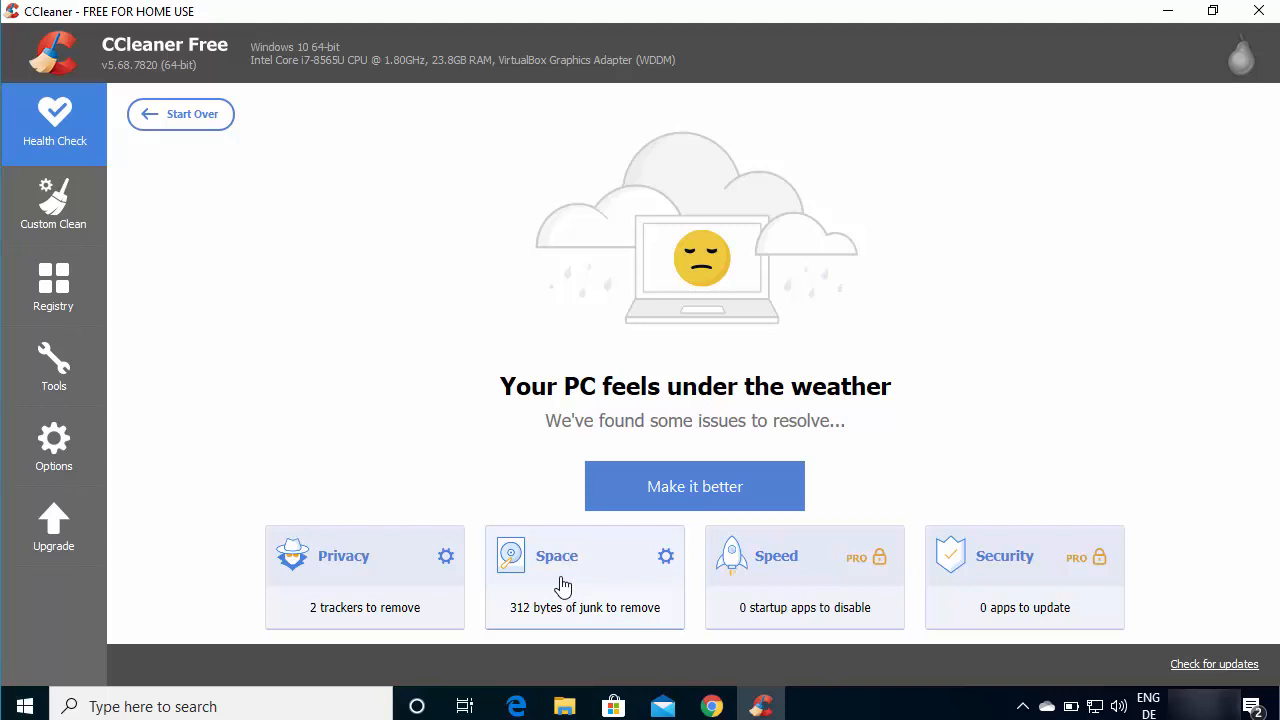
{"action": "mouse_move", "coordinate": [601, 560]}
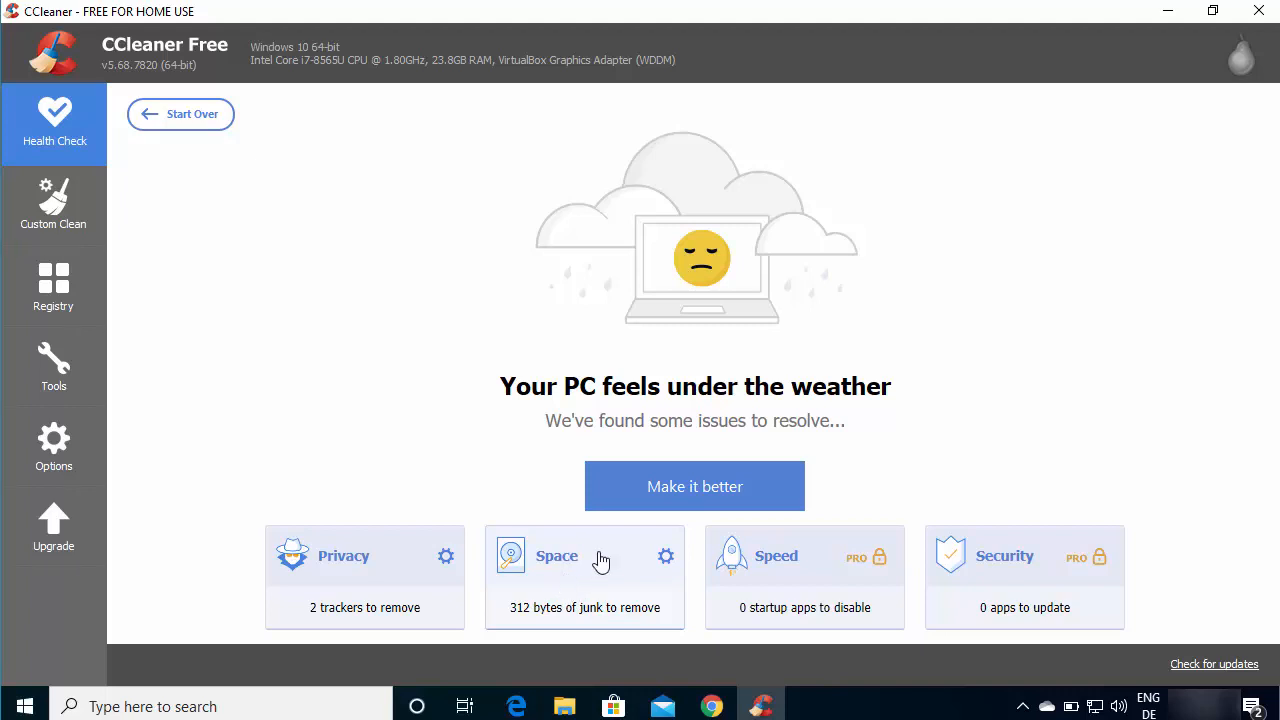
{"action": "mouse_move", "coordinate": [575, 598]}
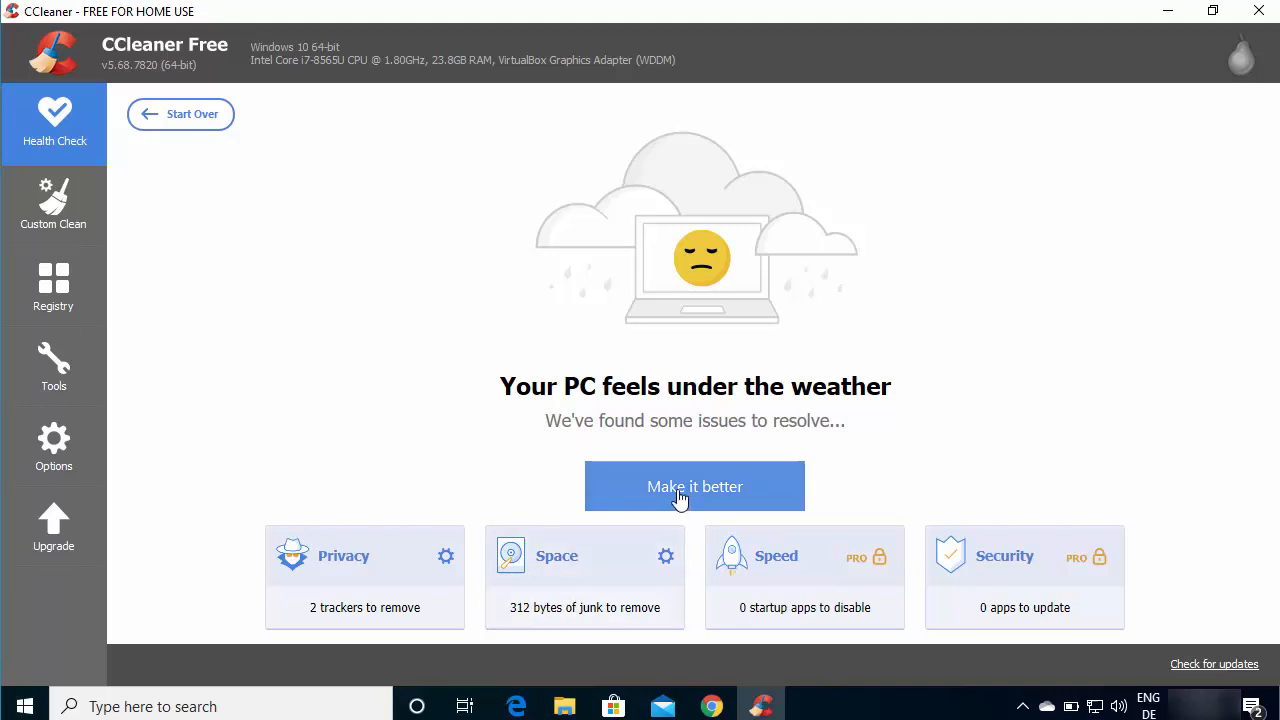
{"action": "mouse_move", "coordinate": [363, 586]}
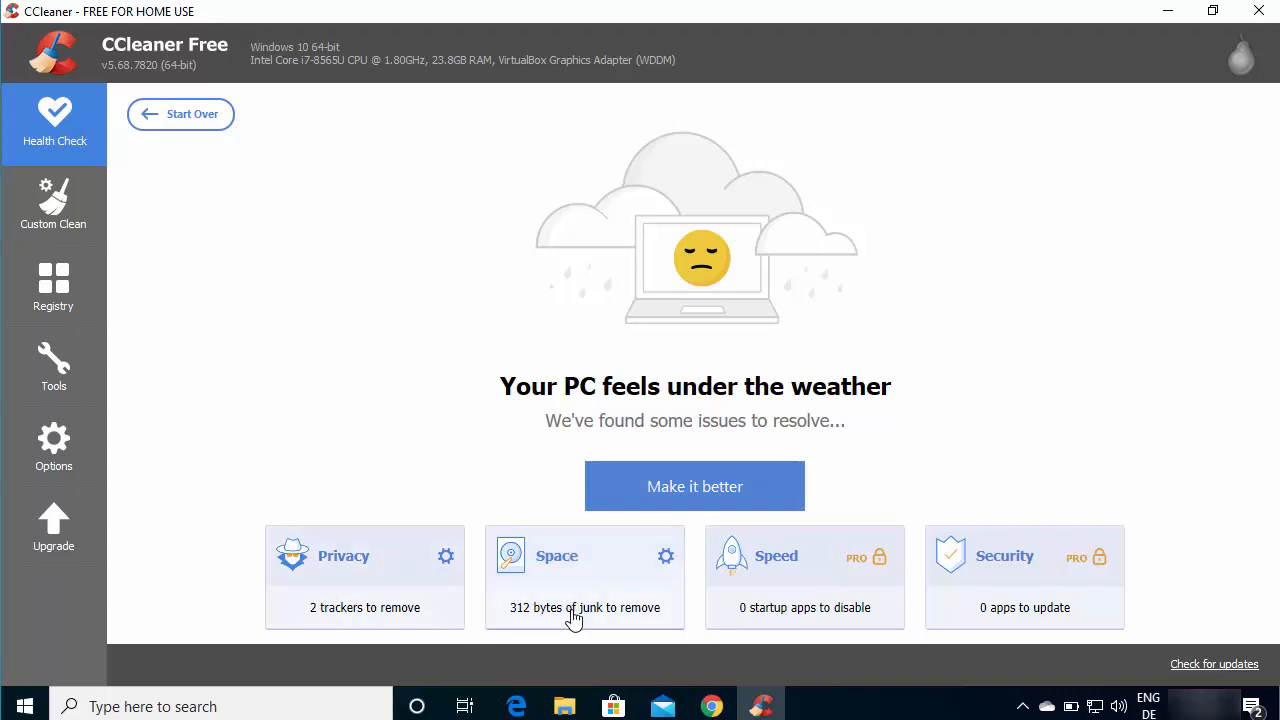
{"action": "mouse_move", "coordinate": [655, 598]}
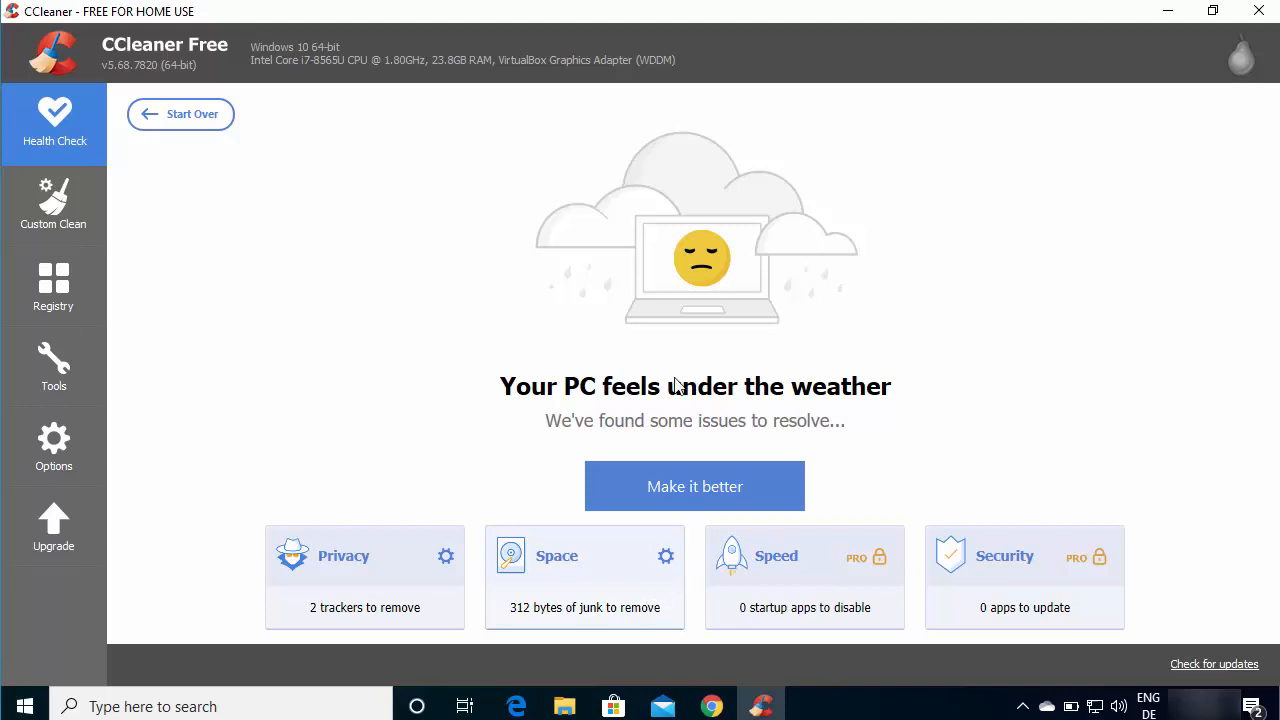
{"action": "mouse_move", "coordinate": [713, 324]}
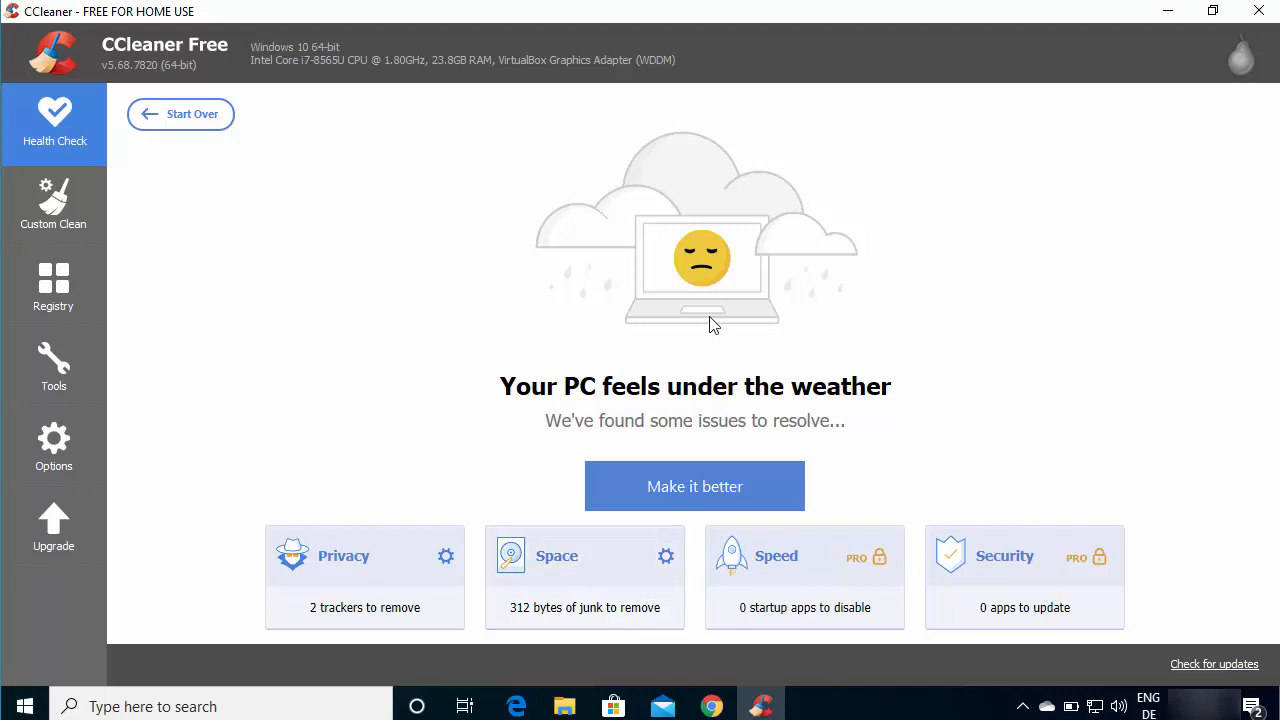
{"action": "mouse_move", "coordinate": [120, 62]}
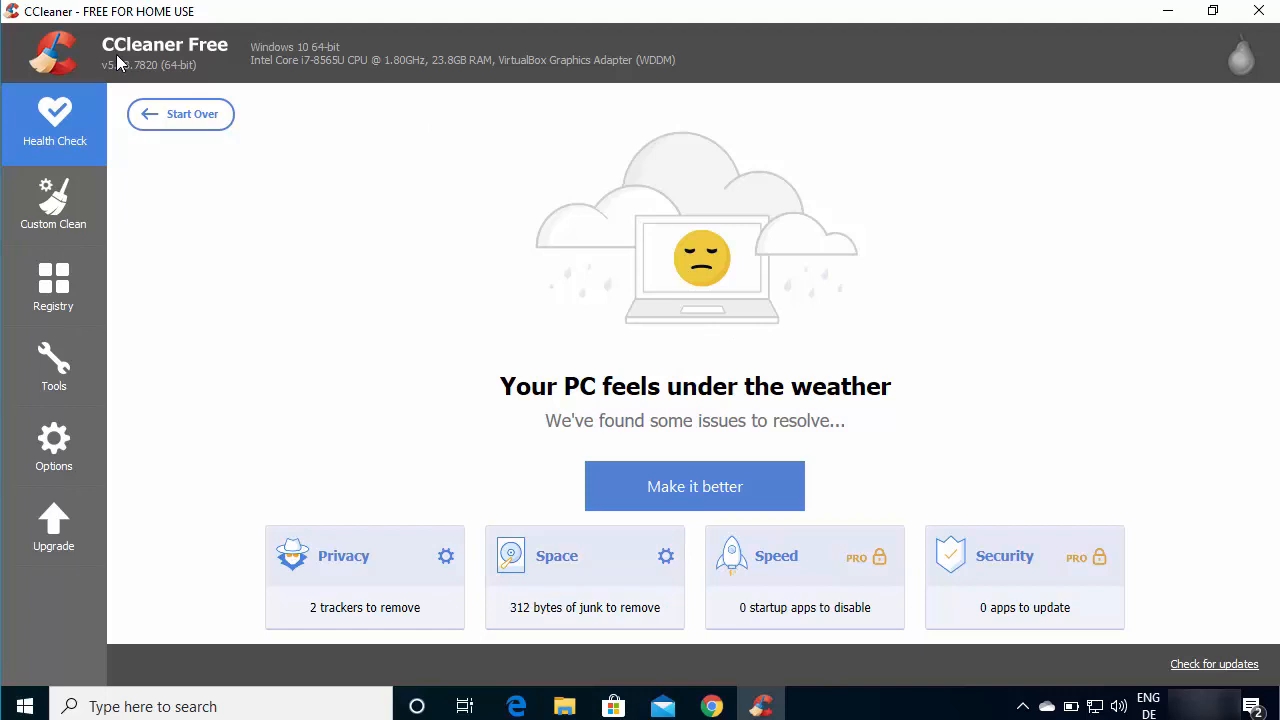
{"action": "mouse_move", "coordinate": [55, 200]}
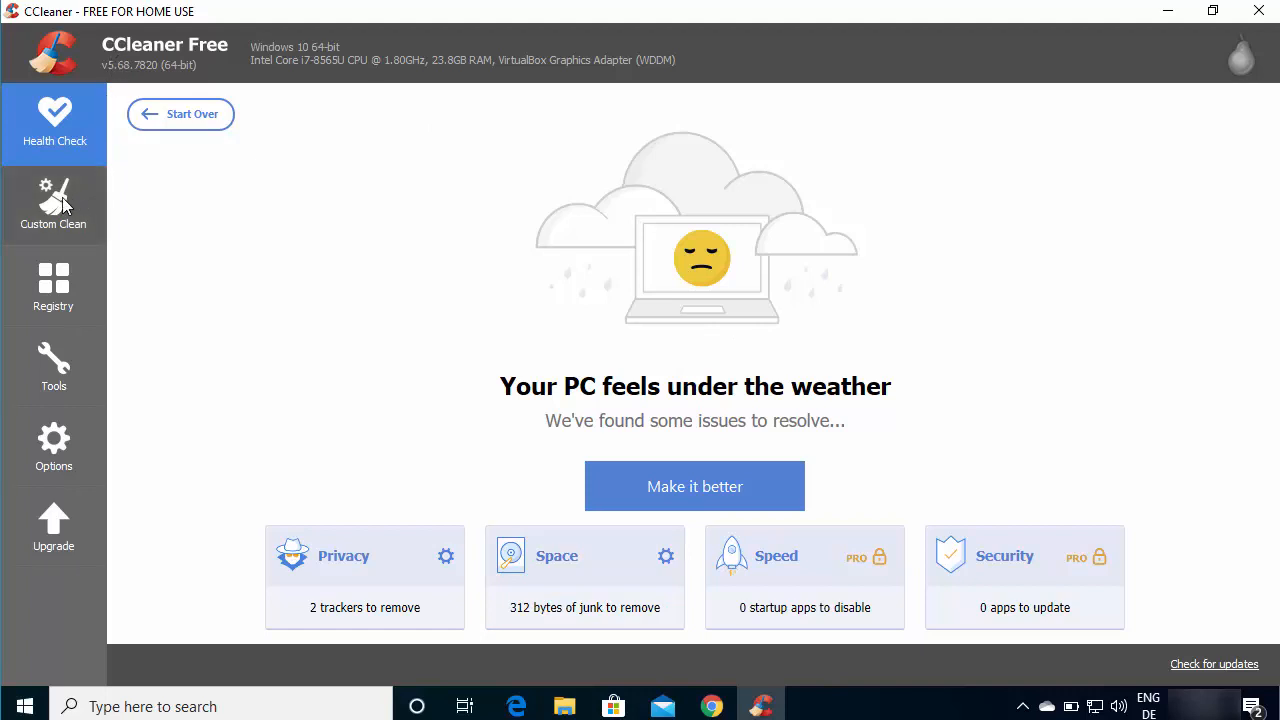
{"action": "left_click", "coordinate": [53, 205]}
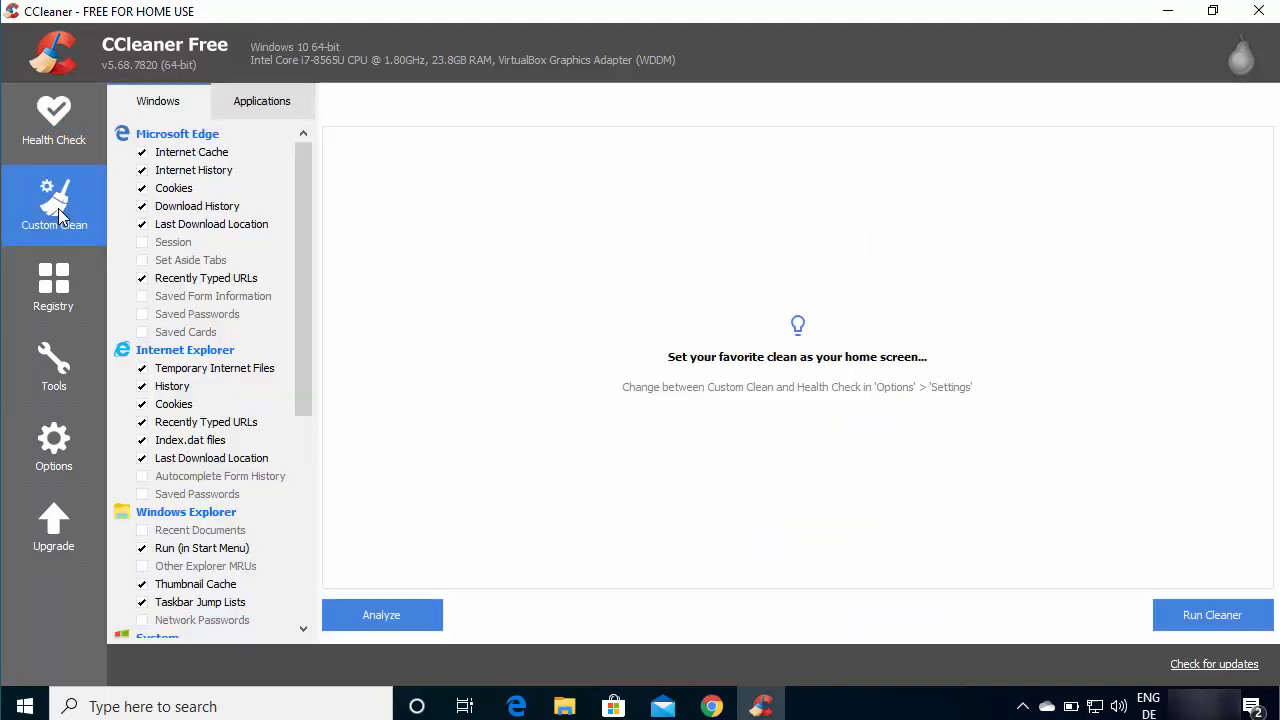
{"action": "mouse_move", "coordinate": [185, 225]}
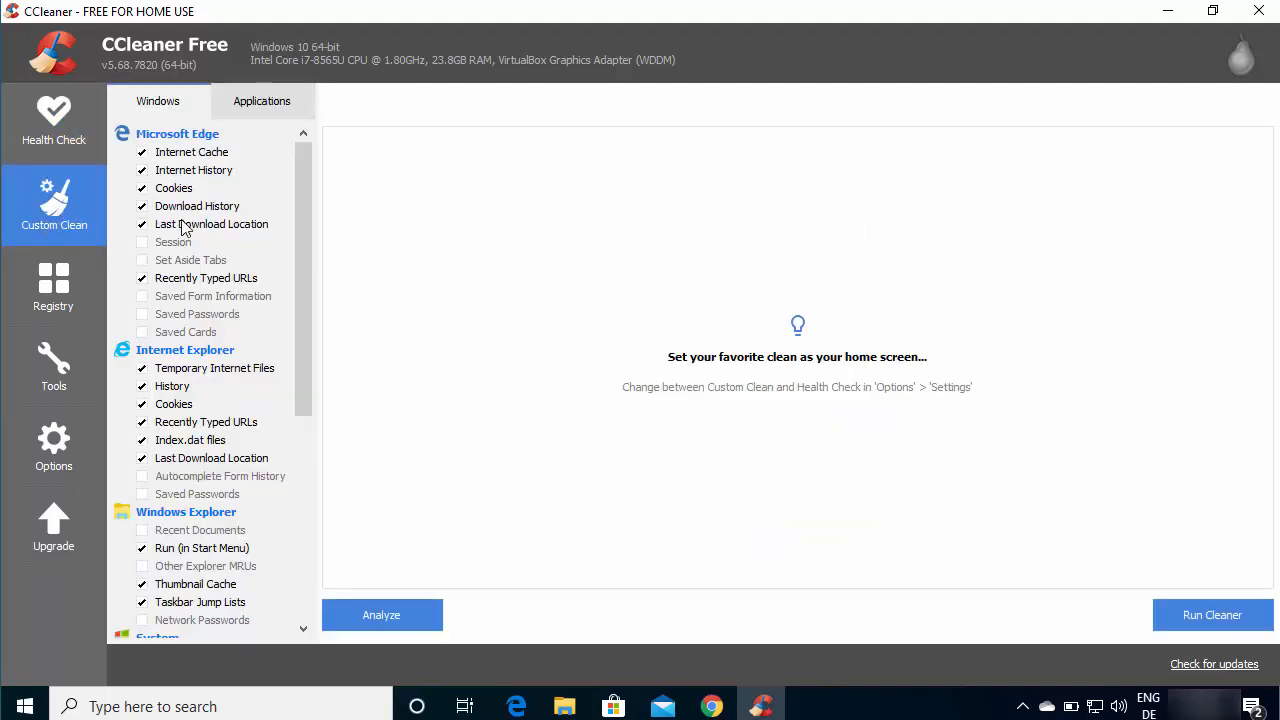
{"action": "mouse_move", "coordinate": [210, 192]}
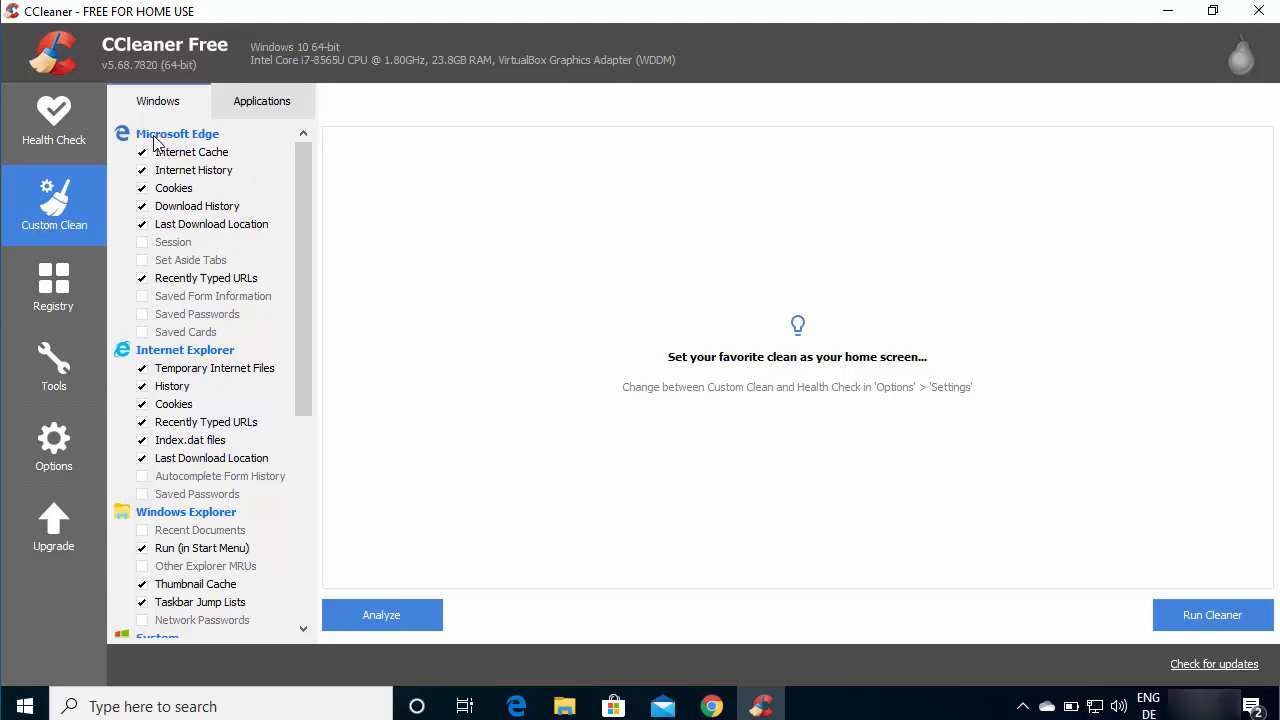
{"action": "mouse_move", "coordinate": [167, 358]}
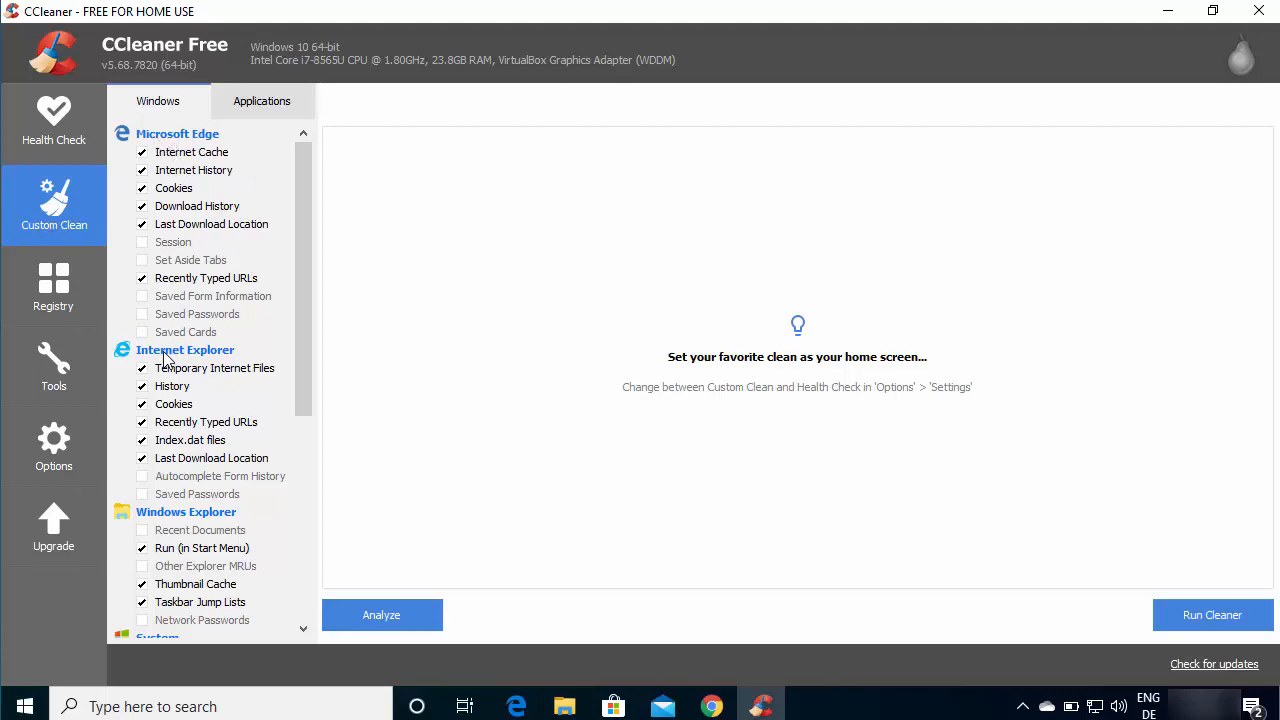
{"action": "mouse_move", "coordinate": [200, 363]}
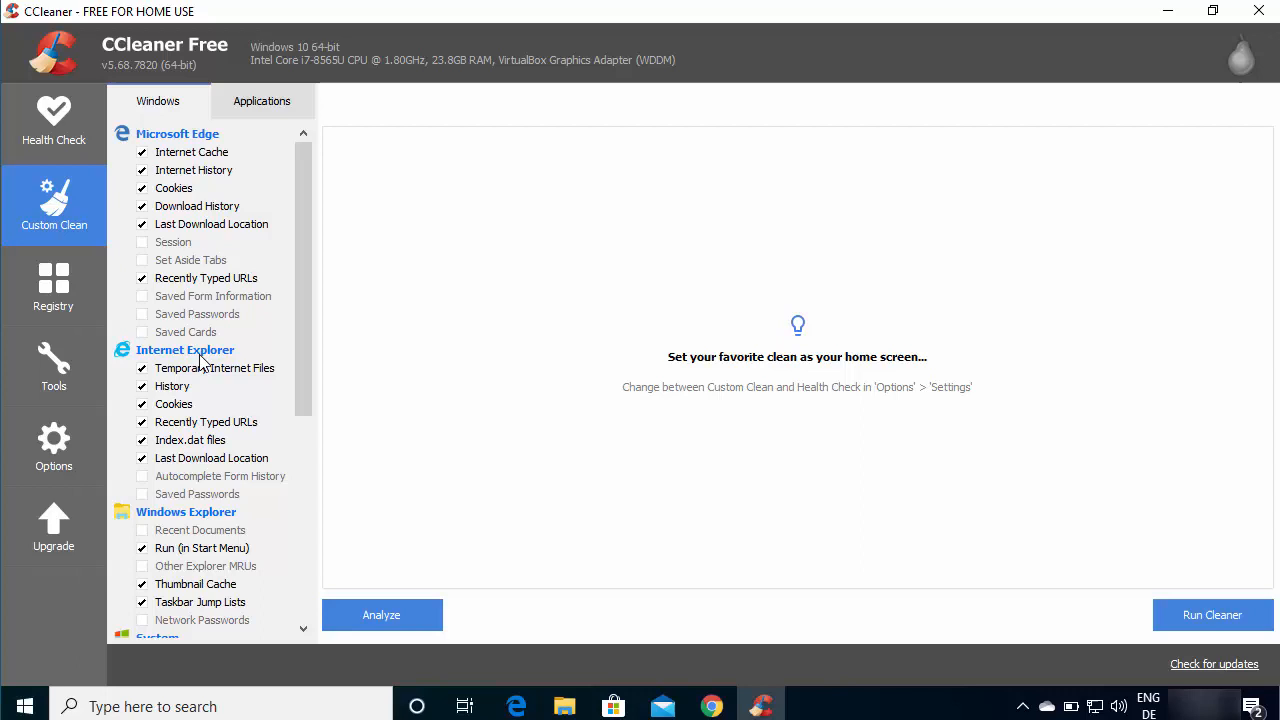
{"action": "mouse_move", "coordinate": [173, 160]}
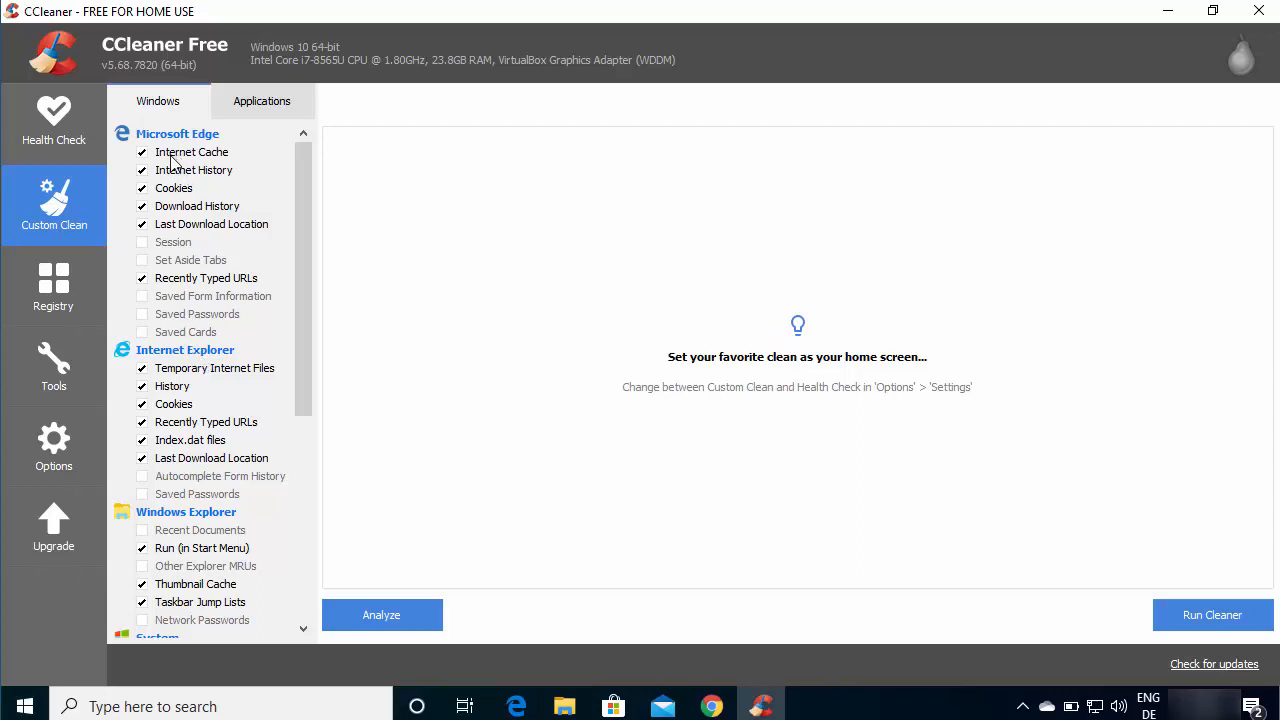
{"action": "mouse_move", "coordinate": [170, 196]}
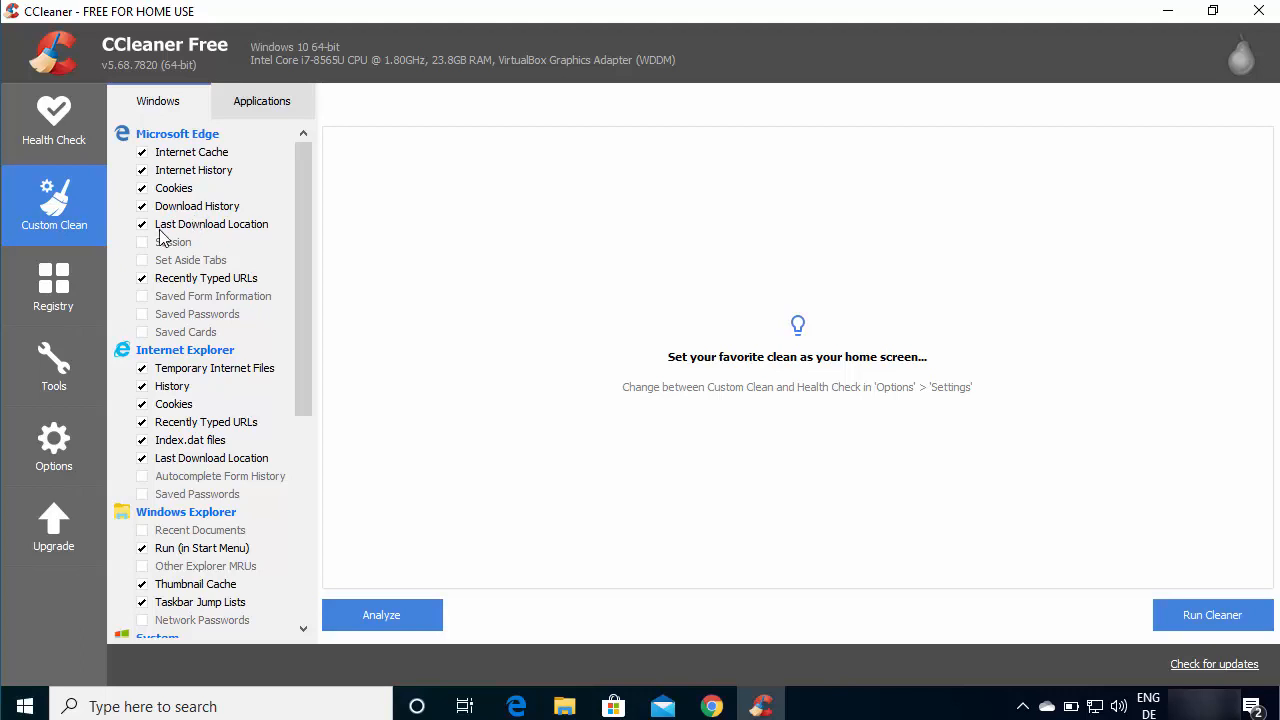
{"action": "mouse_move", "coordinate": [445, 297]}
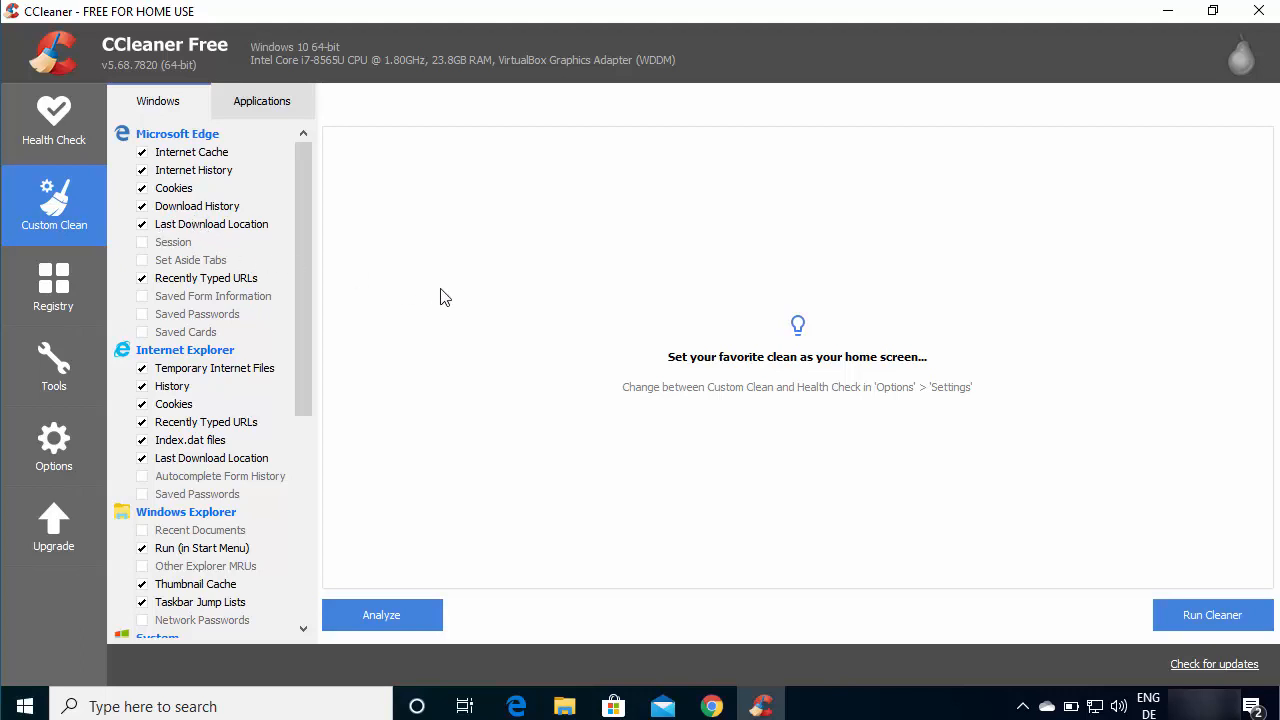
{"action": "mouse_move", "coordinate": [230, 190]}
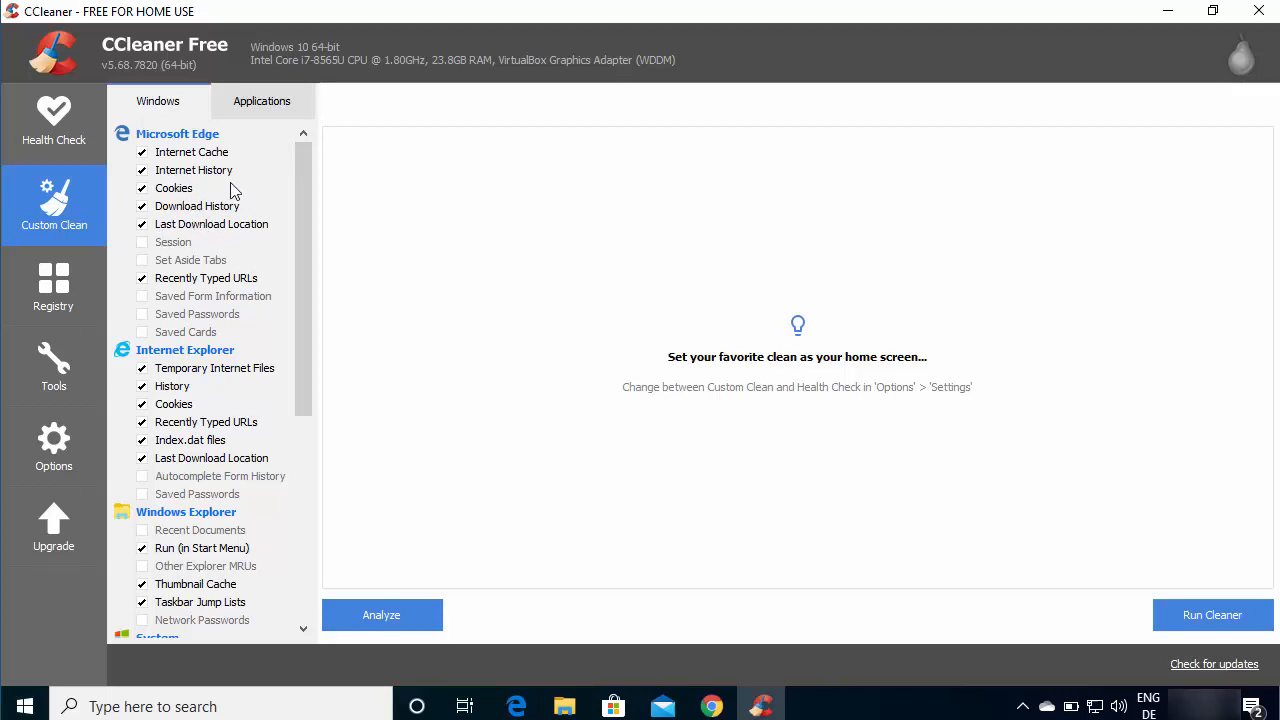
{"action": "mouse_move", "coordinate": [220, 189]}
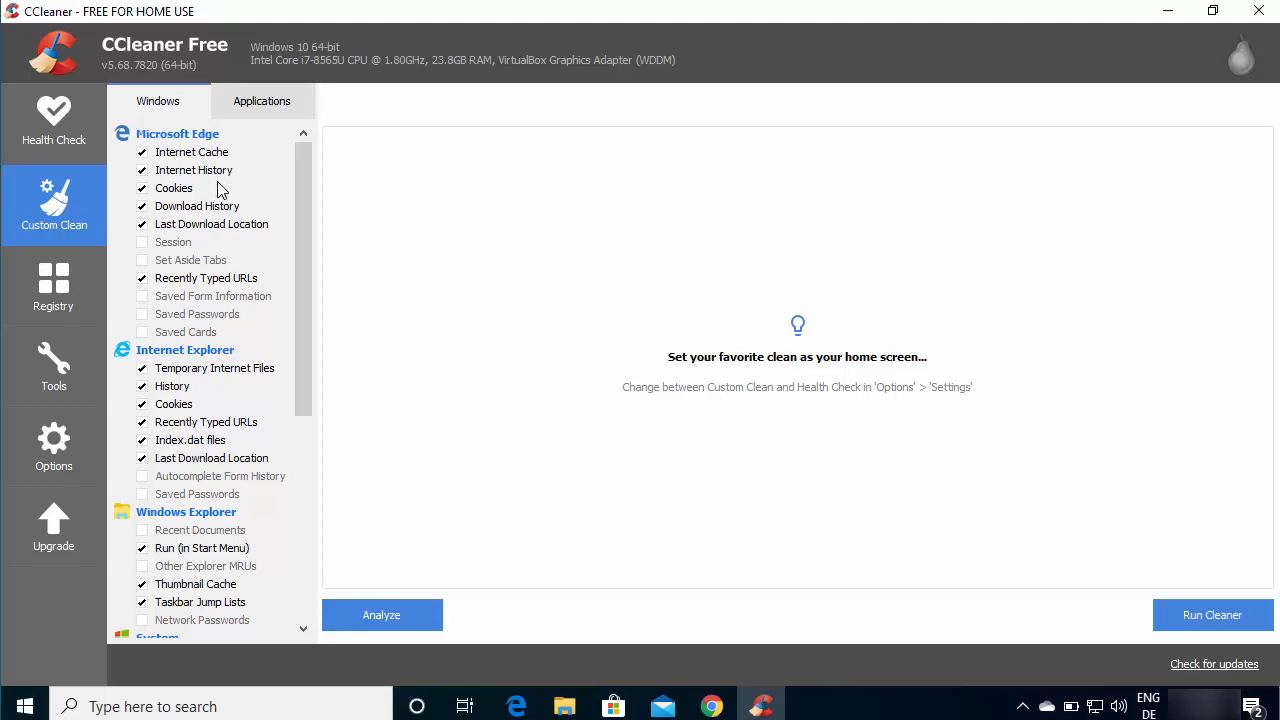
{"action": "scroll", "scroll_direction": "down", "scroll_amount": 3}
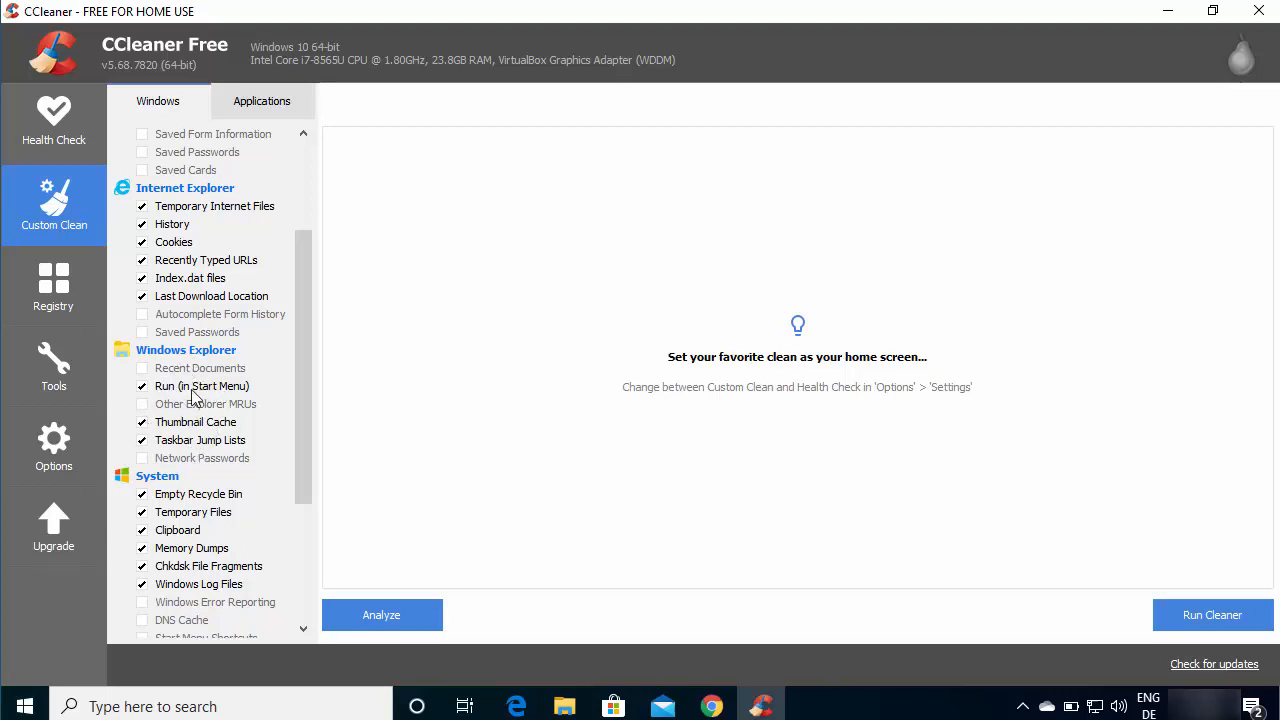
{"action": "scroll", "scroll_direction": "down", "scroll_amount": 3}
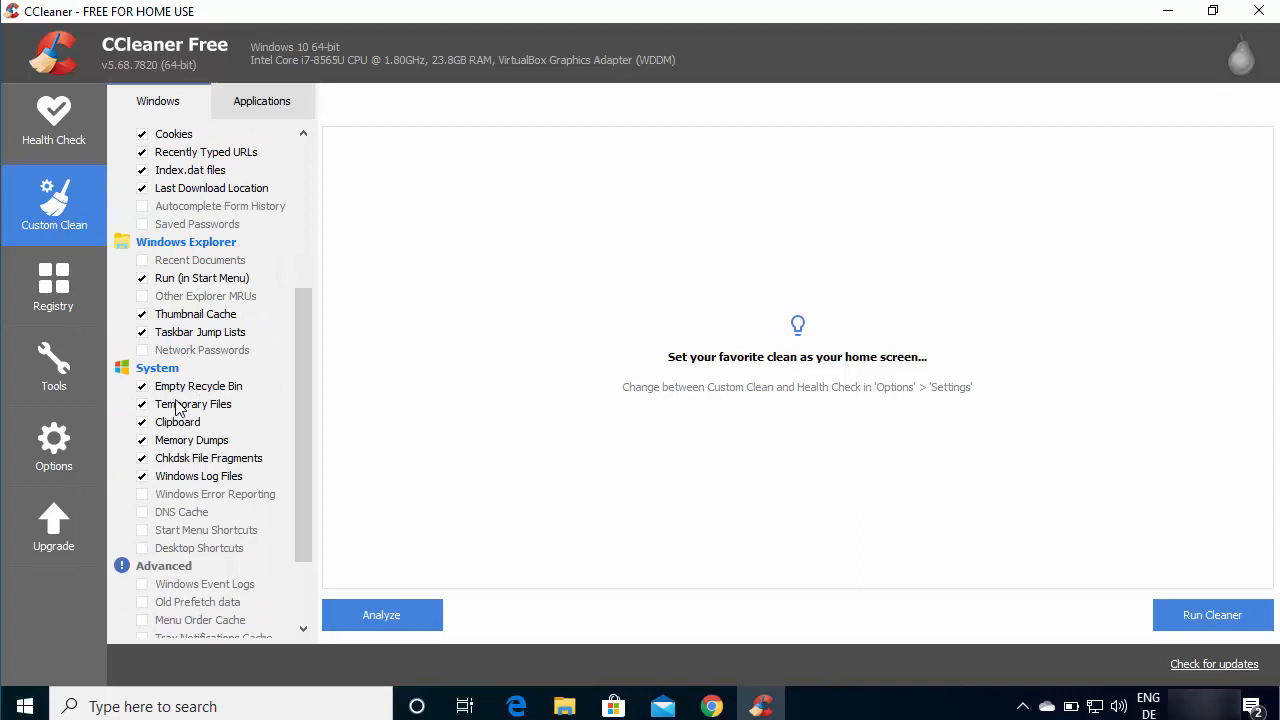
{"action": "mouse_move", "coordinate": [190, 418]}
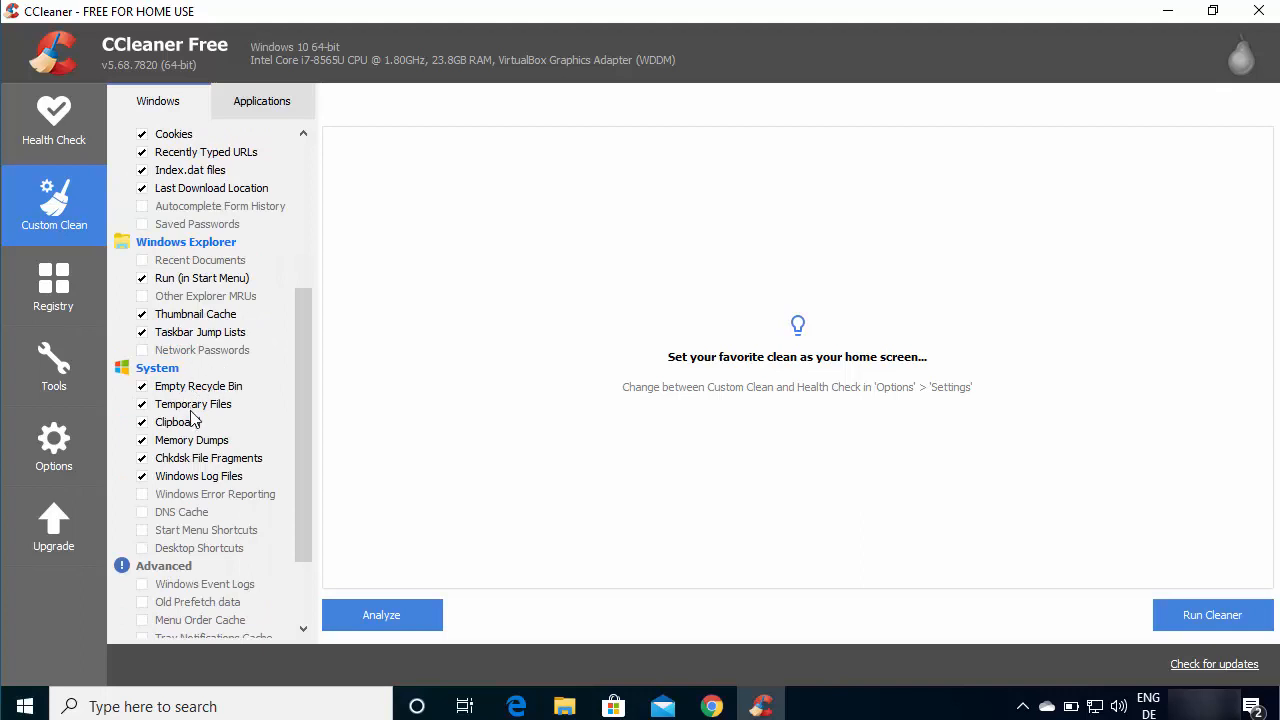
{"action": "mouse_move", "coordinate": [175, 430]}
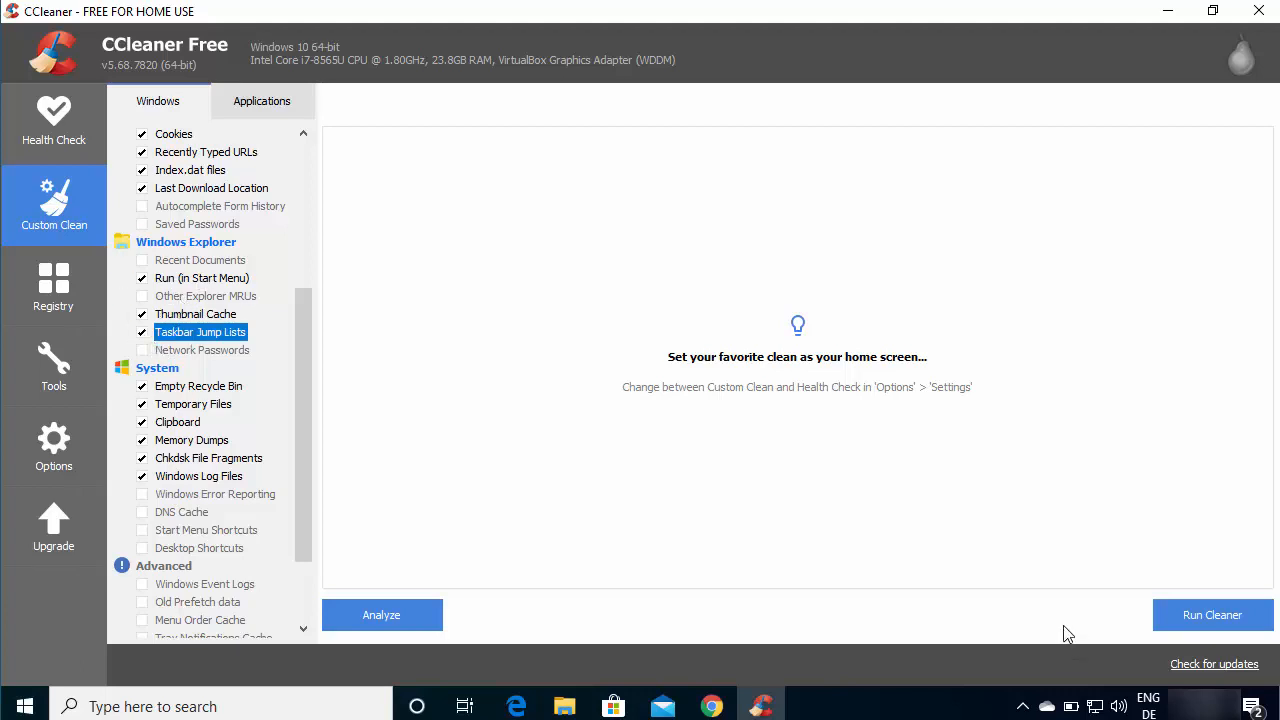
Step: Run the cleaner on the checked items, confirm deletion, then open Health Check
{"action": "left_click", "coordinate": [1212, 614]}
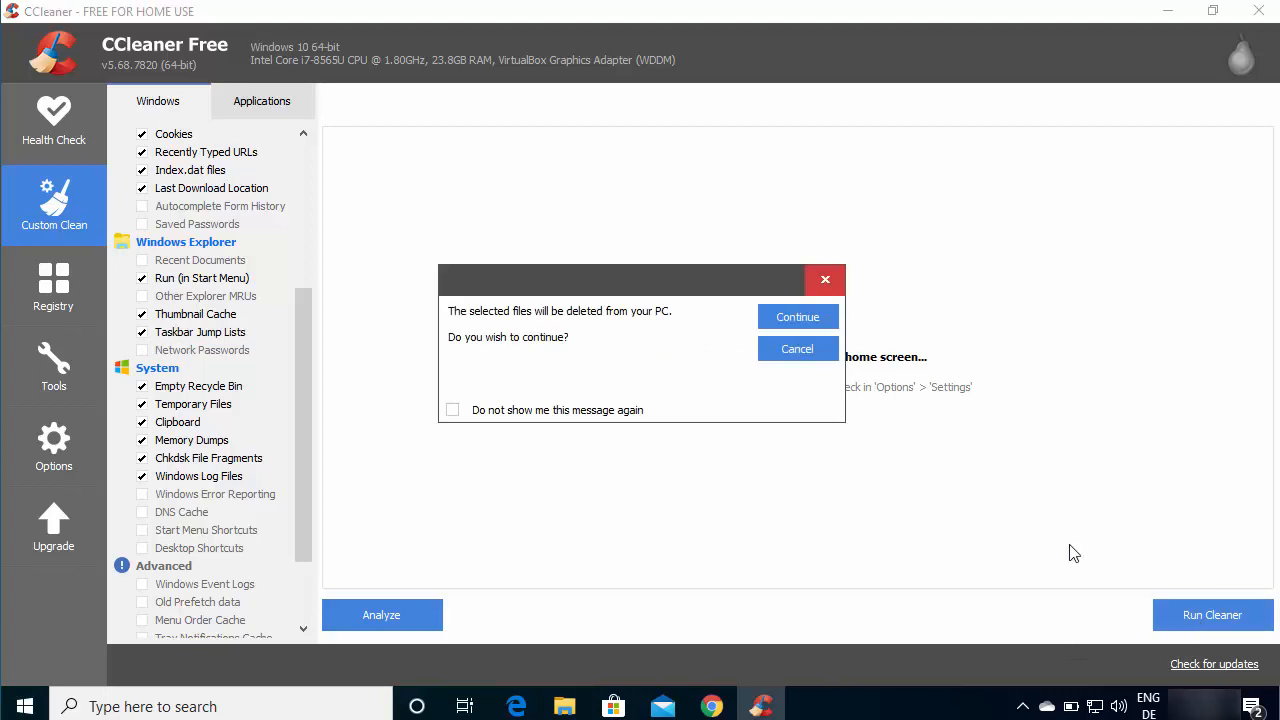
{"action": "left_click", "coordinate": [797, 316]}
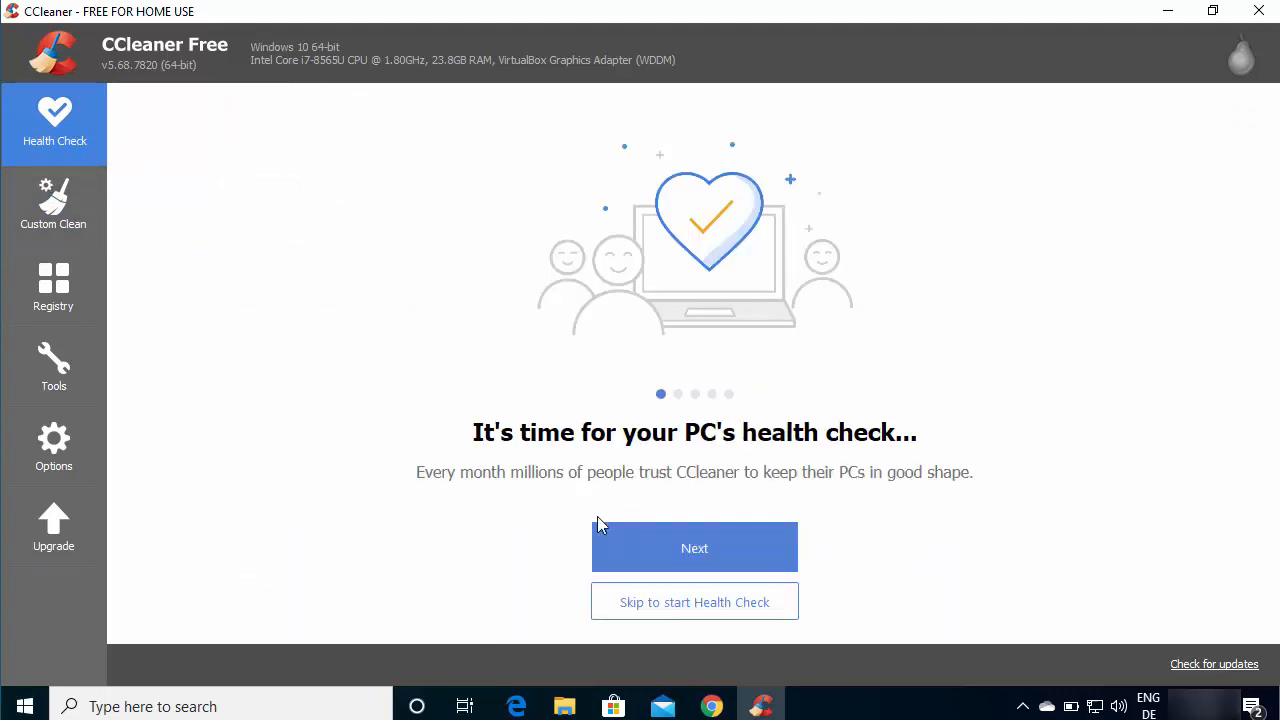
{"action": "left_click", "coordinate": [694, 547]}
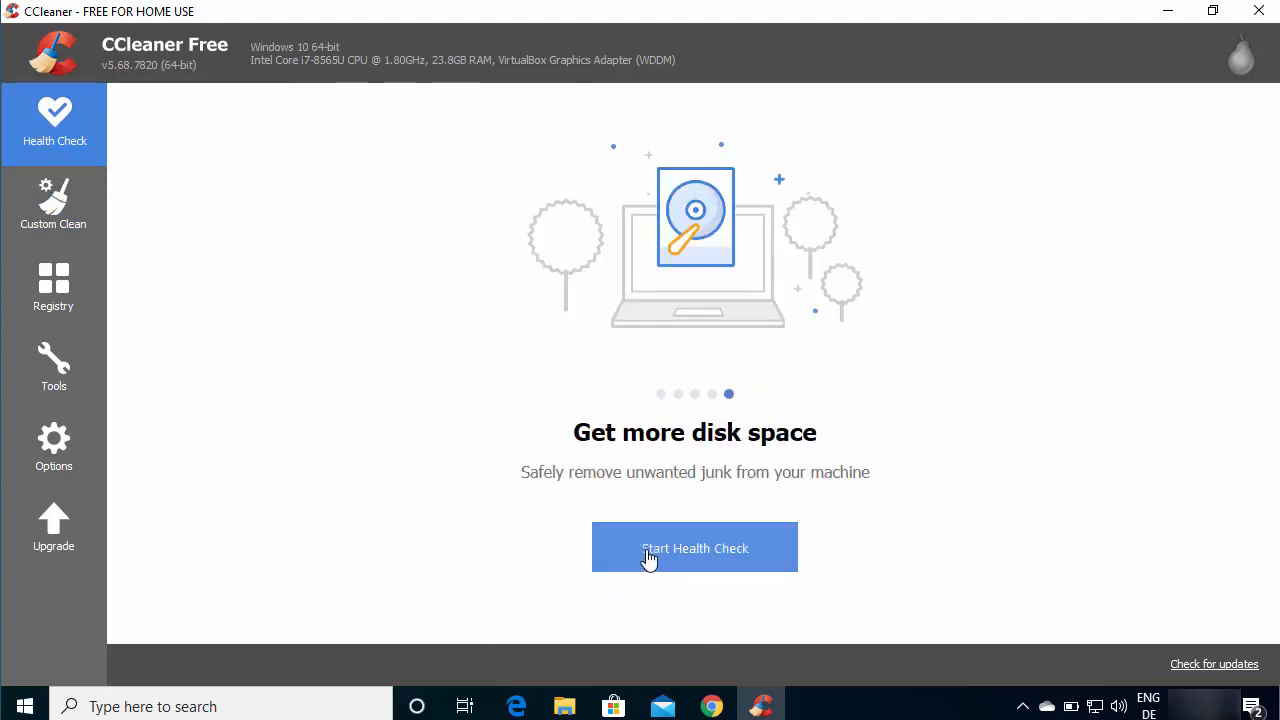
Step: Skip the intro and start a new Health Check scan
{"action": "left_click", "coordinate": [694, 548]}
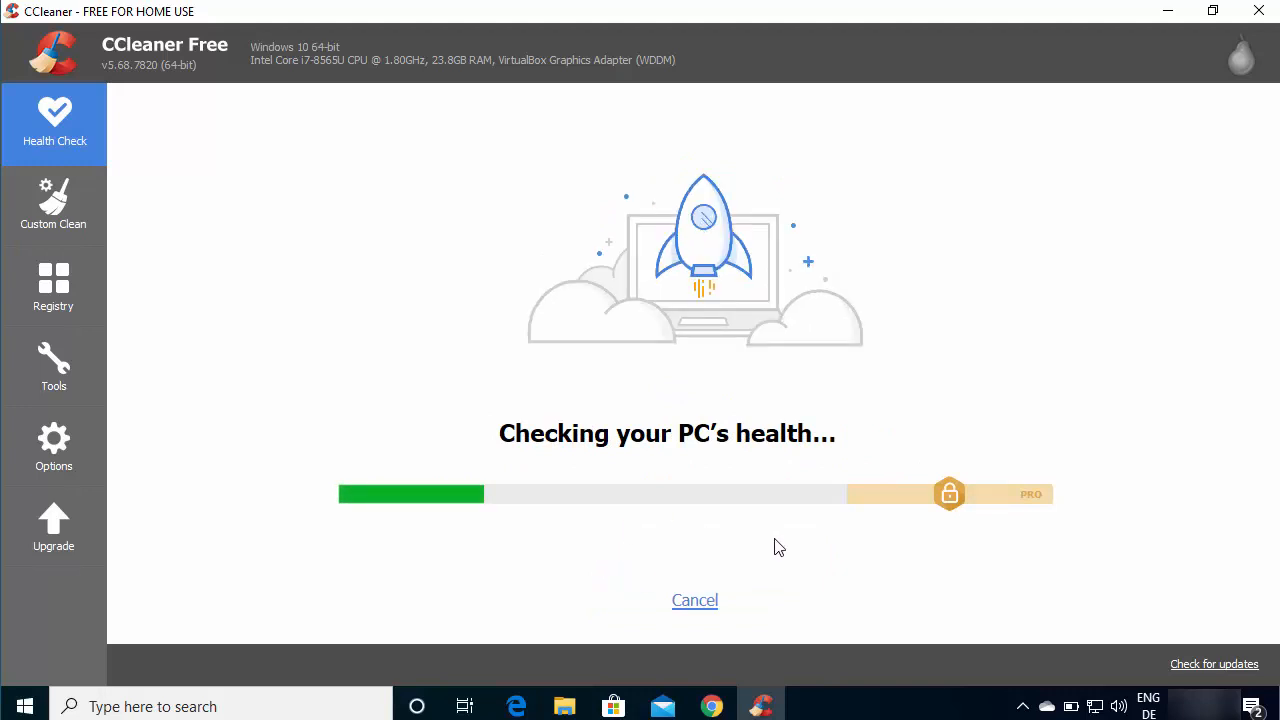
{"action": "mouse_move", "coordinate": [668, 553]}
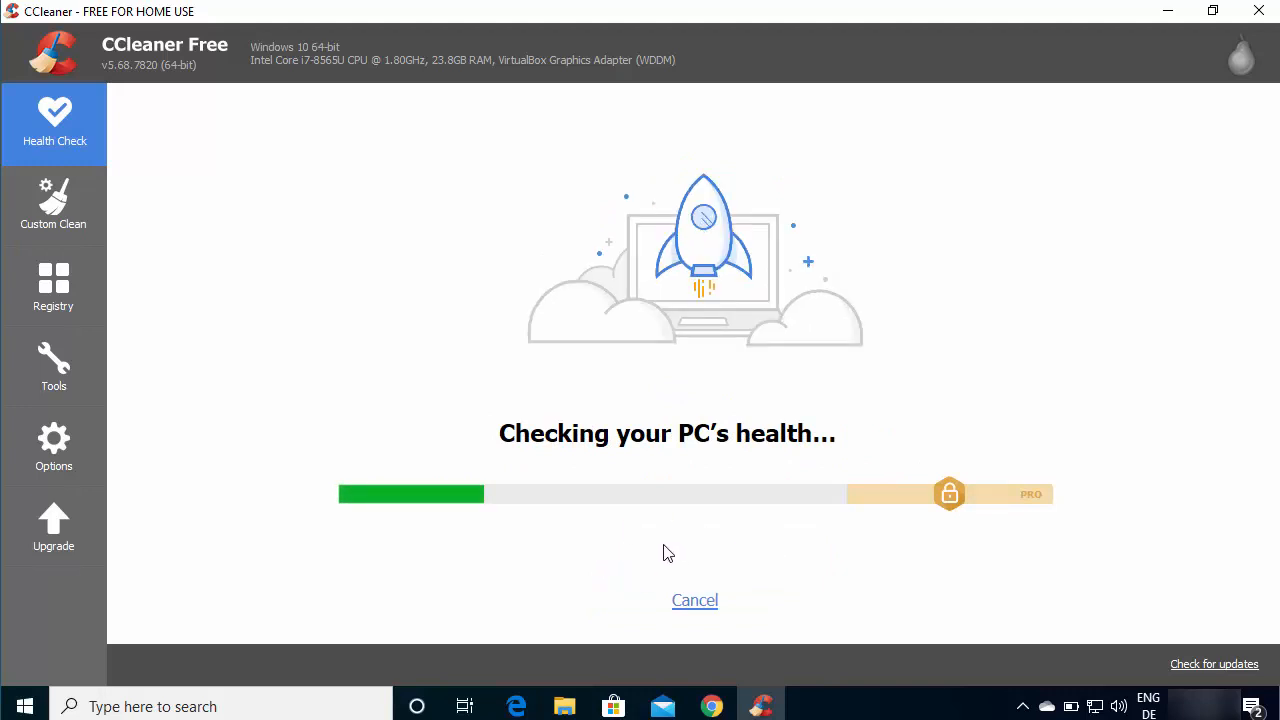
{"action": "mouse_move", "coordinate": [698, 568]}
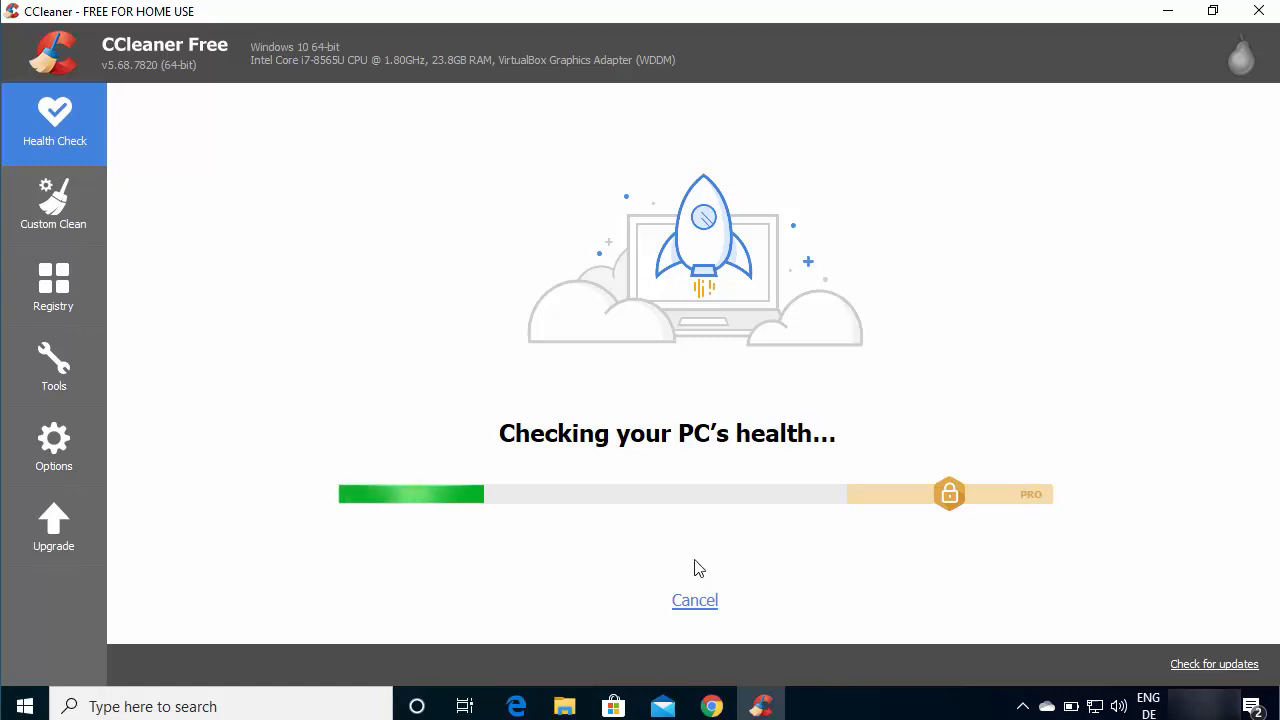
{"action": "mouse_move", "coordinate": [530, 537]}
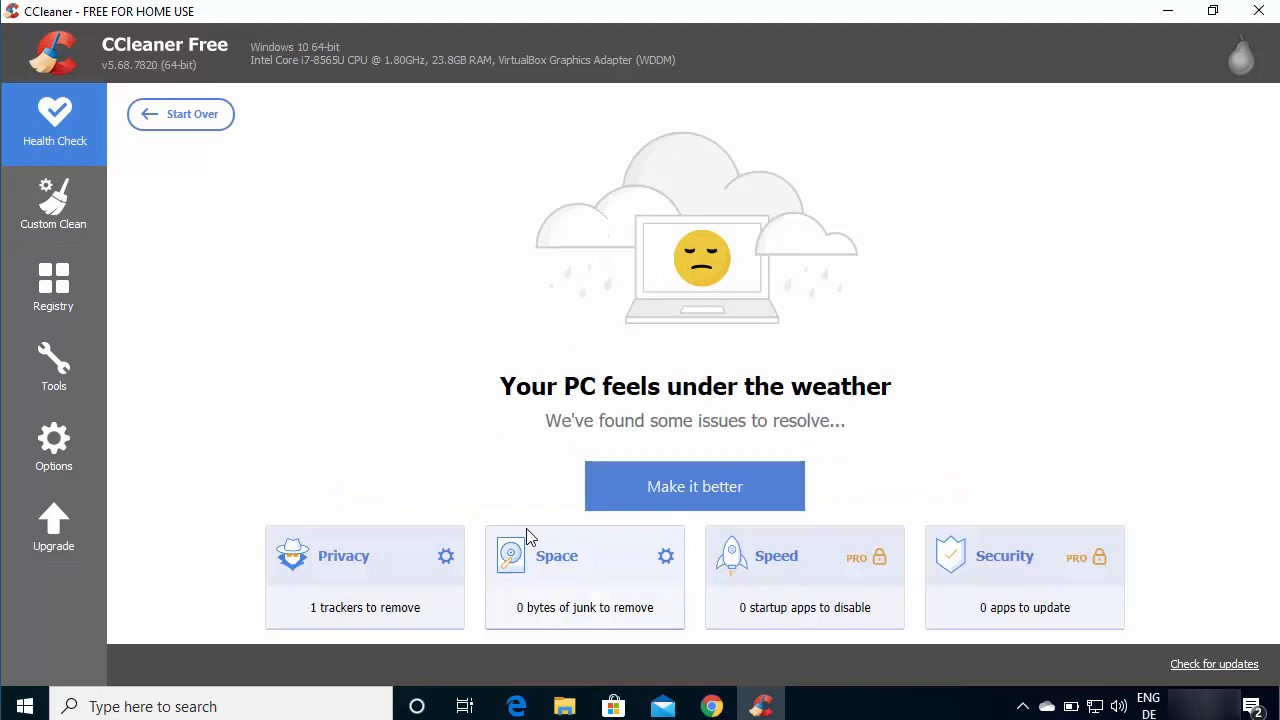
{"action": "mouse_move", "coordinate": [619, 624]}
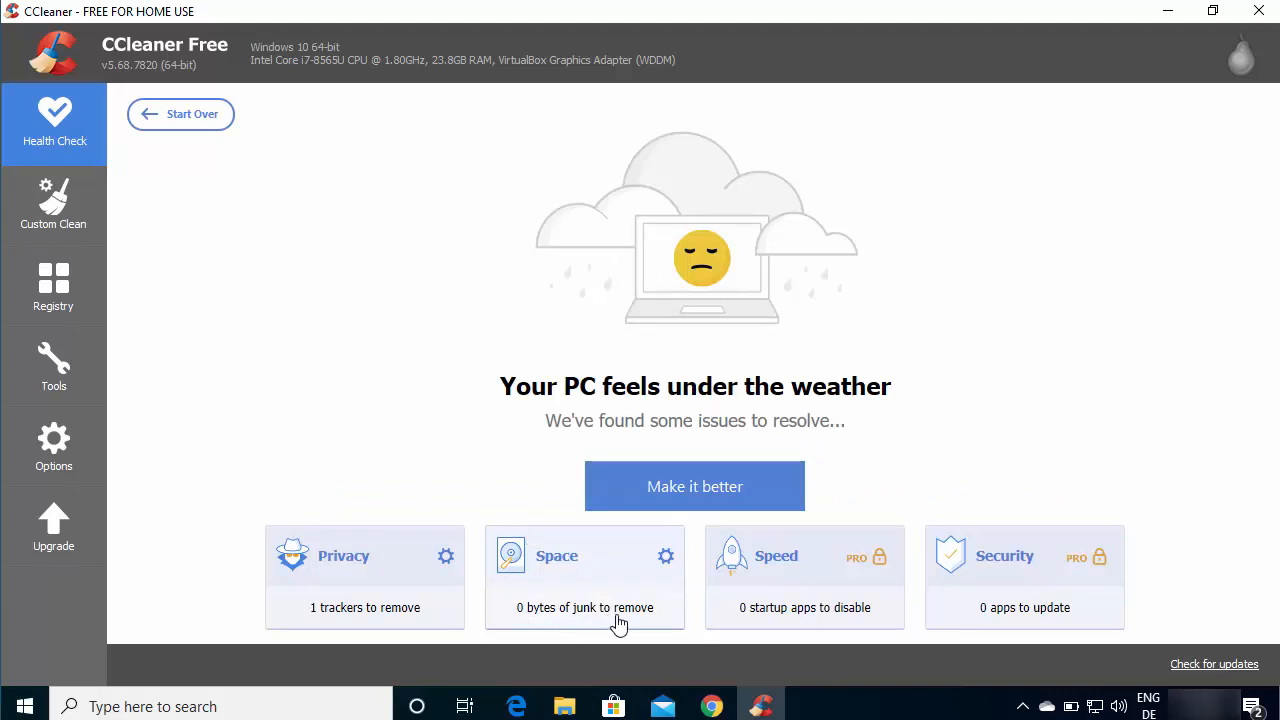
{"action": "mouse_move", "coordinate": [404, 618]}
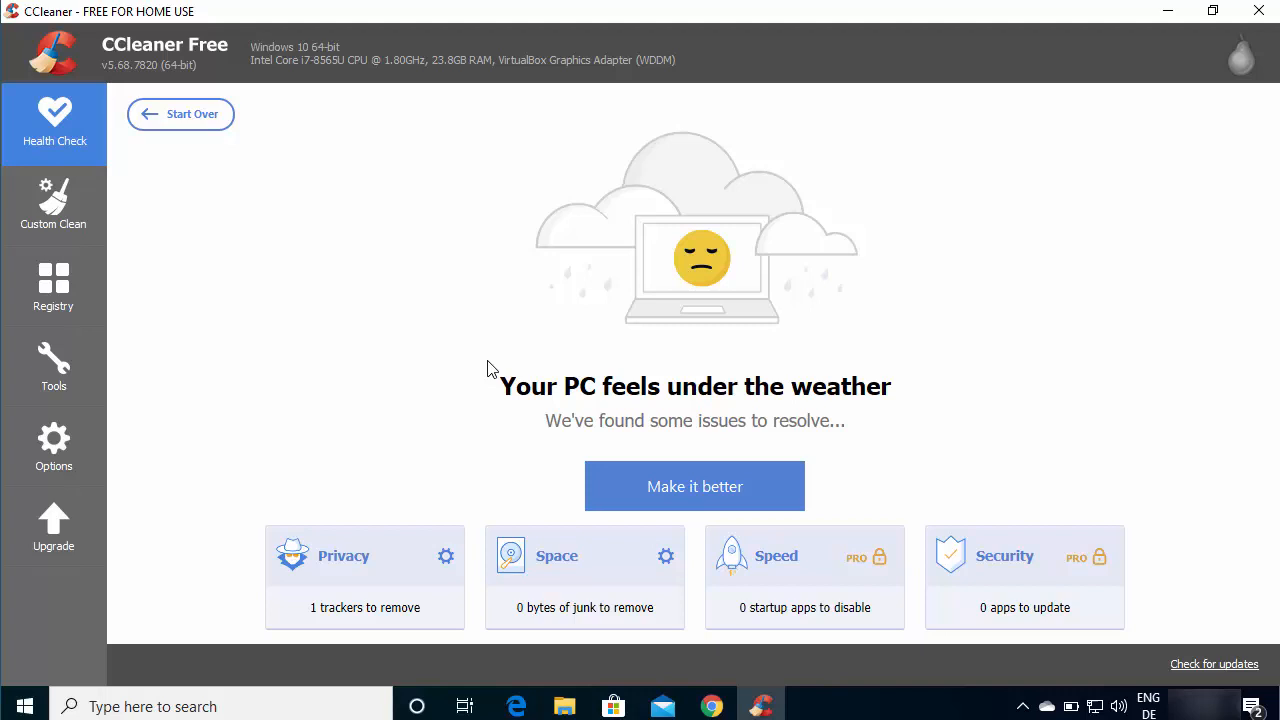
Step: Open the Registry section from the left sidebar
{"action": "left_click", "coordinate": [53, 285]}
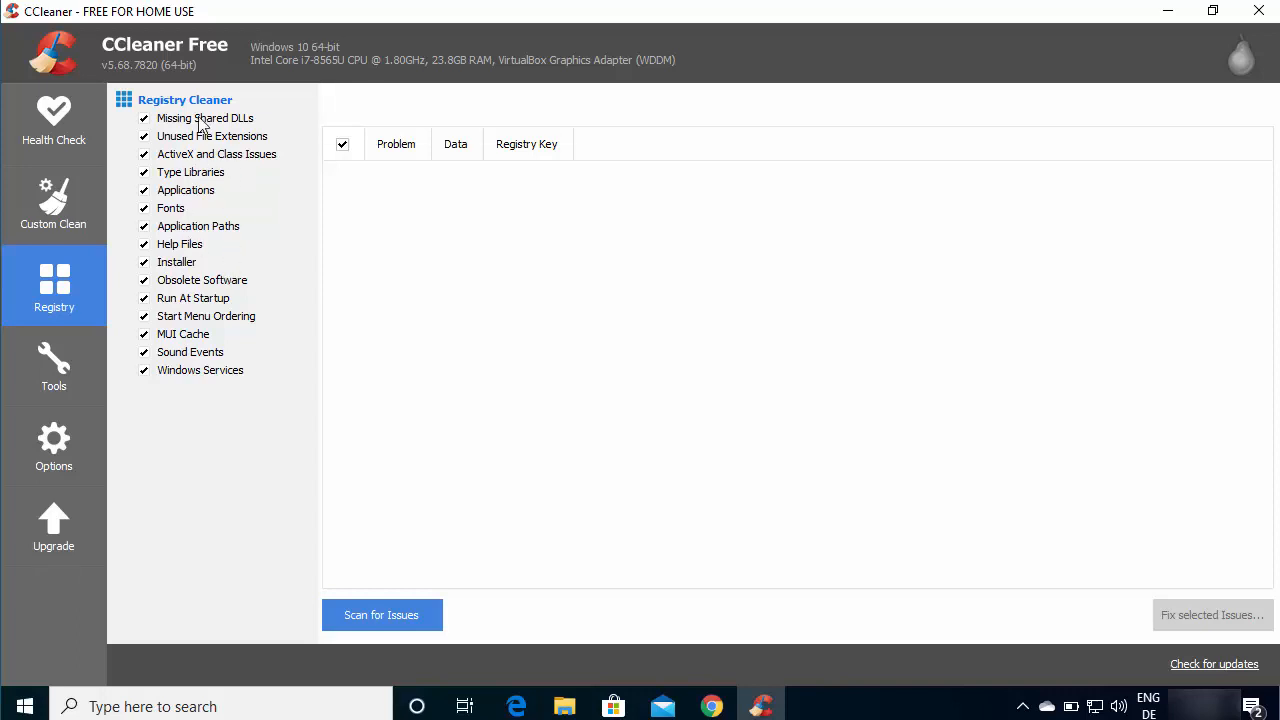
{"action": "mouse_move", "coordinate": [220, 393]}
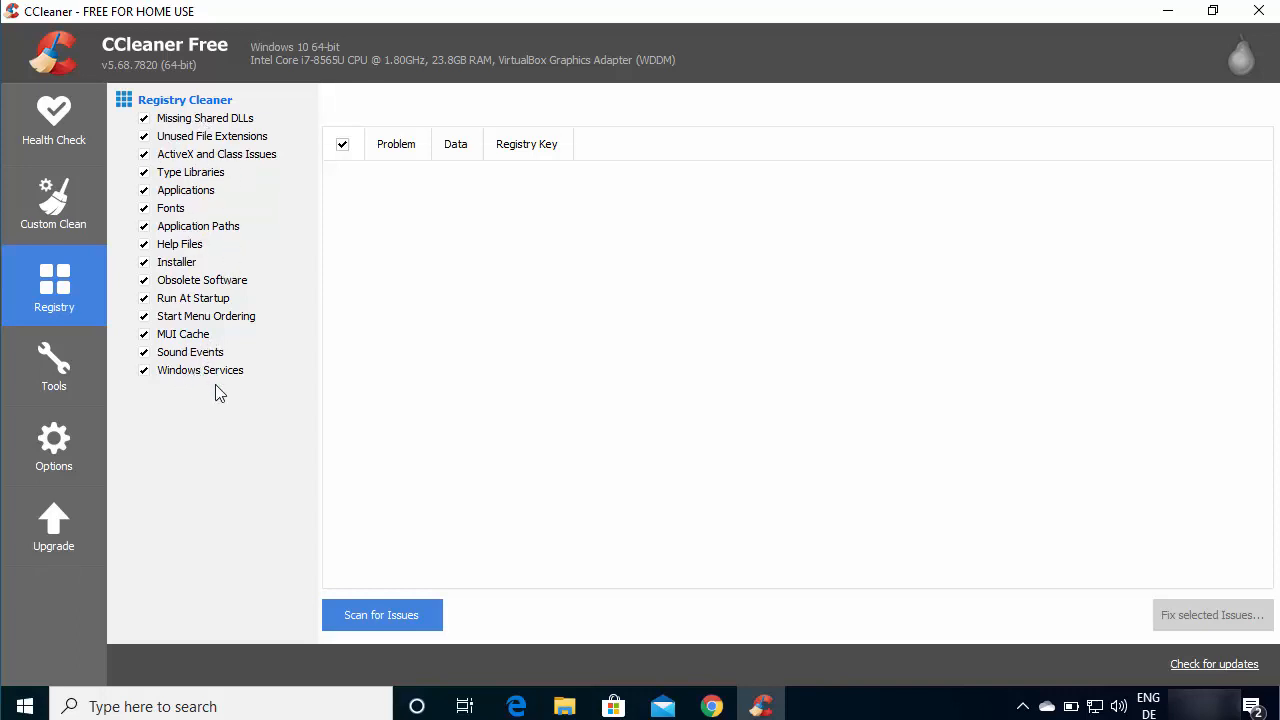
{"action": "mouse_move", "coordinate": [54, 367]}
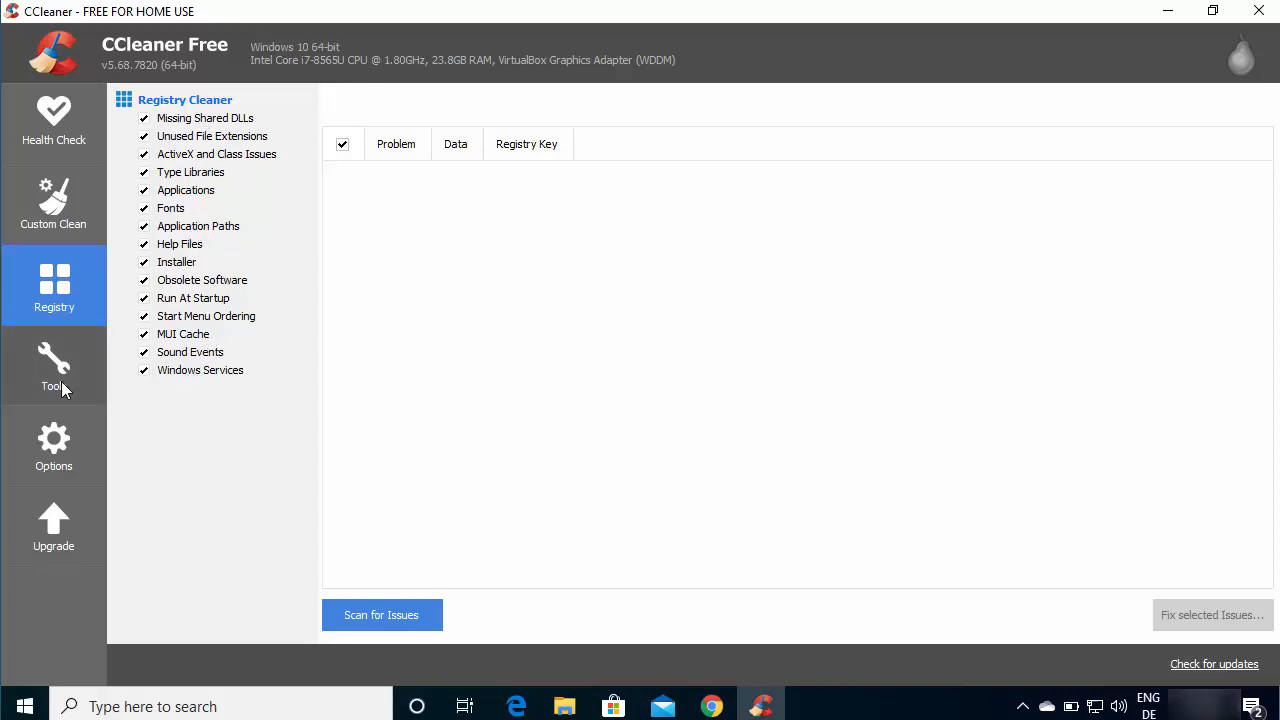
Step: Show the Tools Uninstall list and select Google Chrome among the installed programs
{"action": "left_click", "coordinate": [53, 367]}
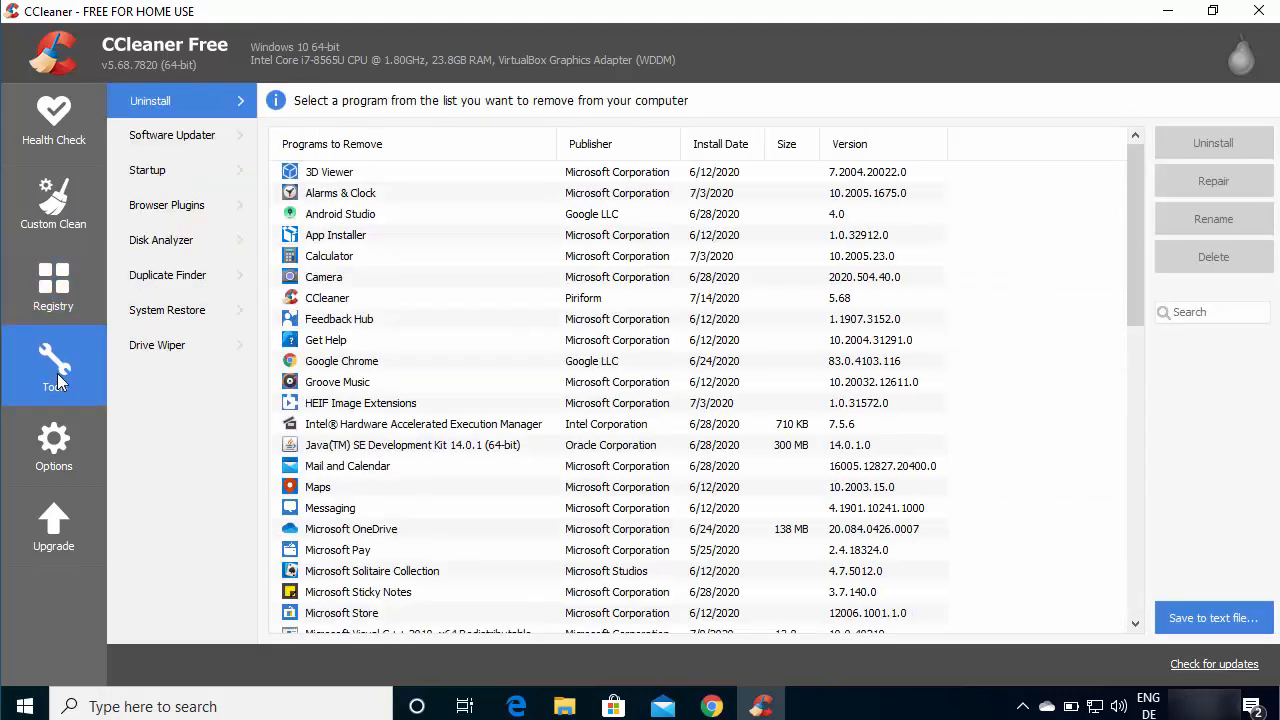
{"action": "mouse_move", "coordinate": [689, 402]}
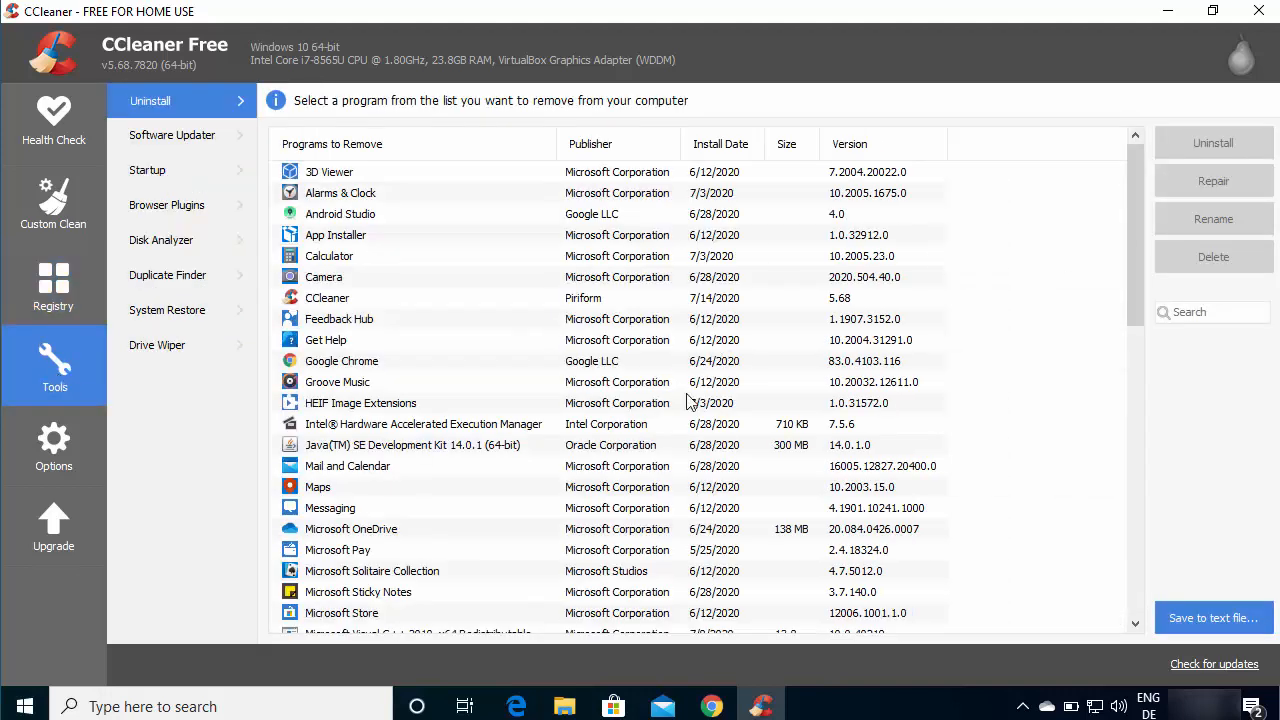
{"action": "mouse_move", "coordinate": [670, 383]}
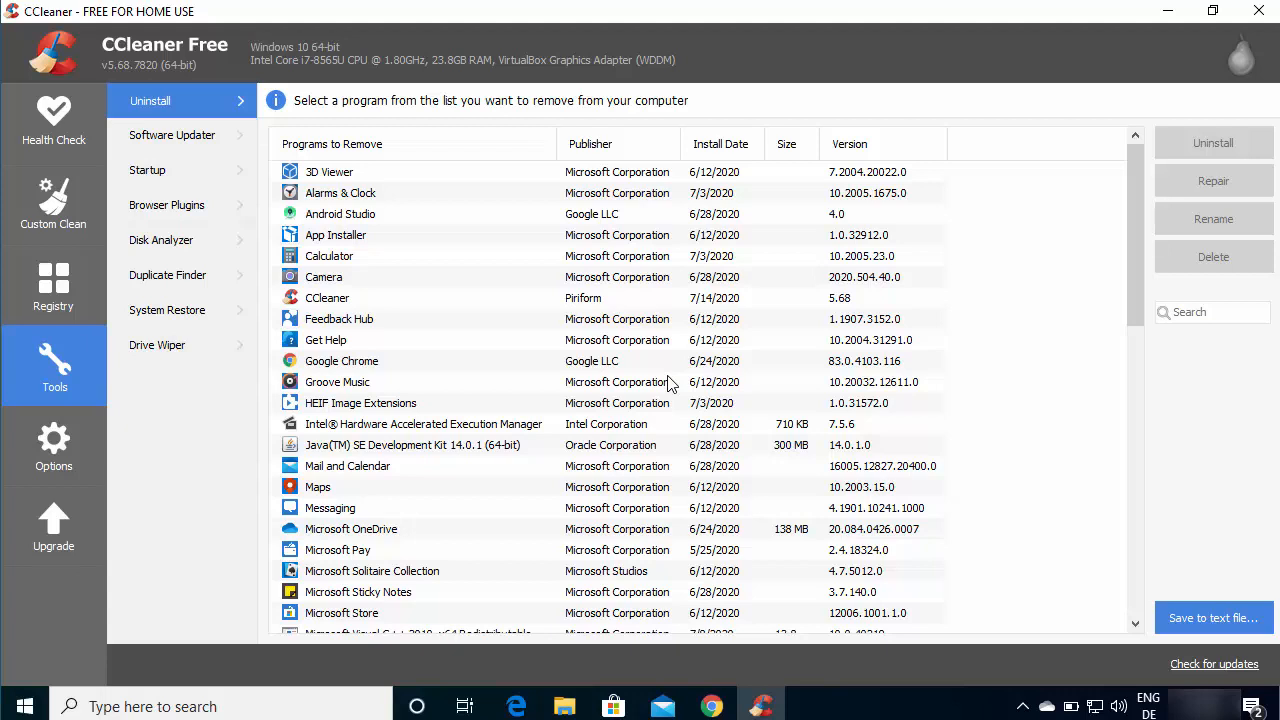
{"action": "left_click", "coordinate": [342, 361]}
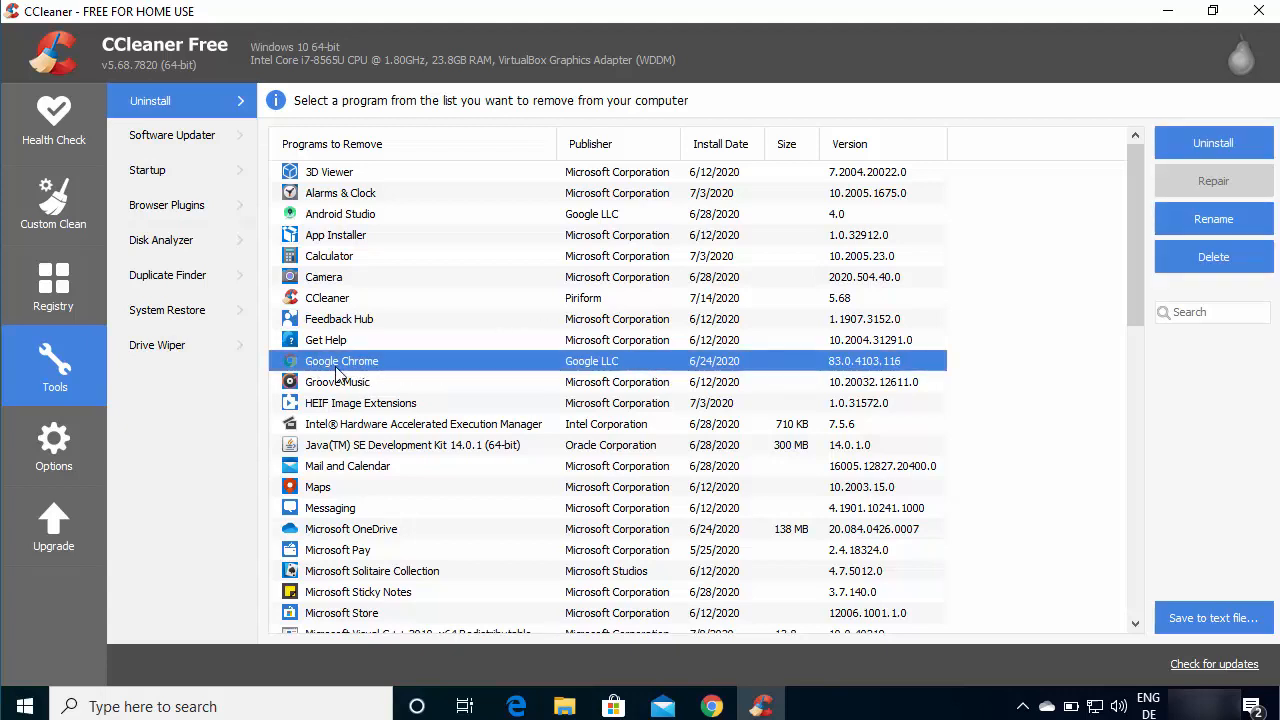
{"action": "mouse_move", "coordinate": [445, 382]}
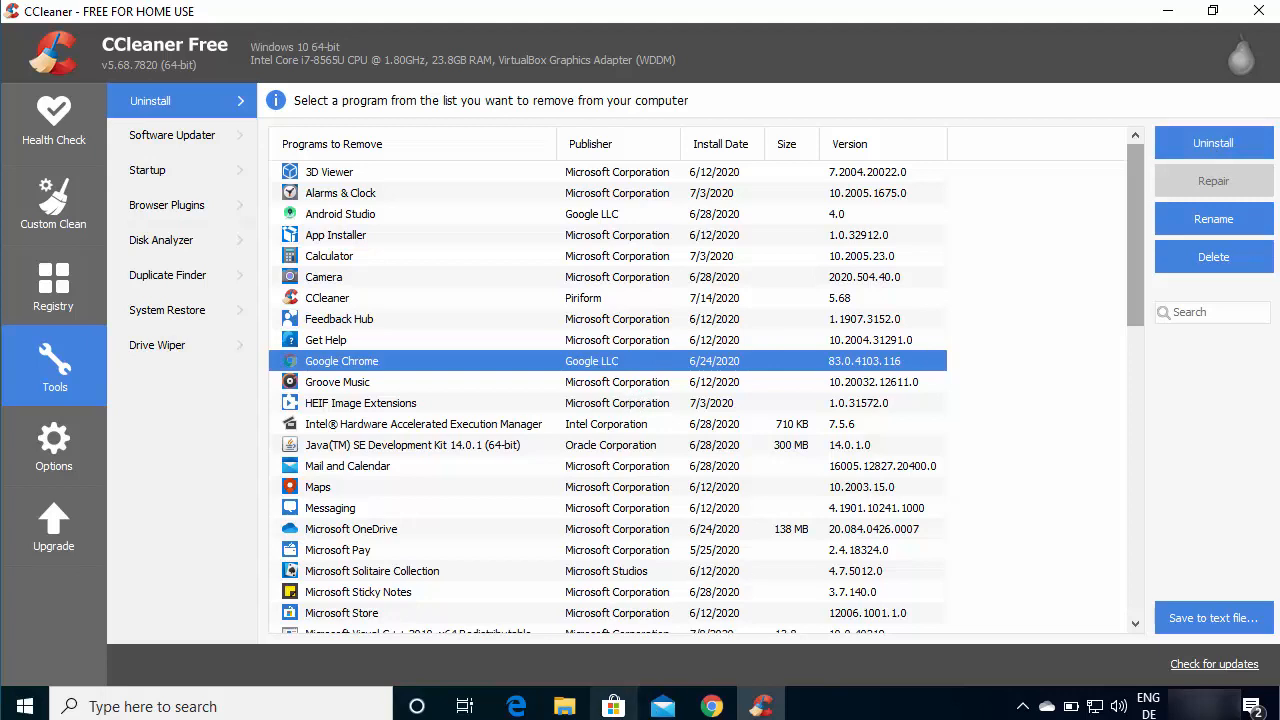
{"action": "mouse_move", "coordinate": [613, 706]}
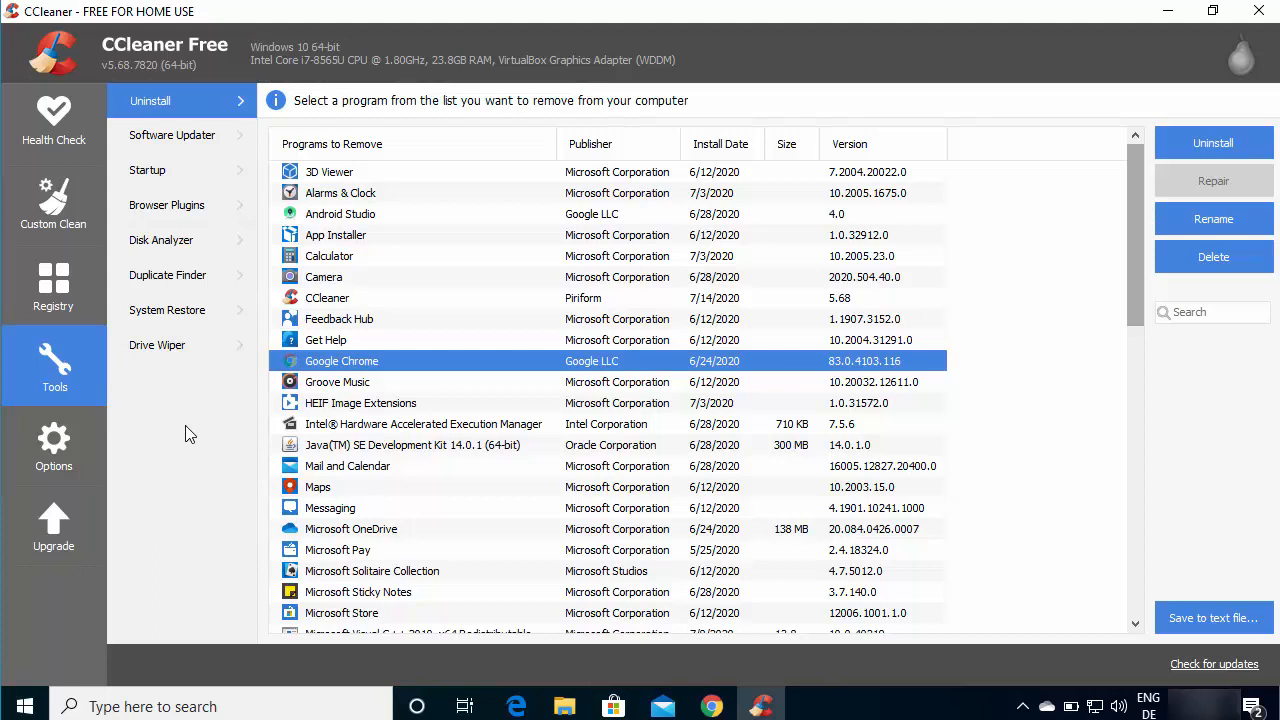
{"action": "mouse_move", "coordinate": [140, 55]}
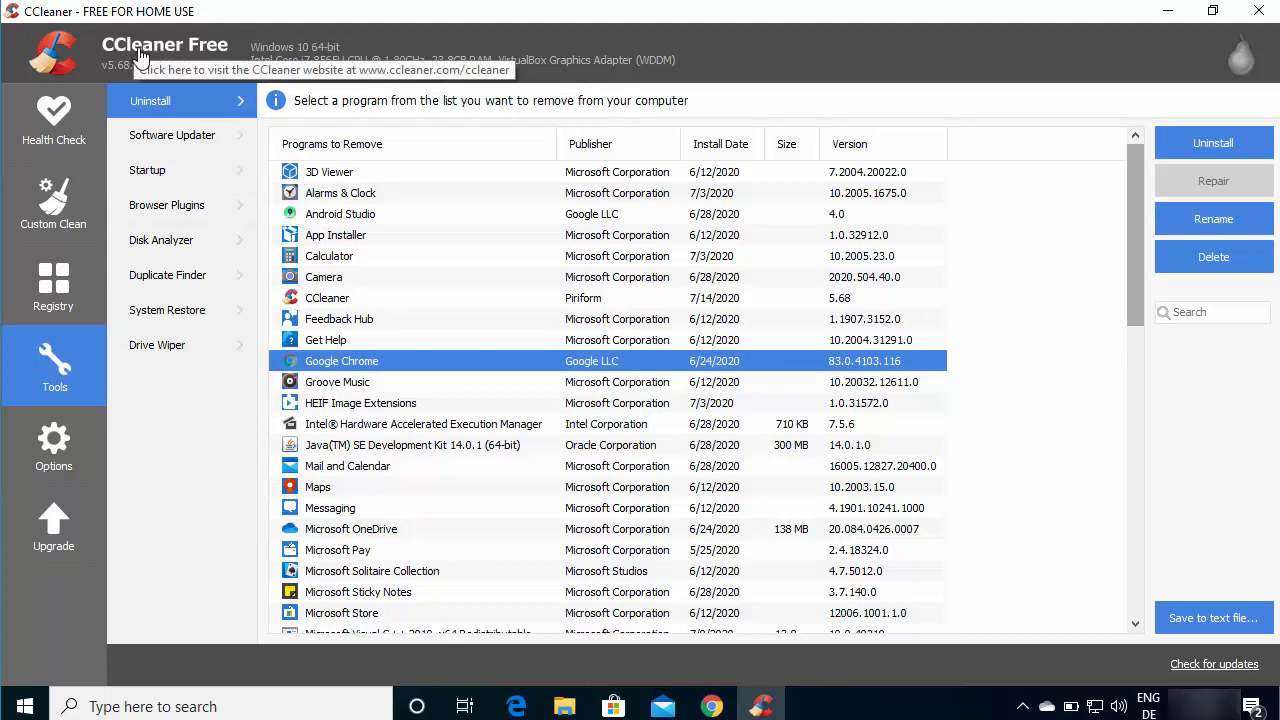